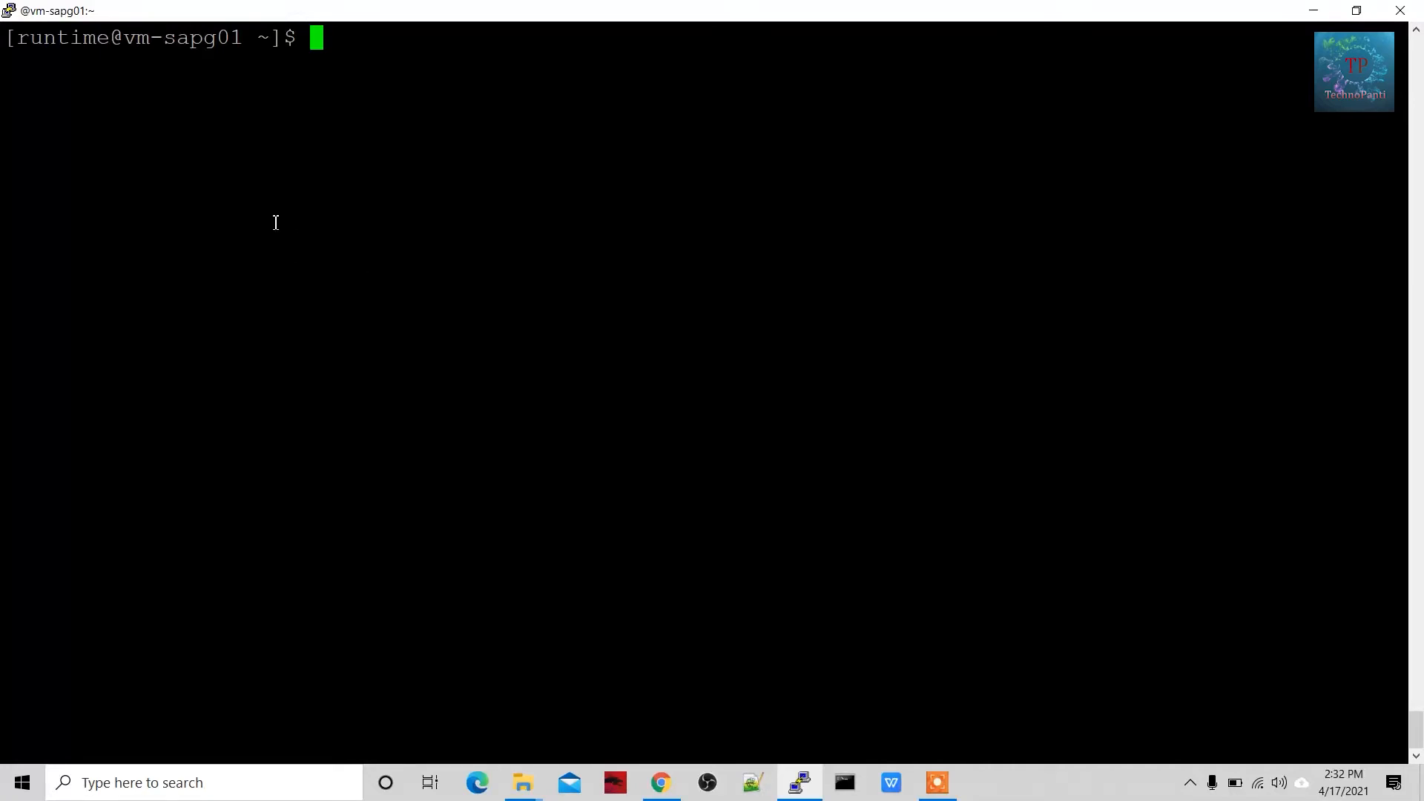
pyautogui.moveTo(381, 232)
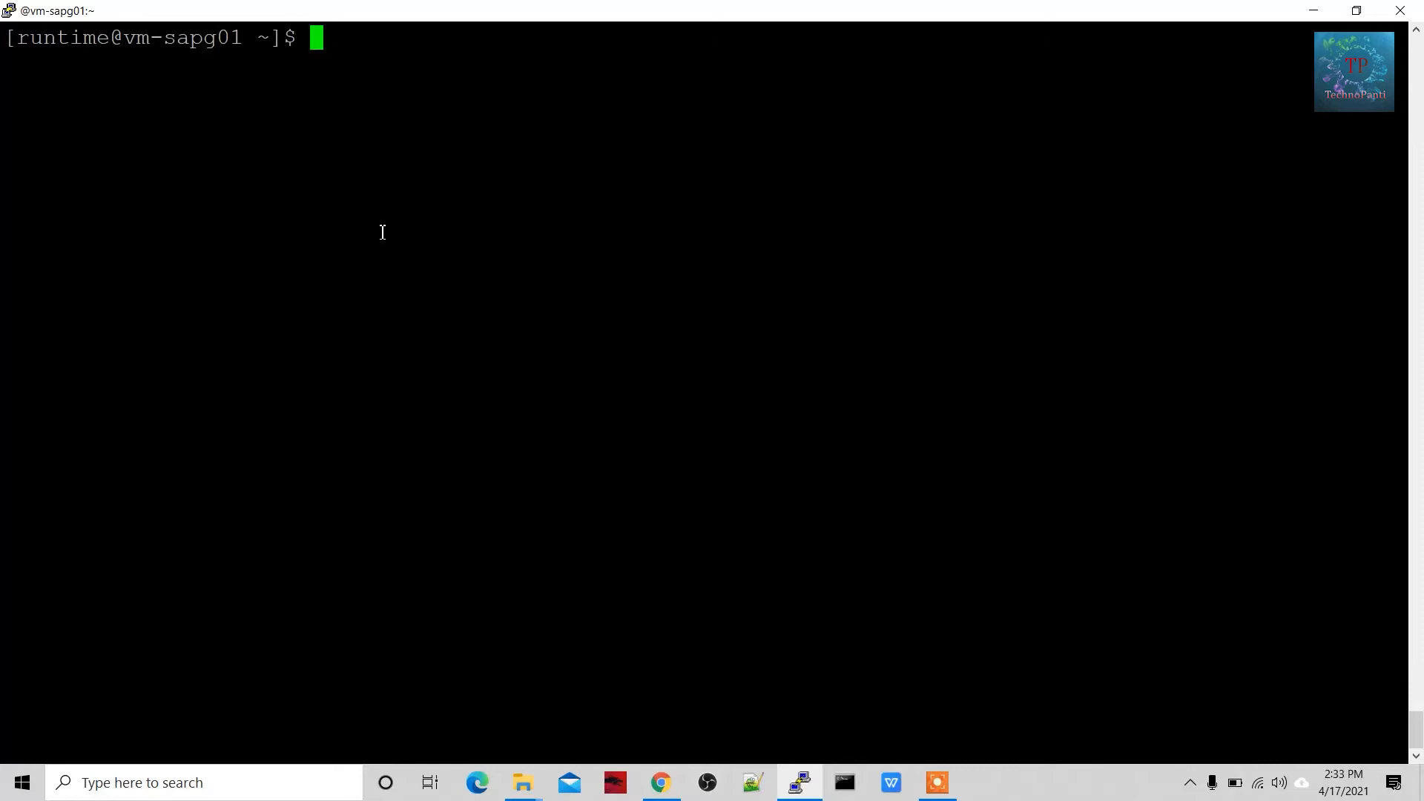
# Step: List the local Docker images to find the non-root-img image ID
pyautogui.write('docke')
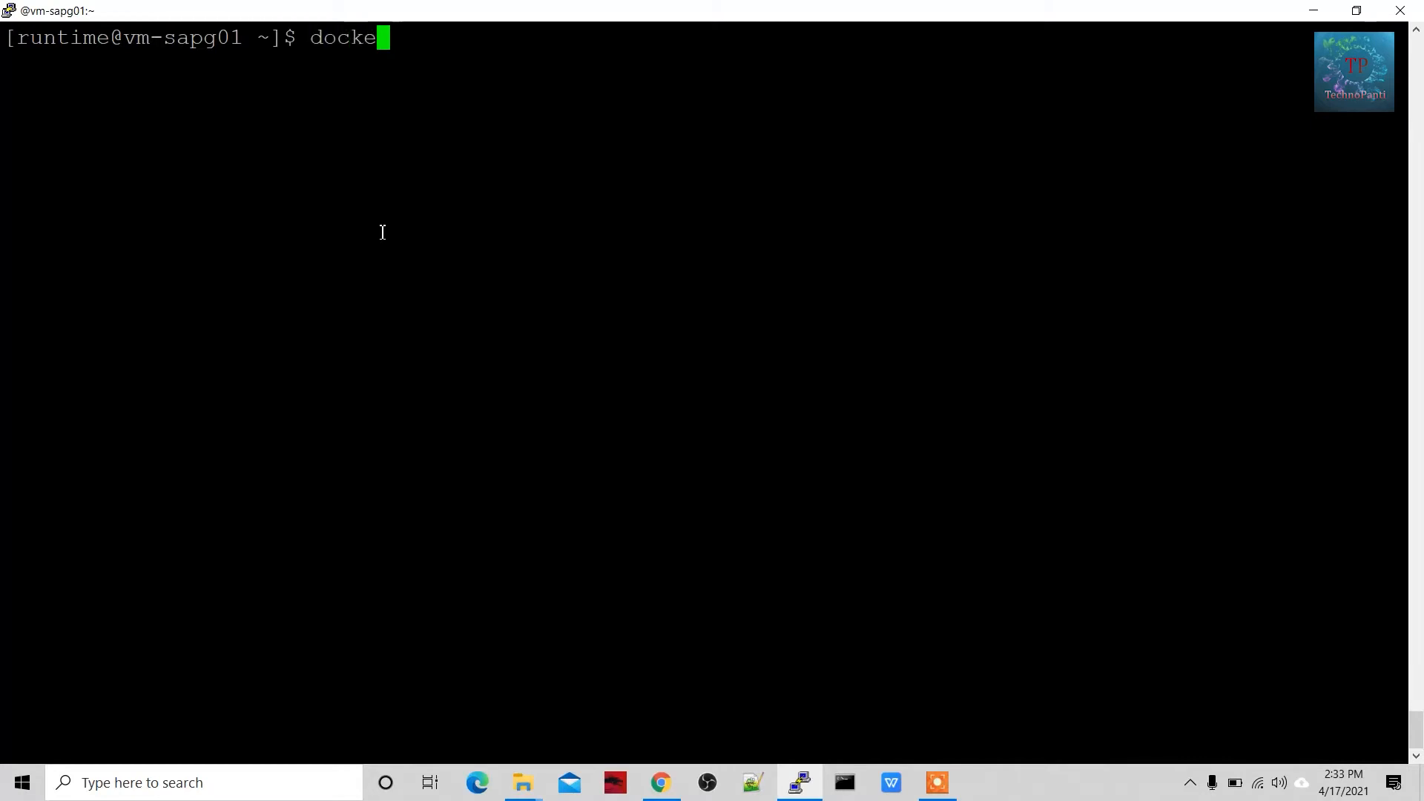
pyautogui.write('r images')
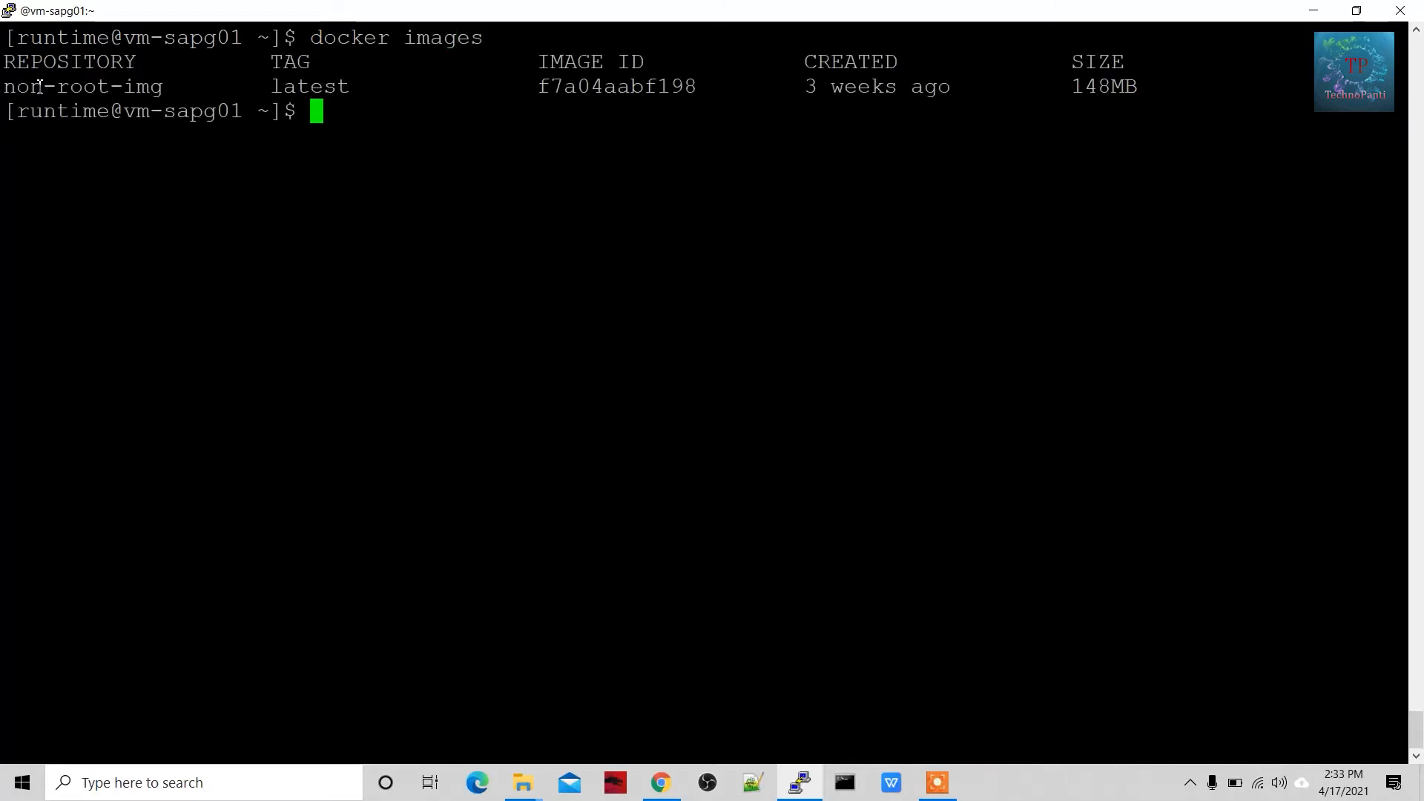
pyautogui.moveTo(131, 214)
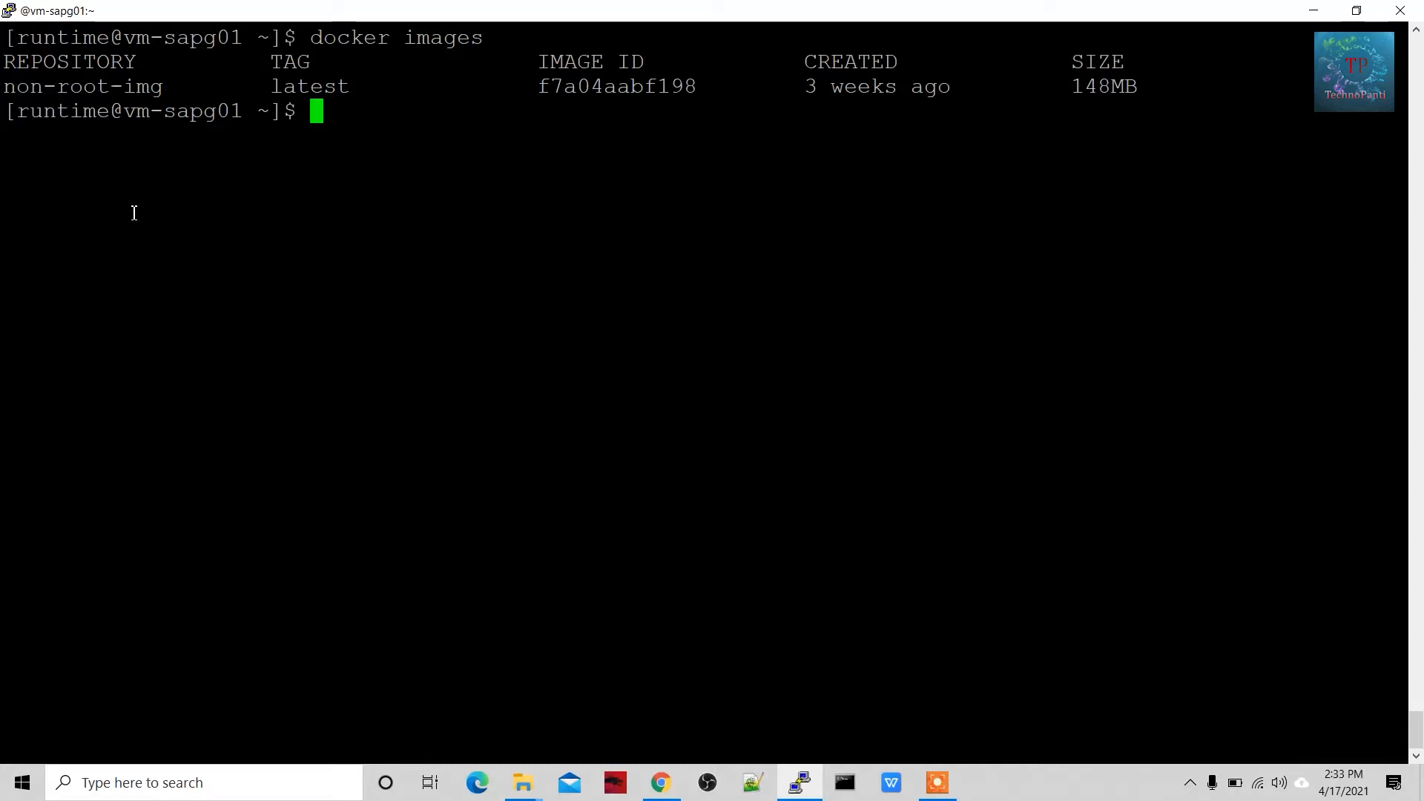
# Step: Start a detached container from image f7a04aabf198 running 'sleep infinity'
pyautogui.write('docker')
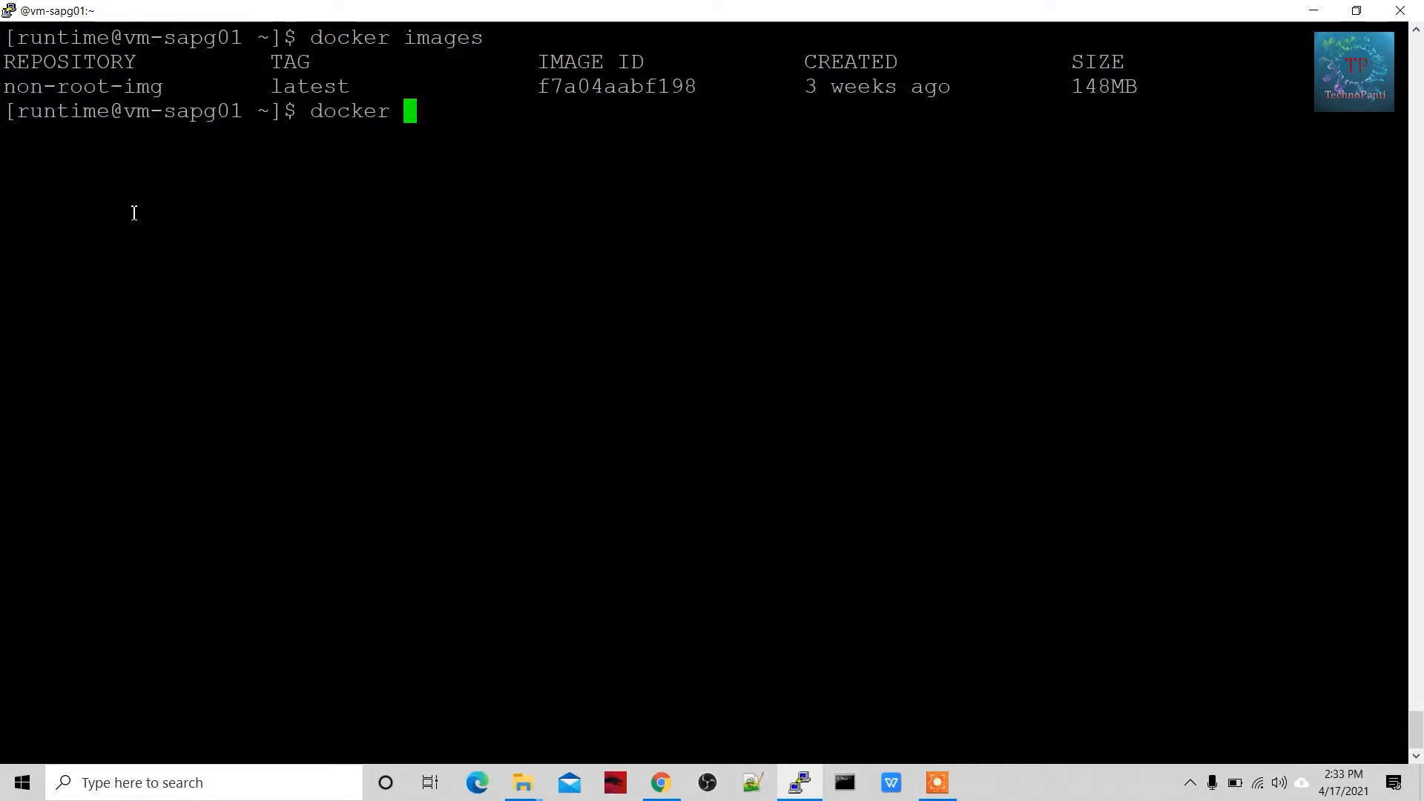
pyautogui.write('run')
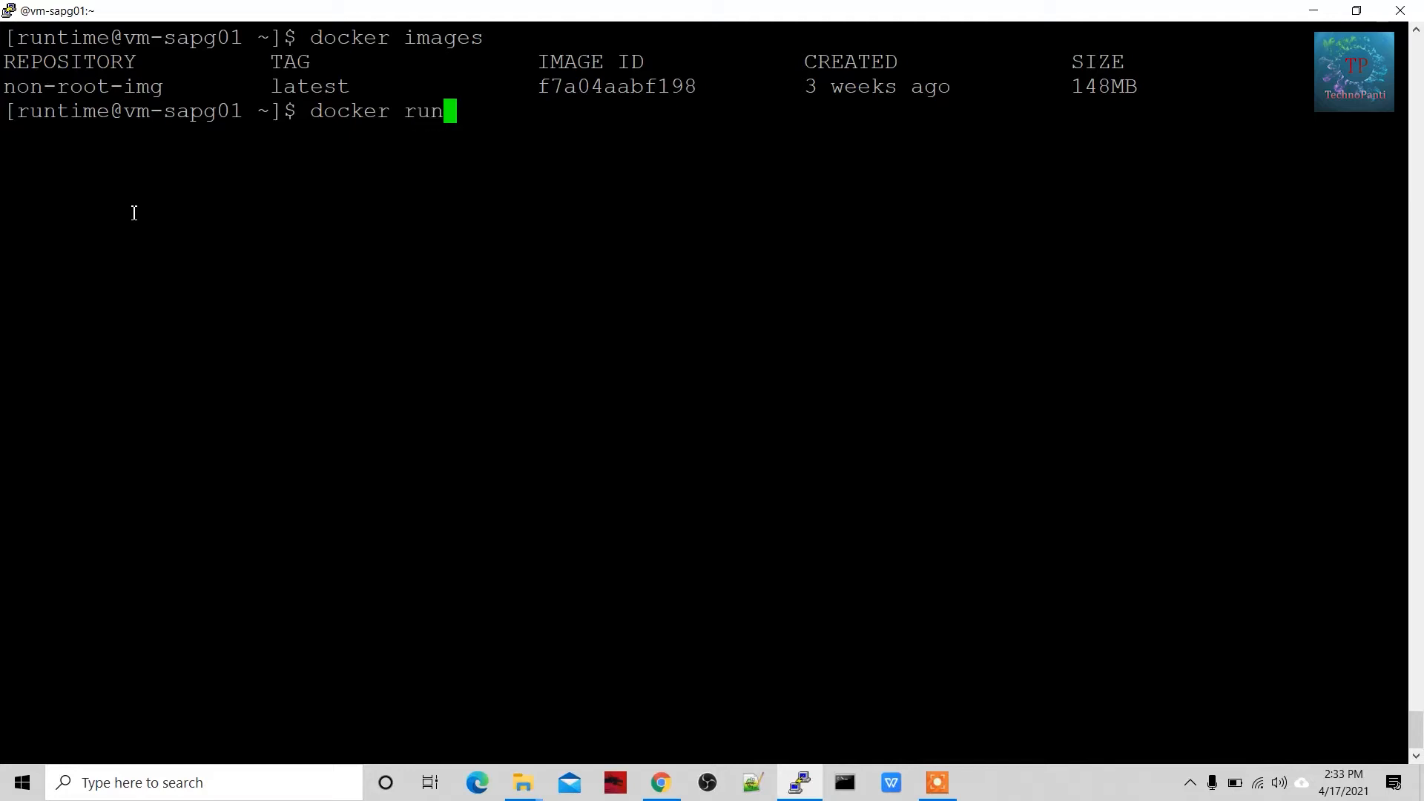
pyautogui.write('-d')
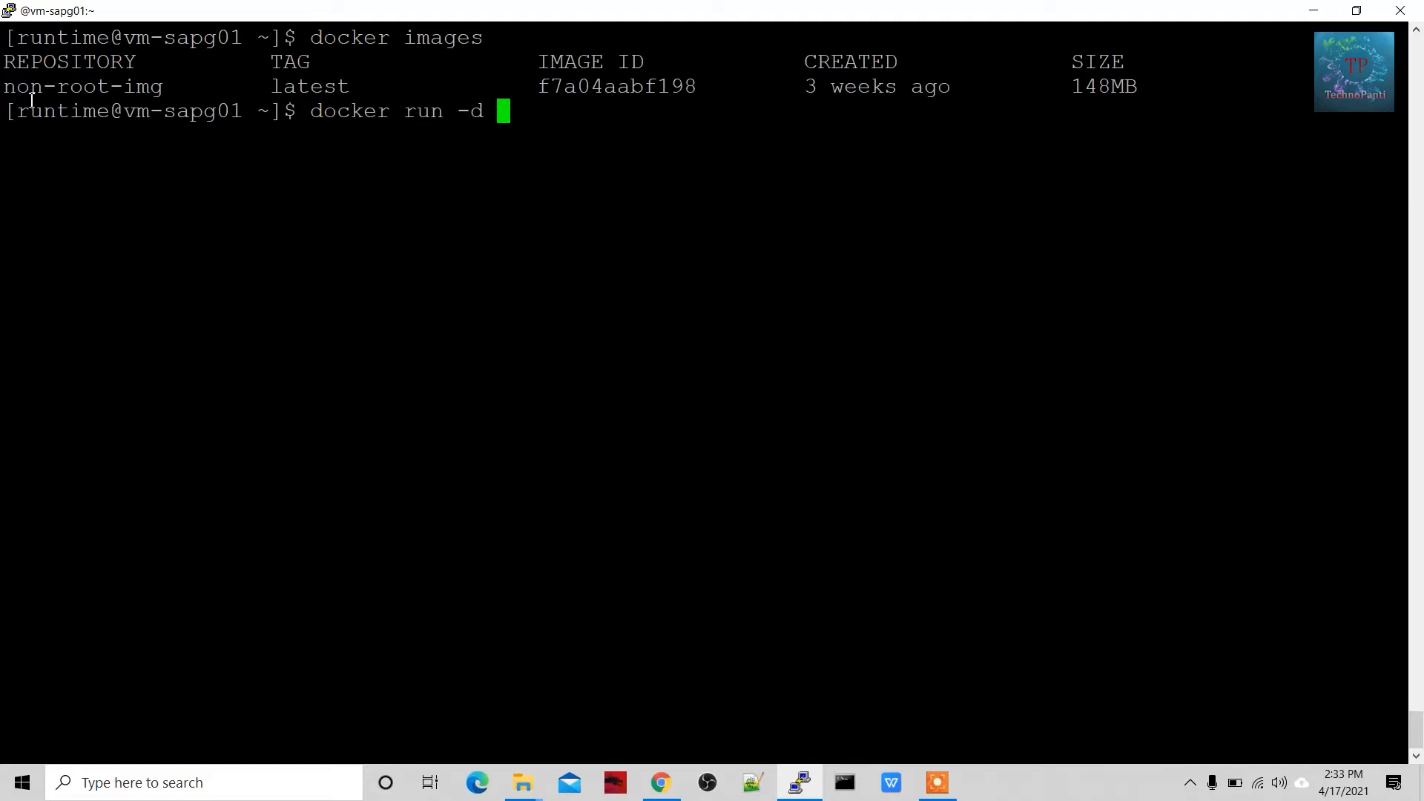
pyautogui.moveTo(635, 81)
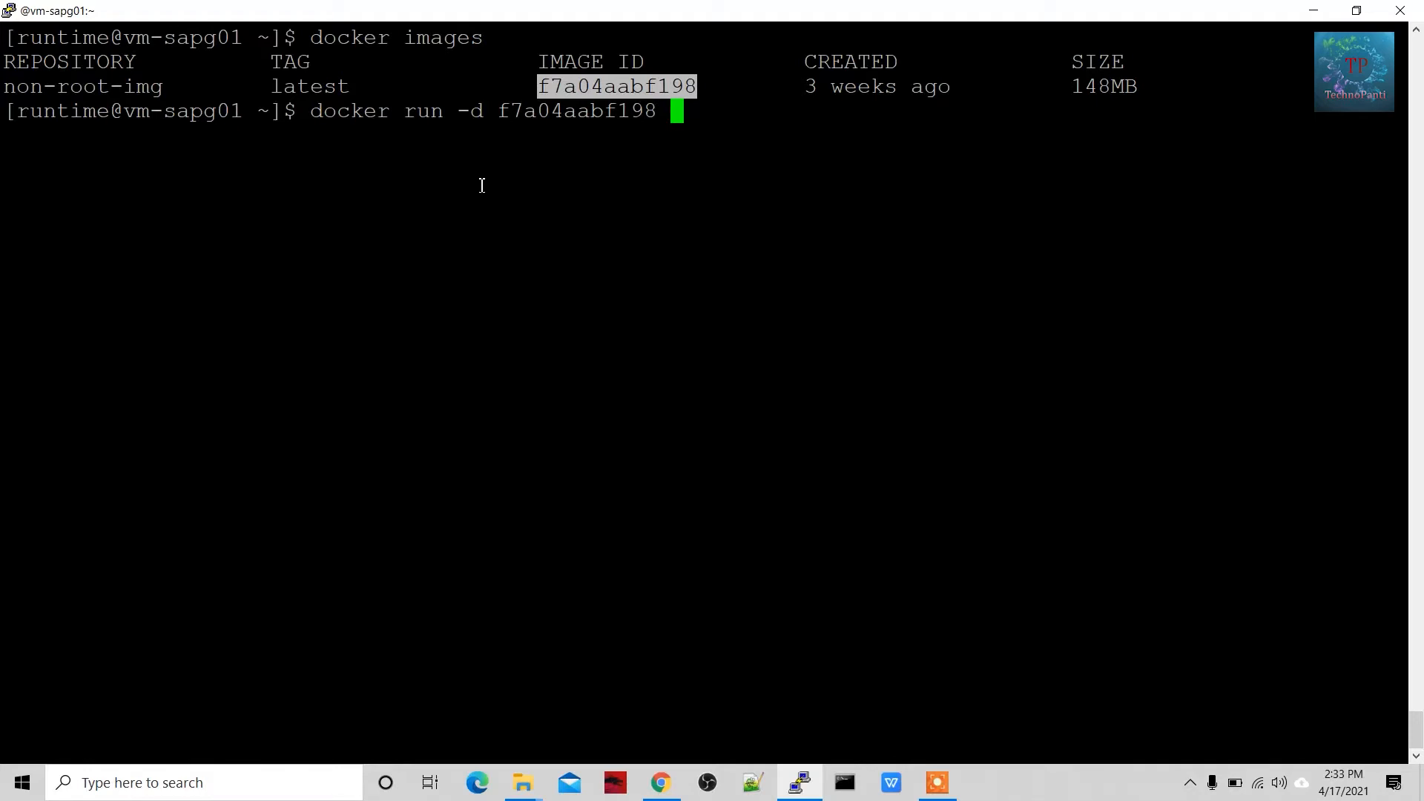
pyautogui.write('sl')
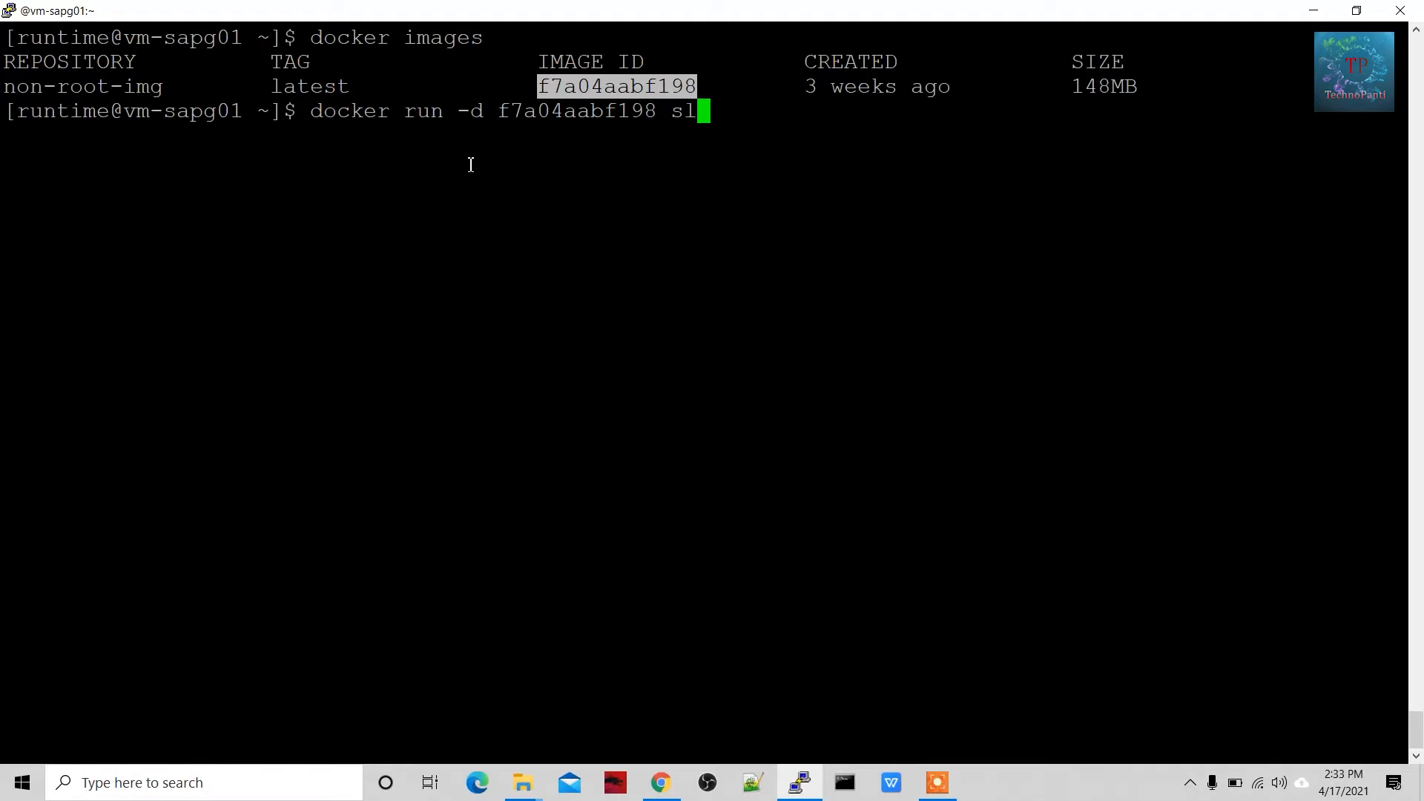
pyautogui.write('eep i')
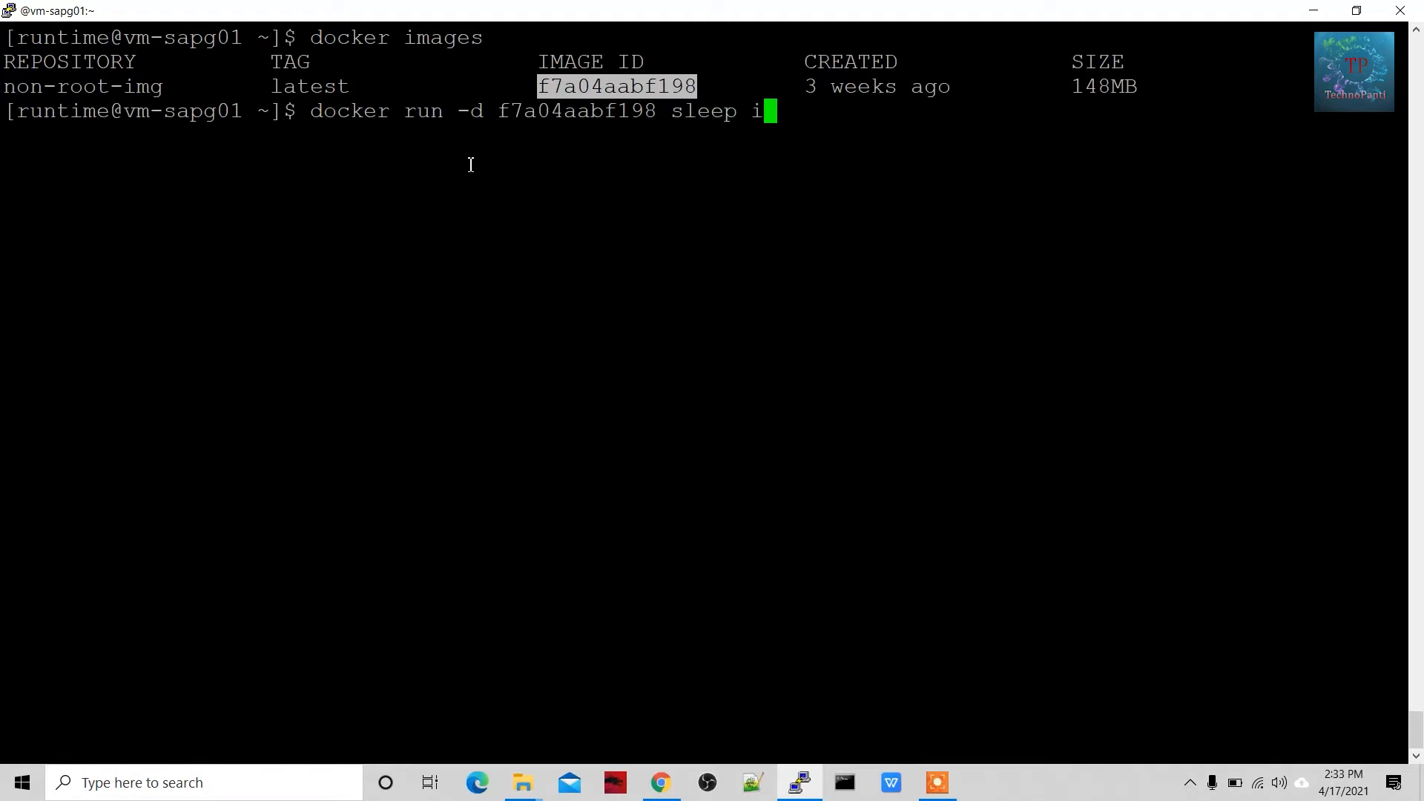
pyautogui.write('nfinity')
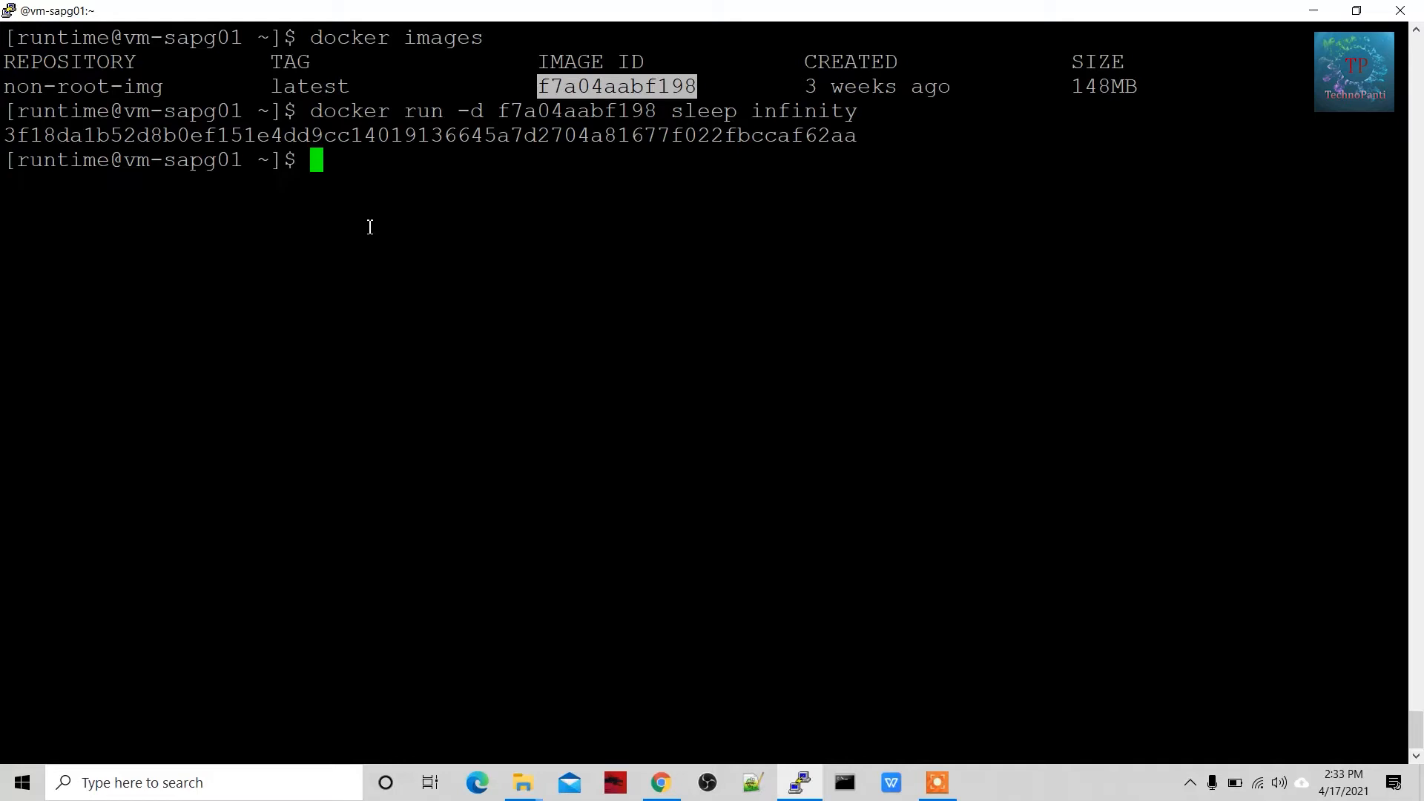
pyautogui.moveTo(292, 297)
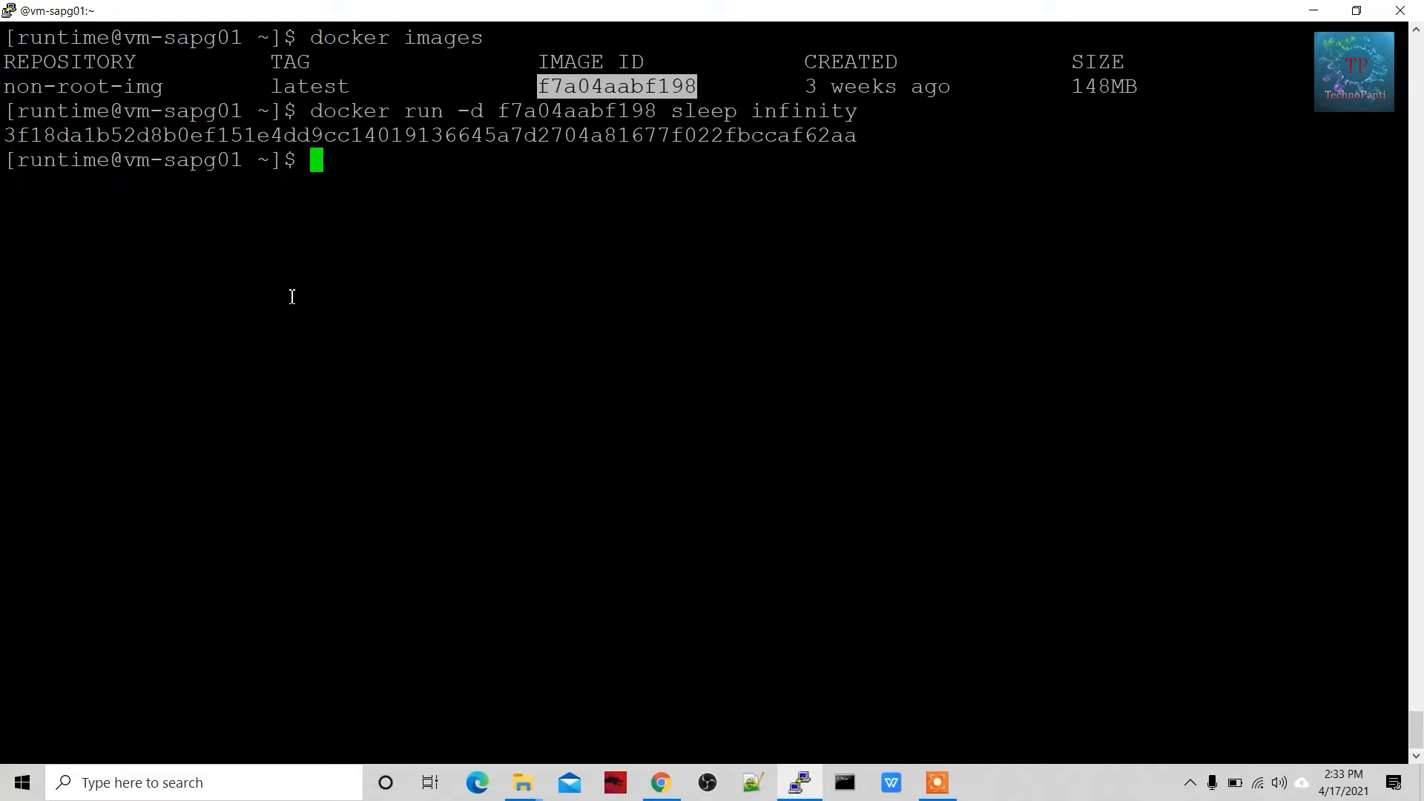
# Step: Confirm the sleep-infinity container is running with 'docker ps'
pyautogui.write('docker')
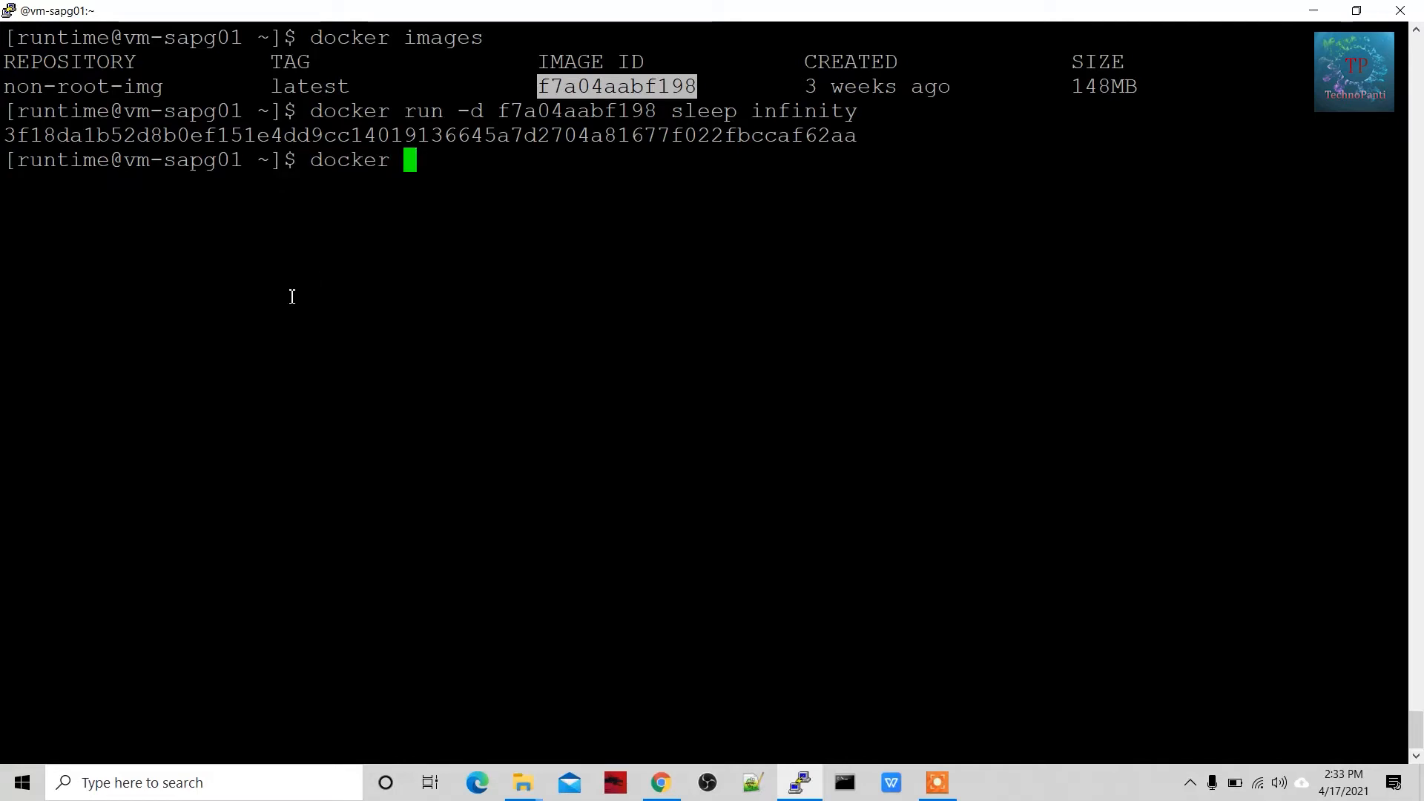
pyautogui.write('ps')
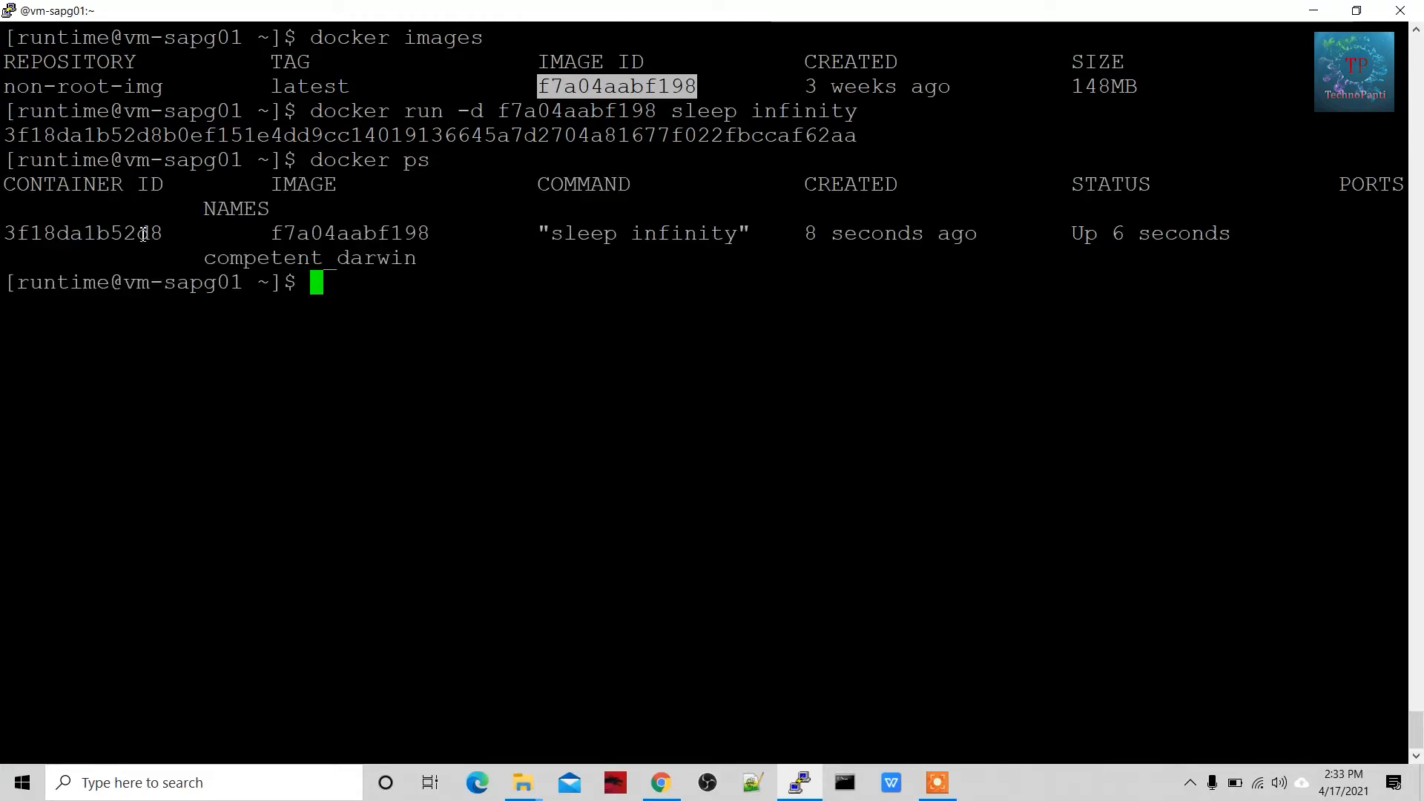
# Step: Open an interactive sh shell inside container 3f18da1b52d8 via docker exec -it
pyautogui.write('docker exe')
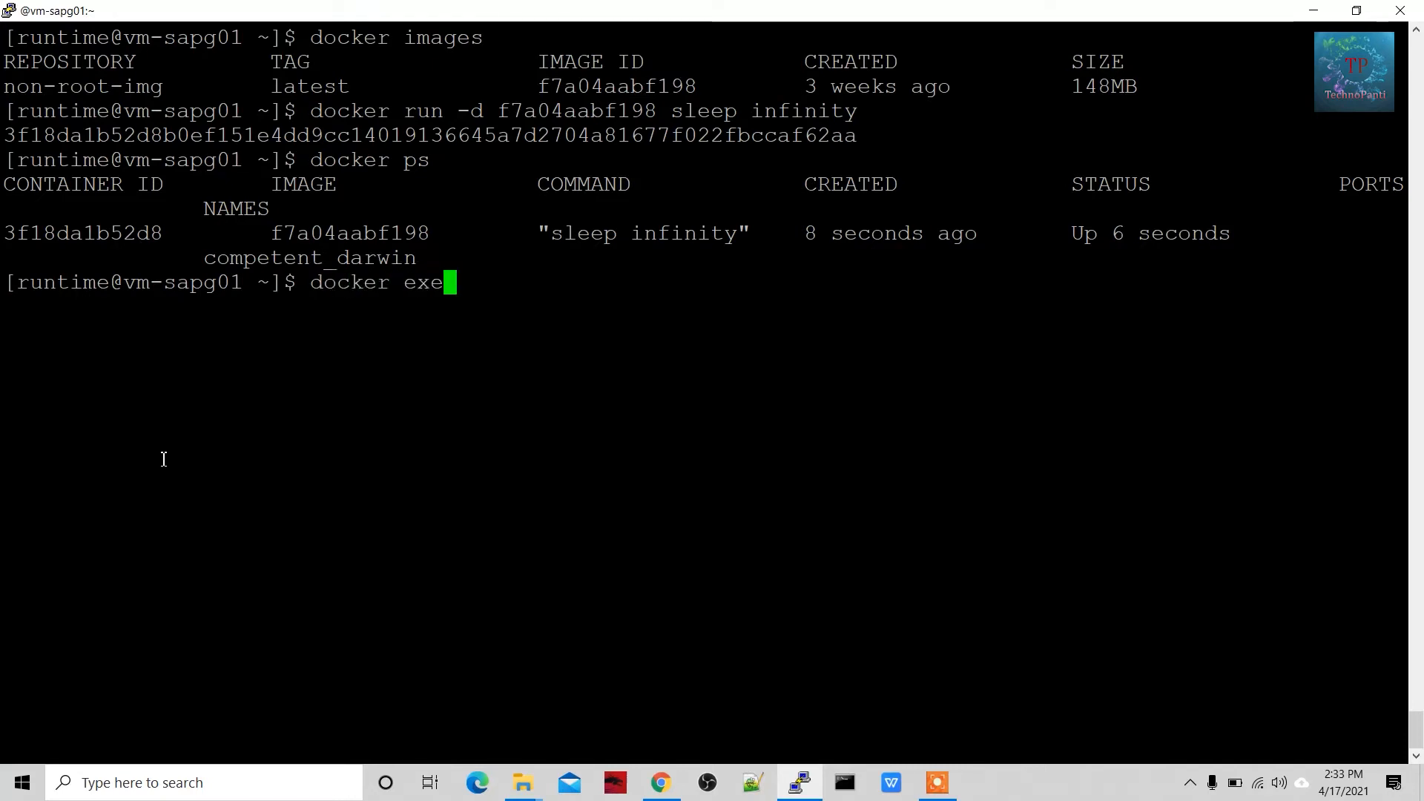
pyautogui.write('c -f')
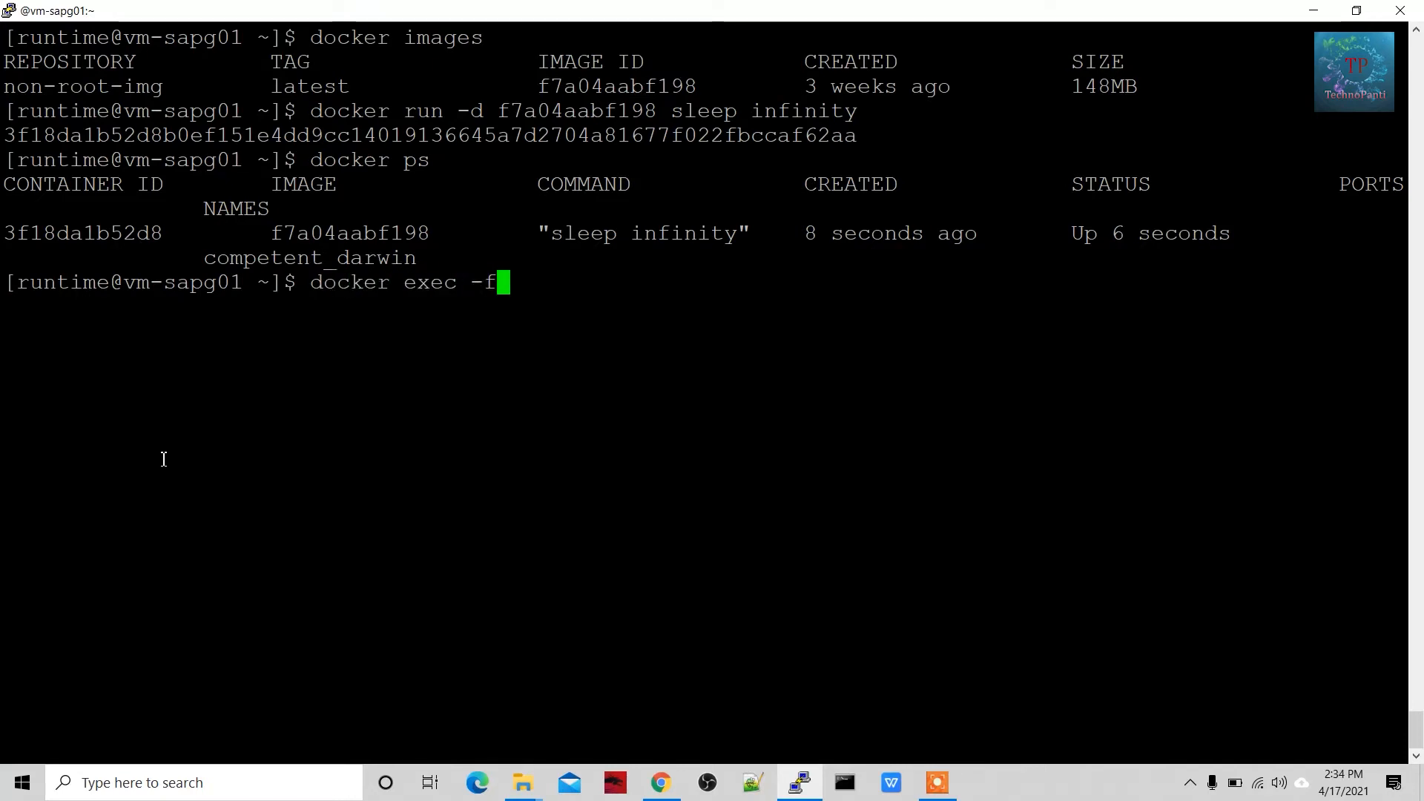
pyautogui.write('it')
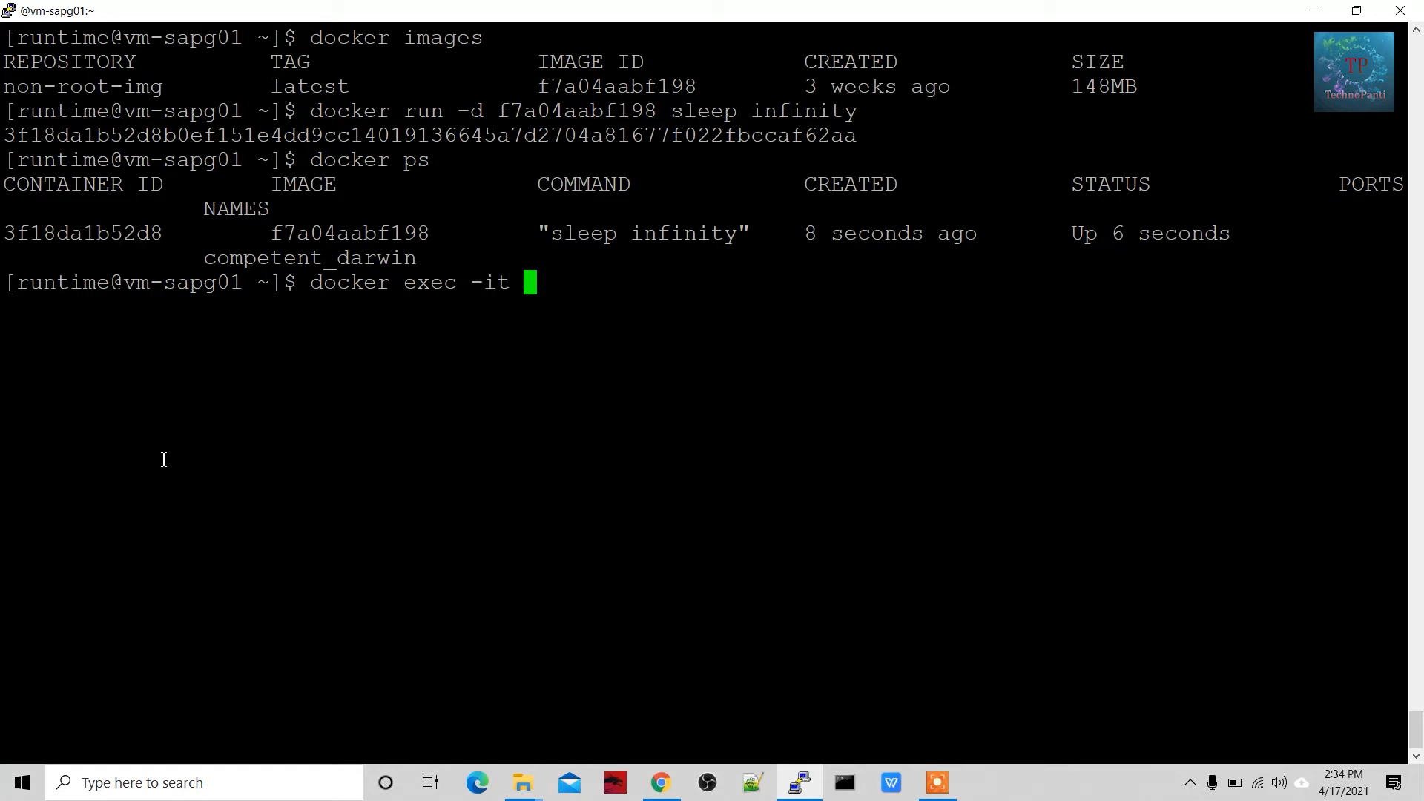
pyautogui.doubleClick(77, 235)
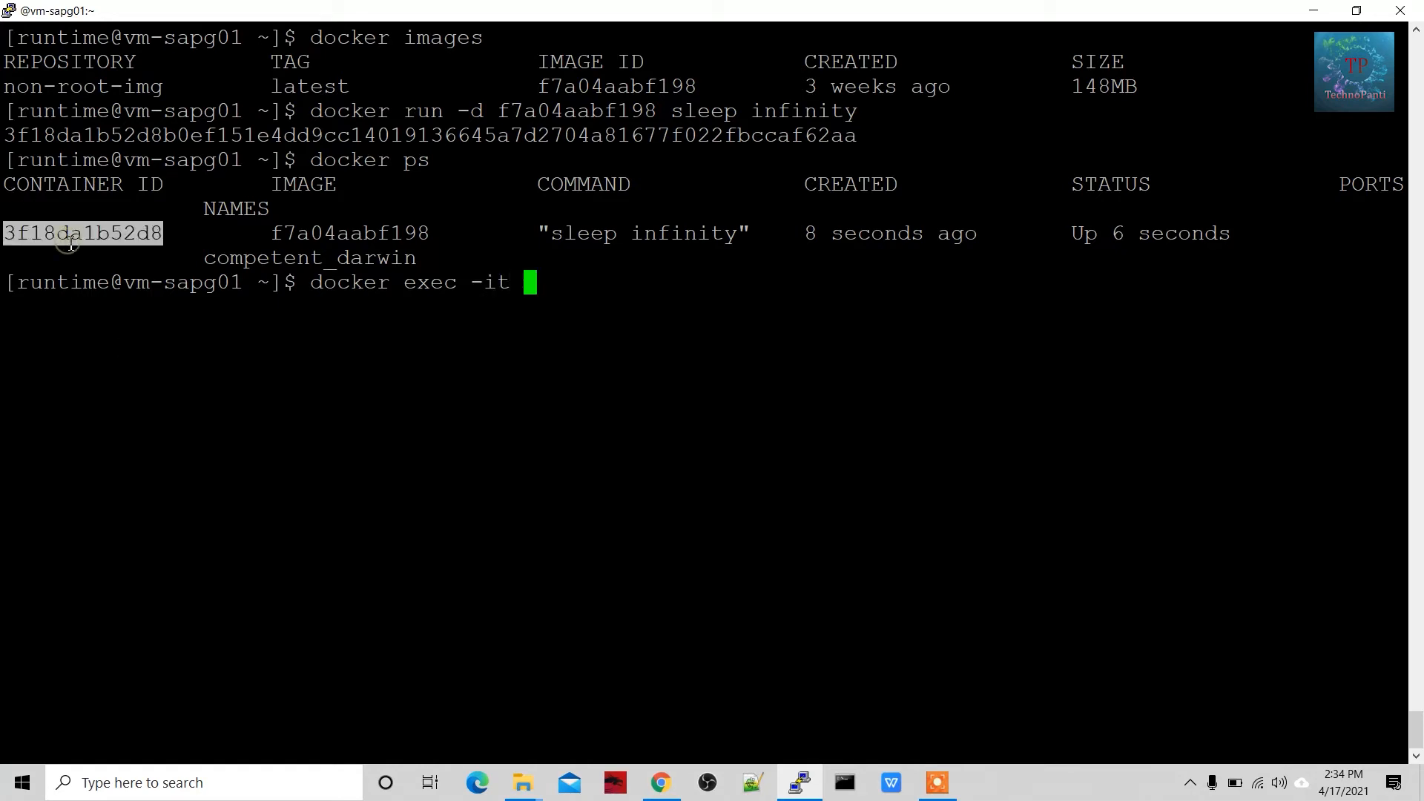
pyautogui.write('3f18da1b52d8 sh')
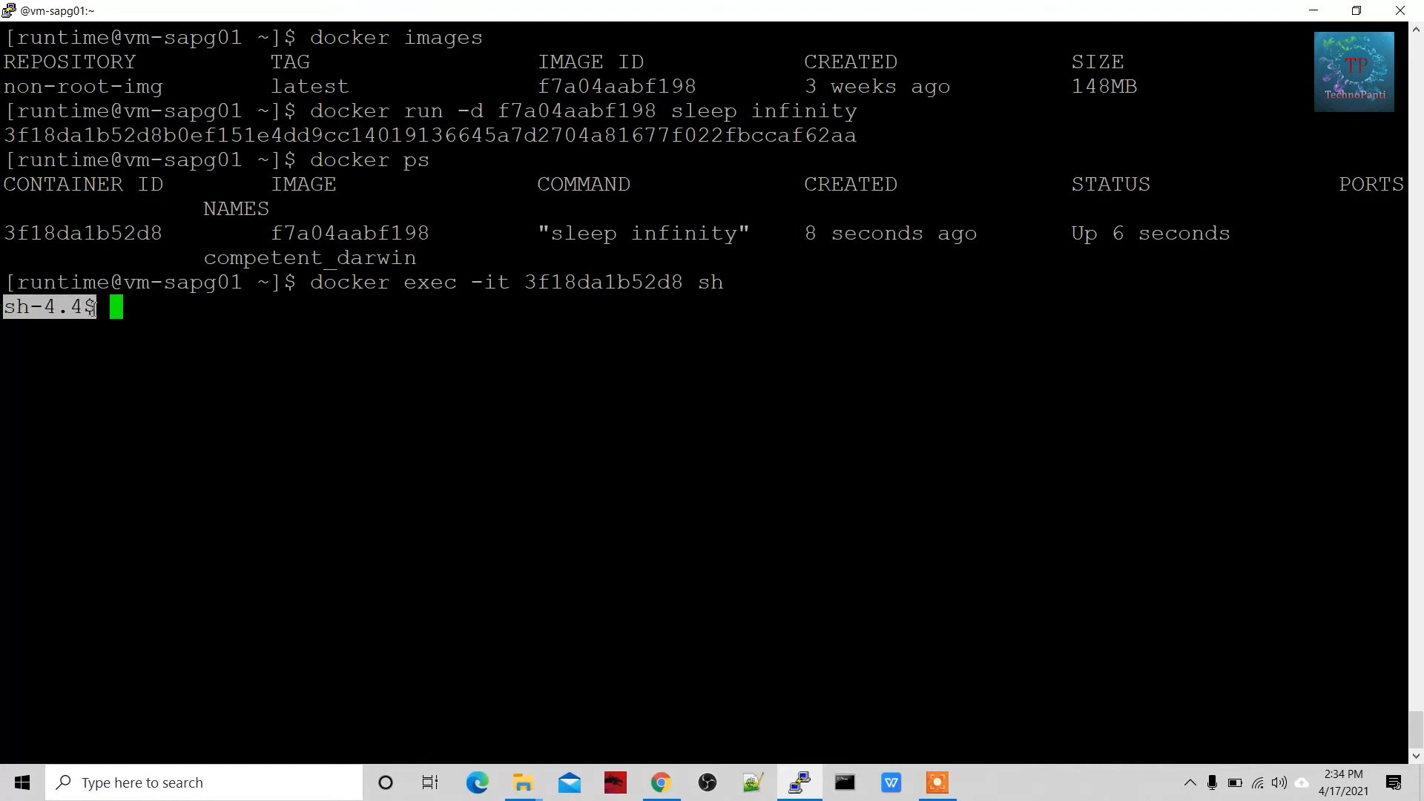
pyautogui.moveTo(161, 294)
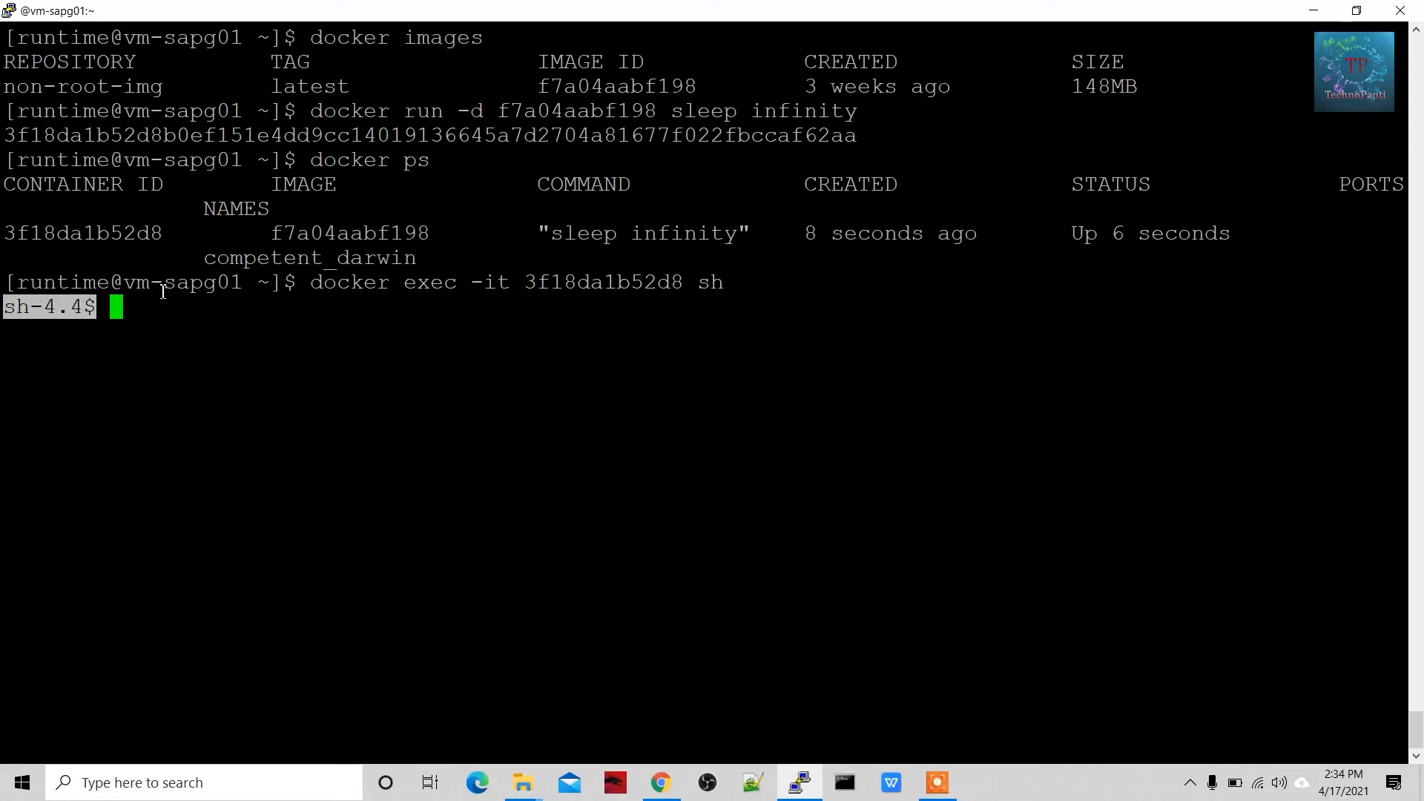
pyautogui.moveTo(77, 375)
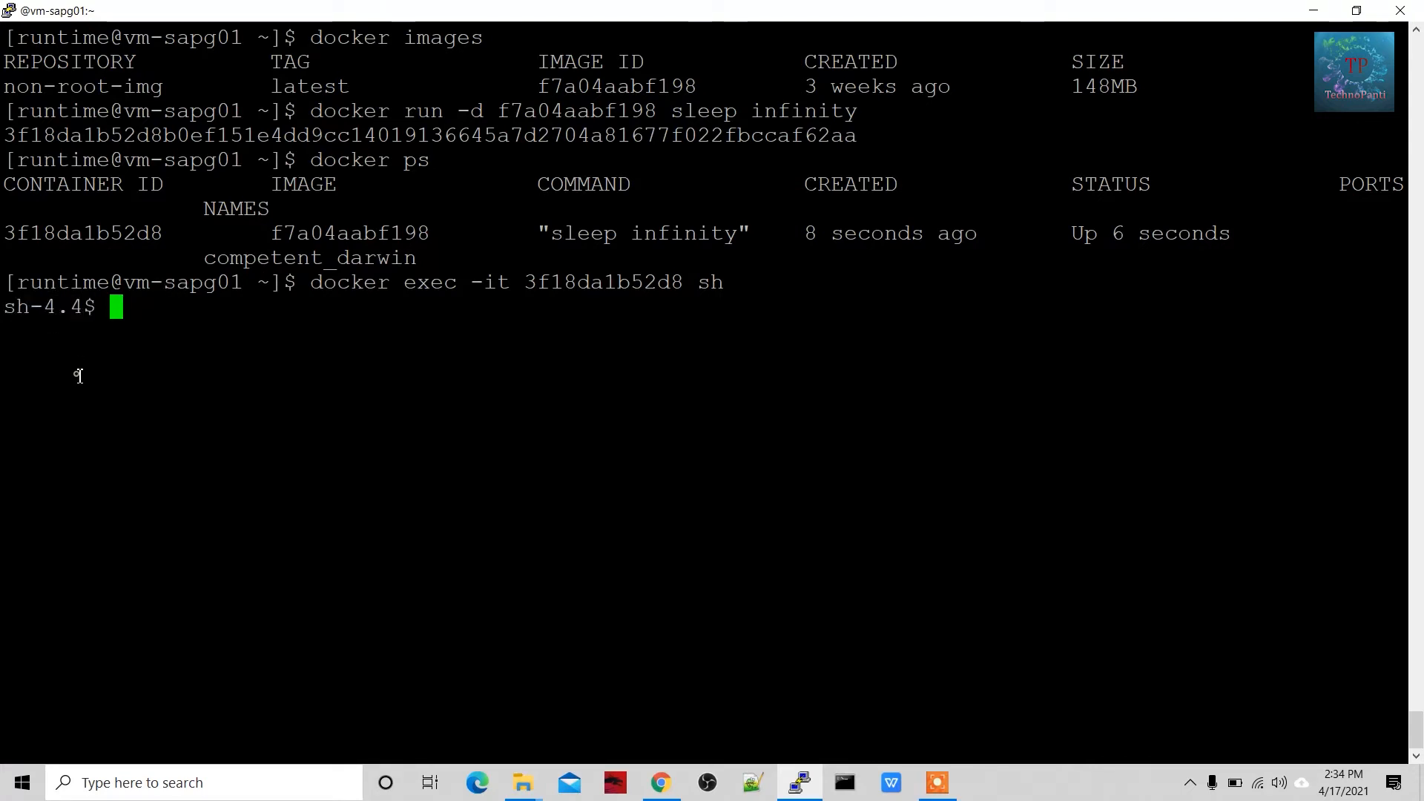
# Step: Check the current user with whoami, which returns runtime
pyautogui.write('wha')
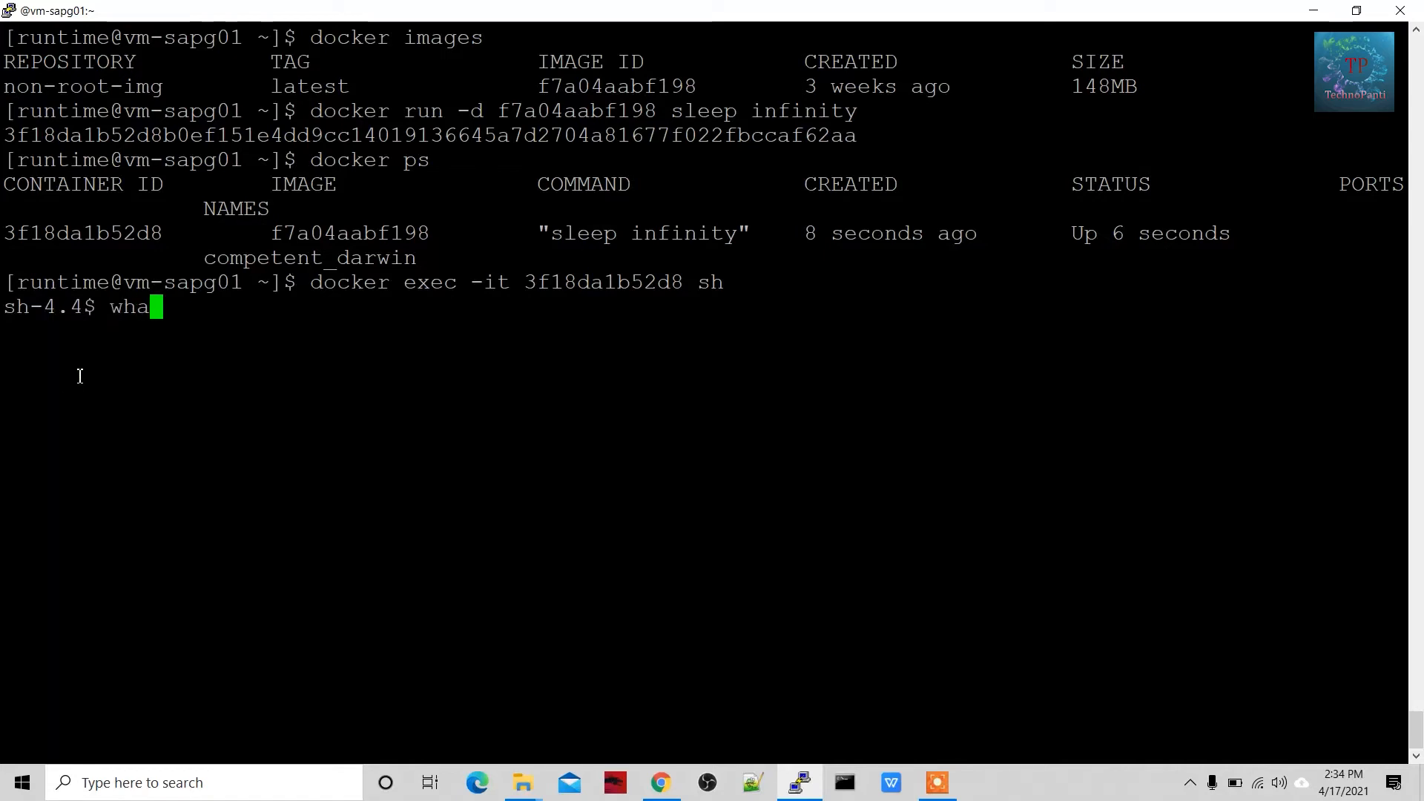
pyautogui.write('mi')
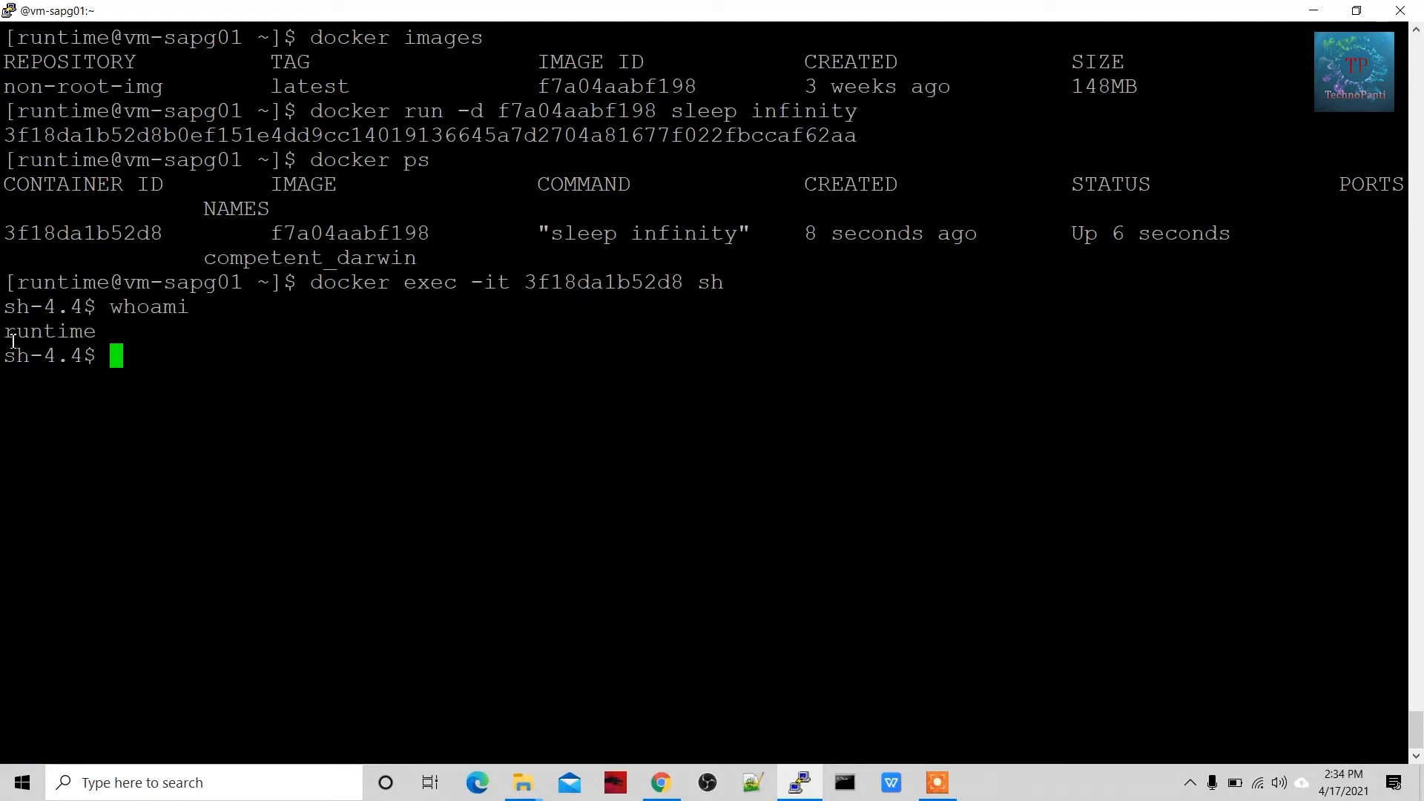
pyautogui.doubleClick(30, 333)
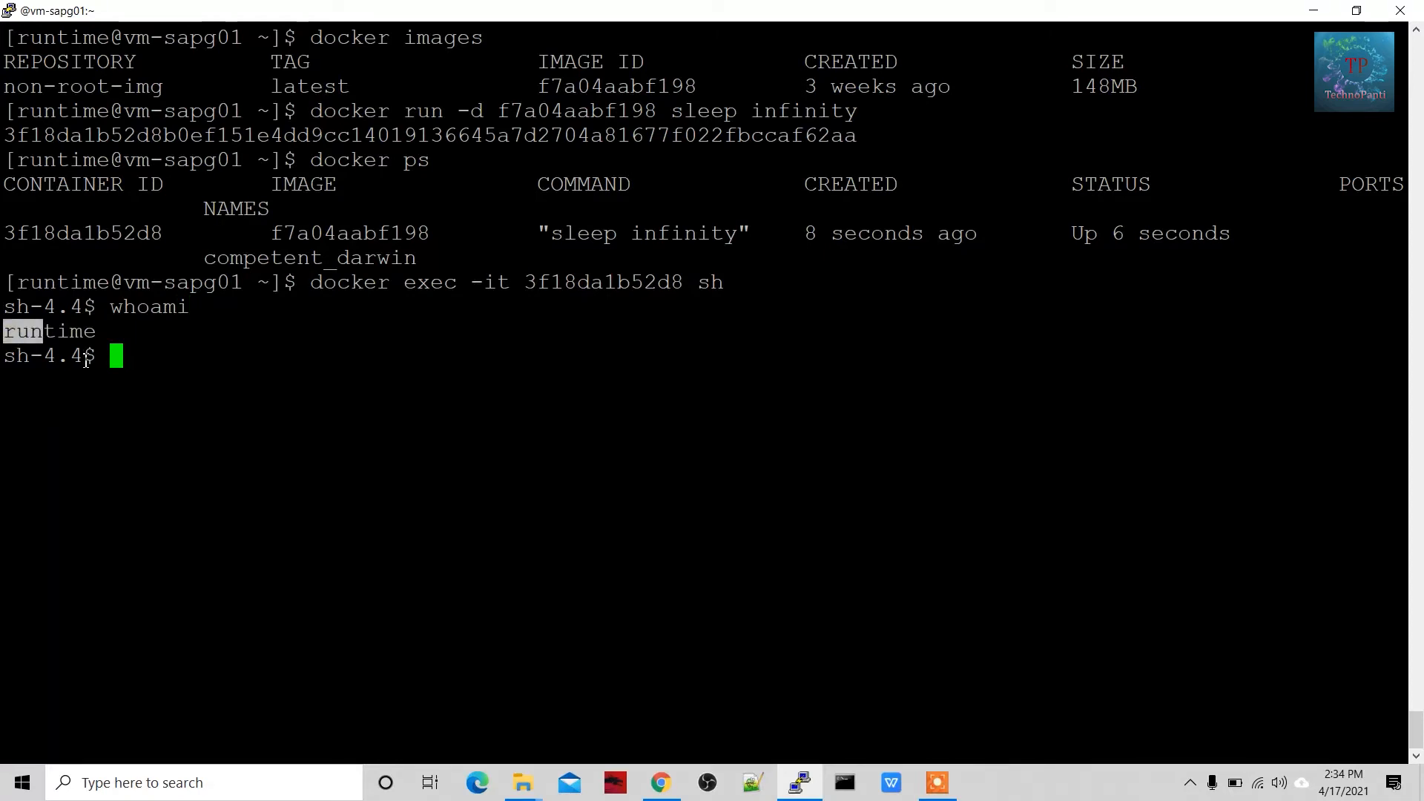
pyautogui.moveTo(87, 396)
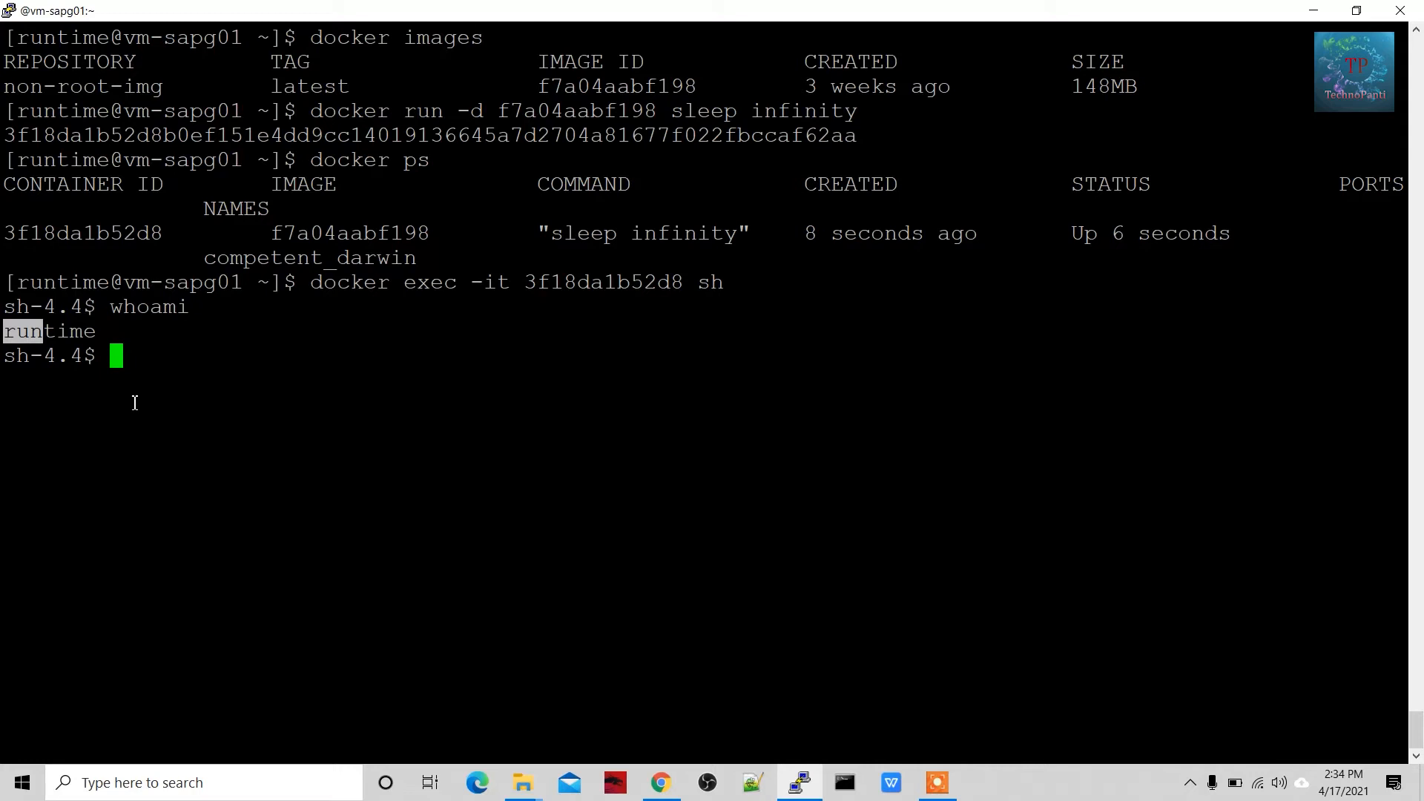
pyautogui.moveTo(88, 416)
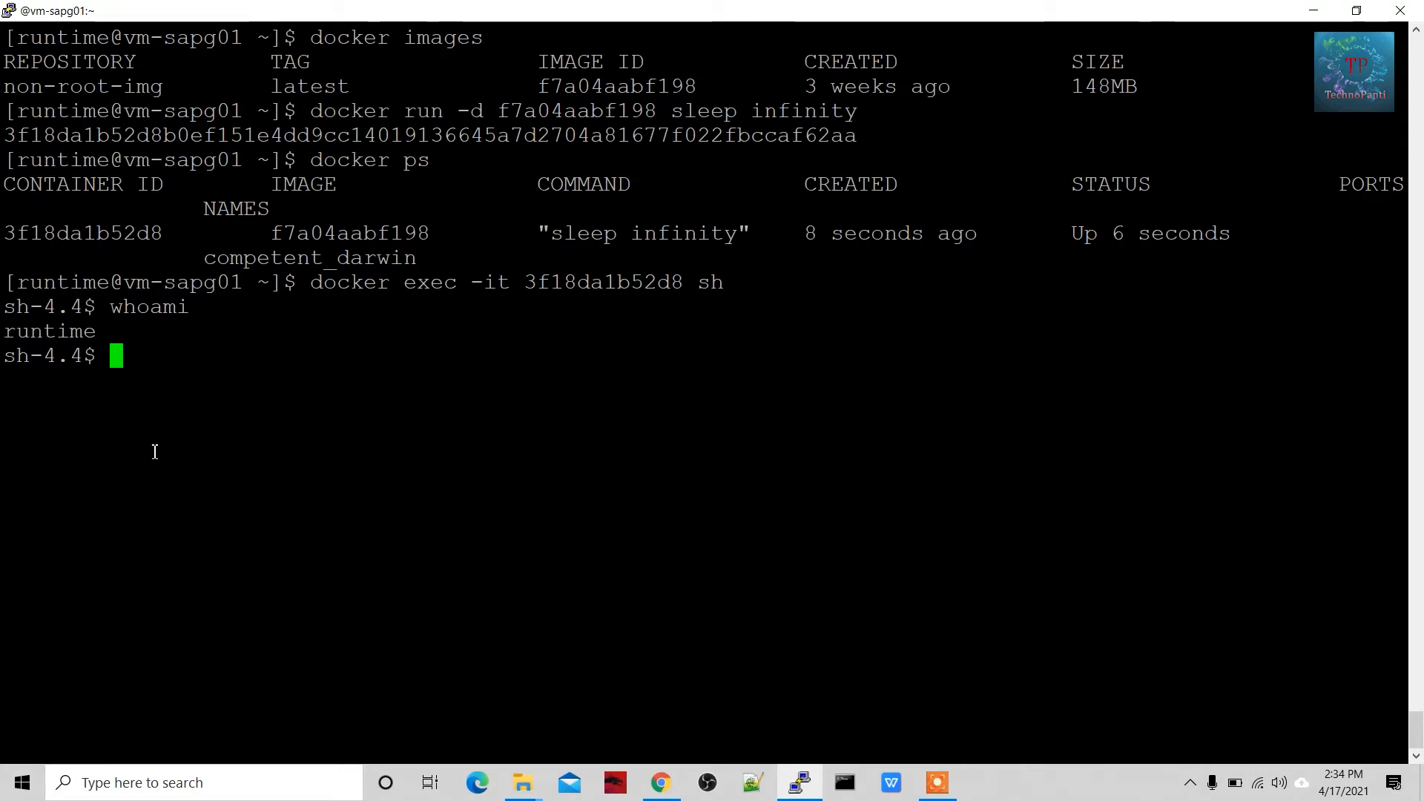
# Step: Attempt 'microdnf install wget' (fails on metadata cache), then list the directory showing boot.sh
pyautogui.write('mi')
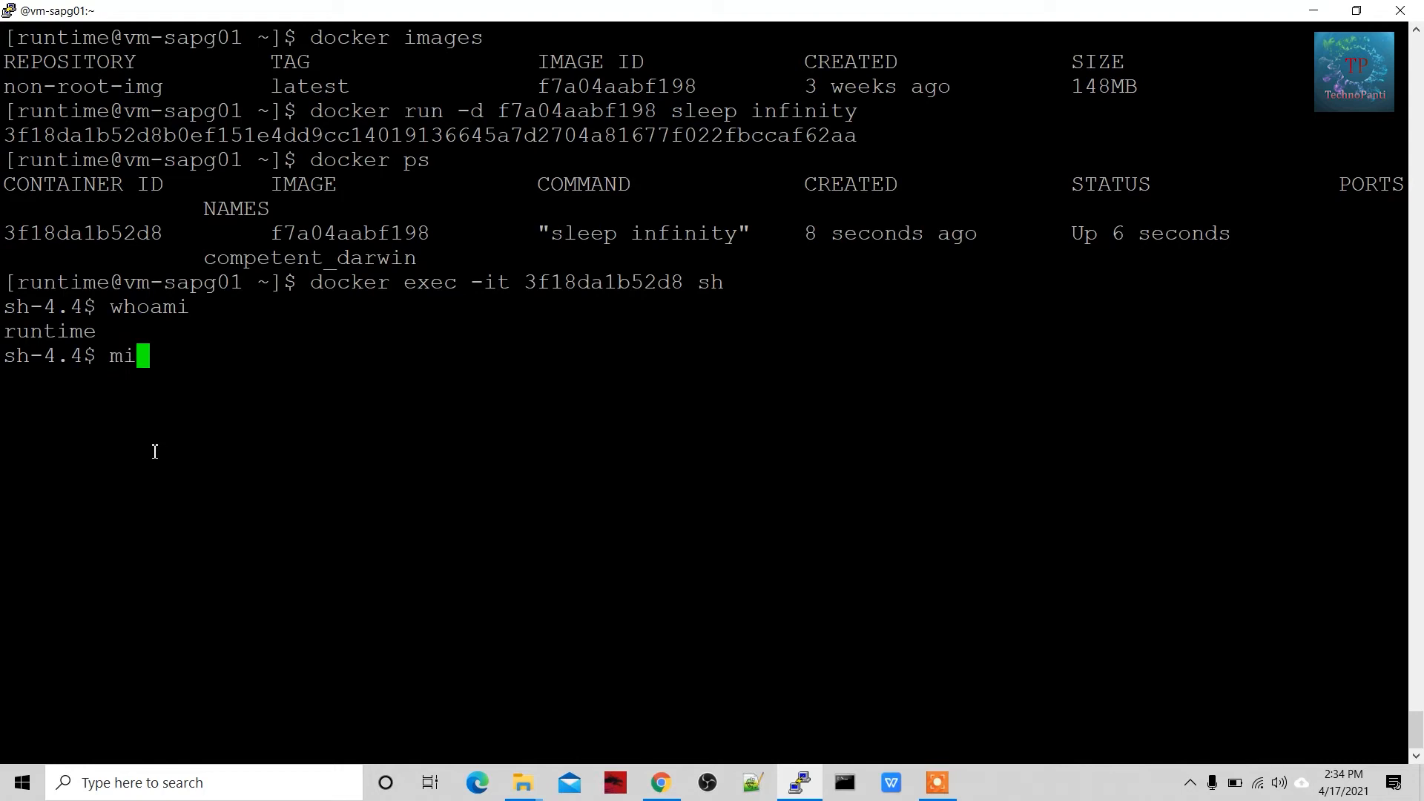
pyautogui.write('crodn')
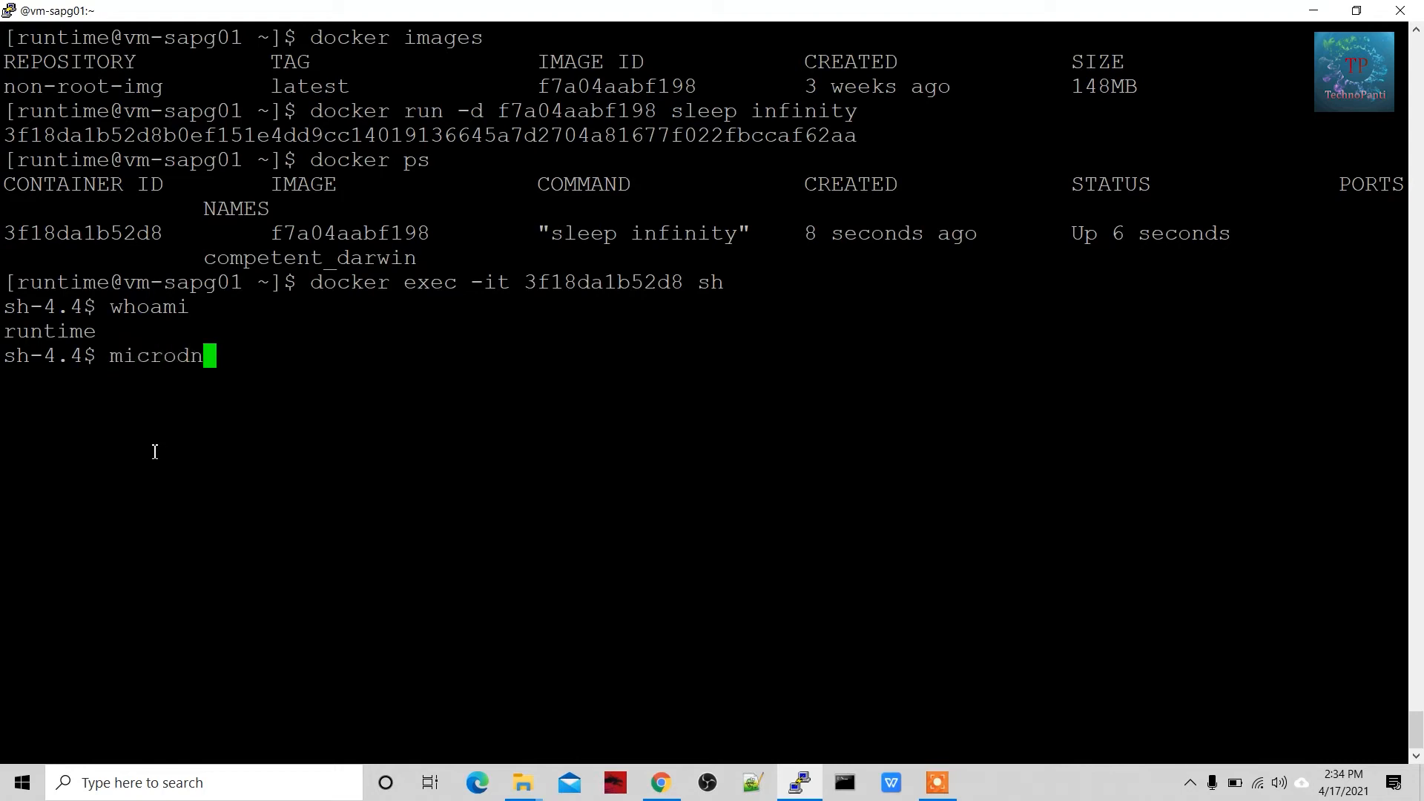
pyautogui.write('f')
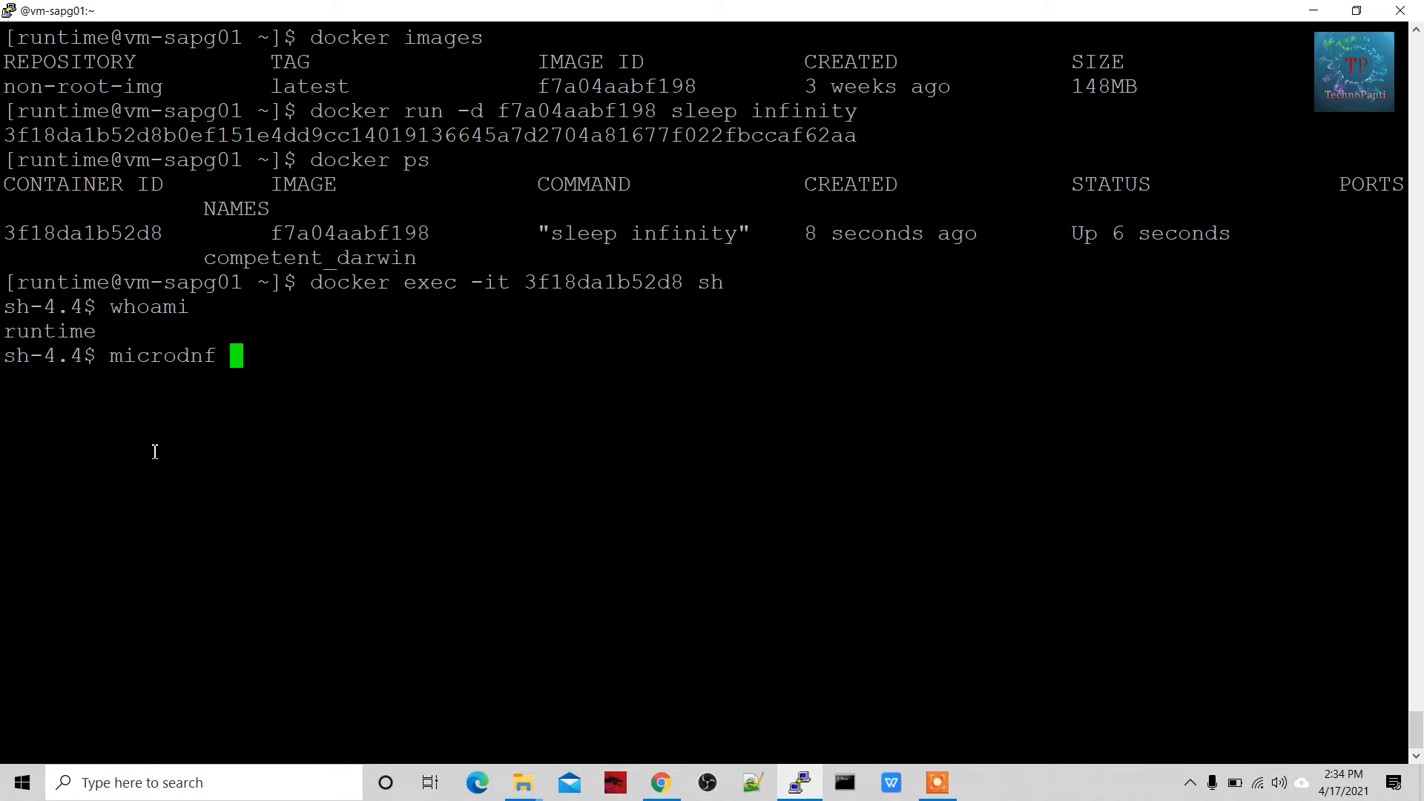
pyautogui.write('i')
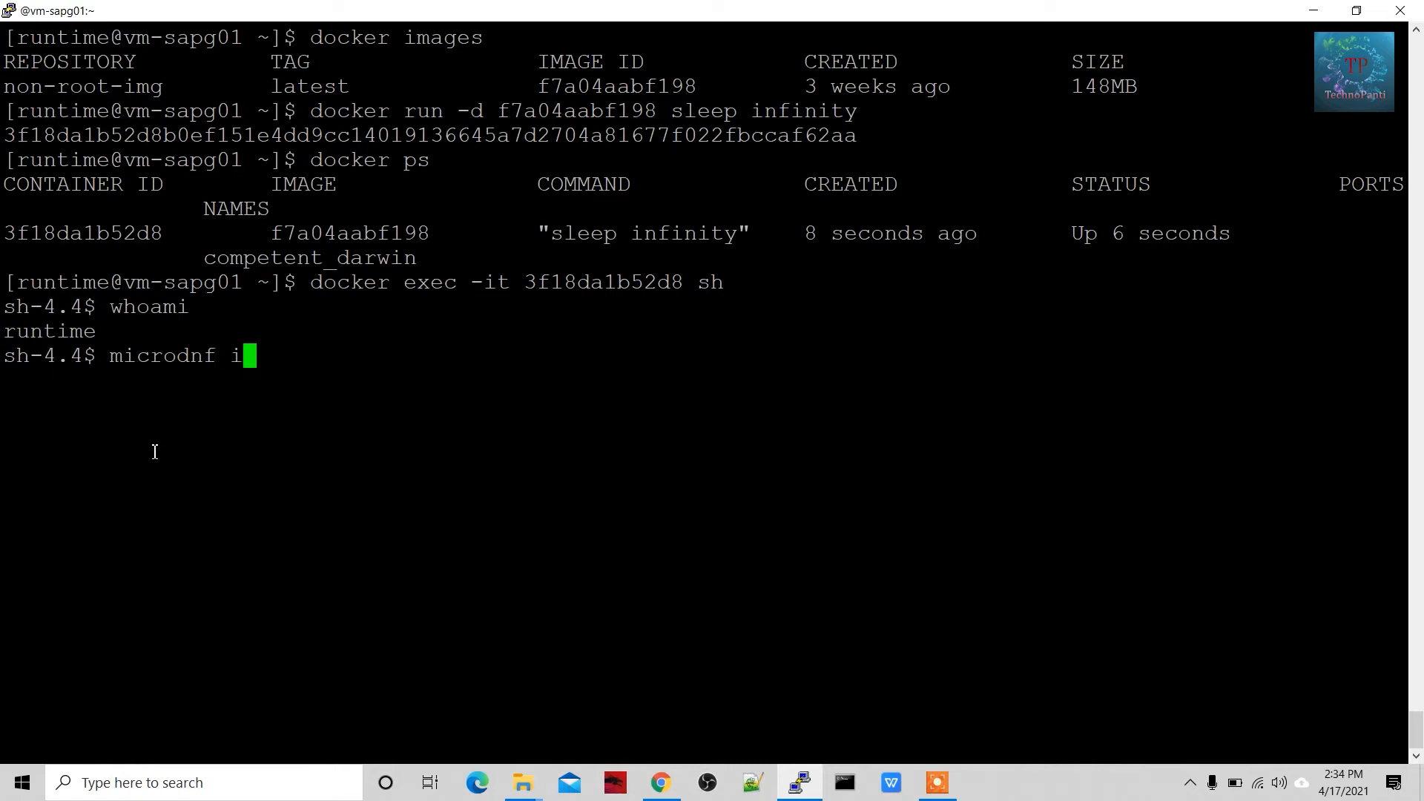
pyautogui.write('nstall wget')
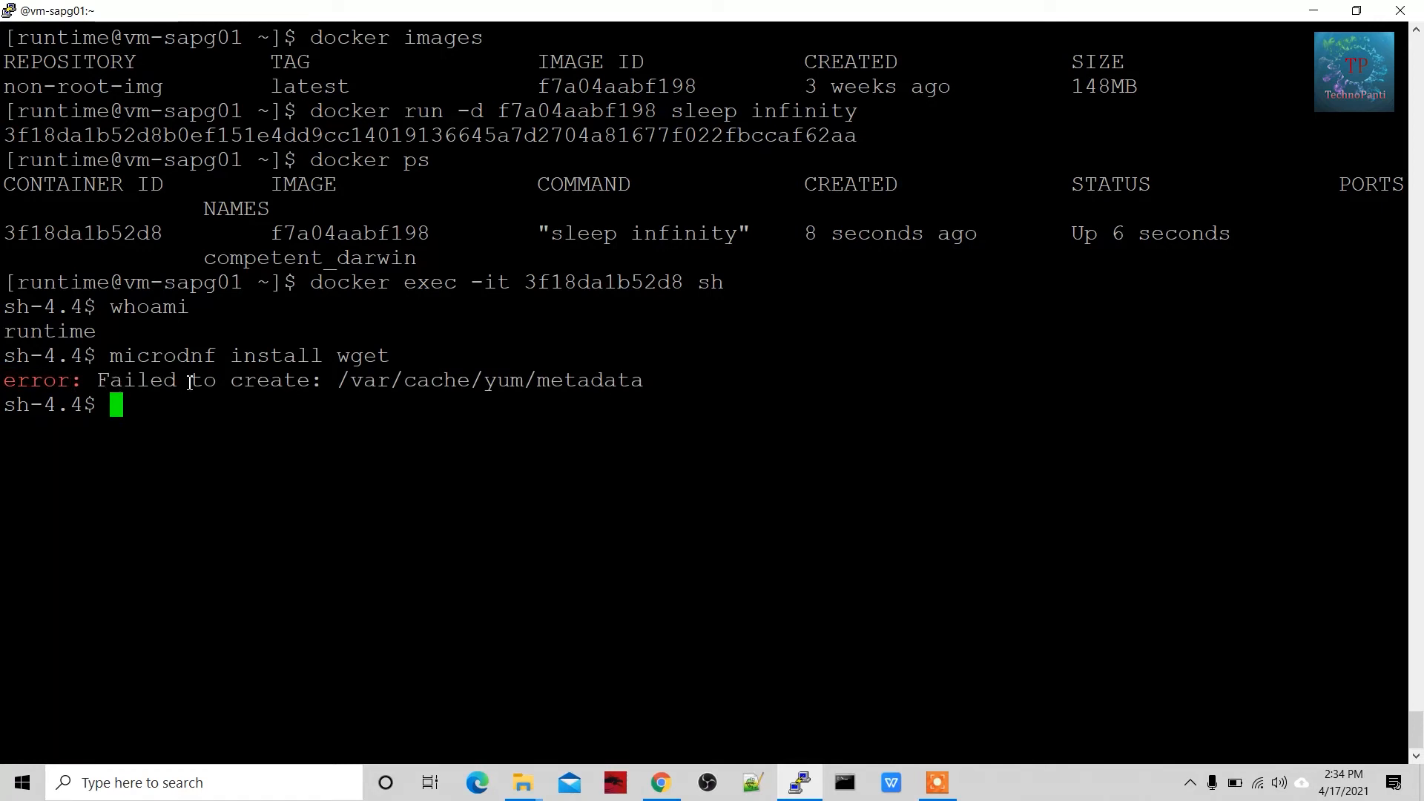
pyautogui.moveTo(454, 415)
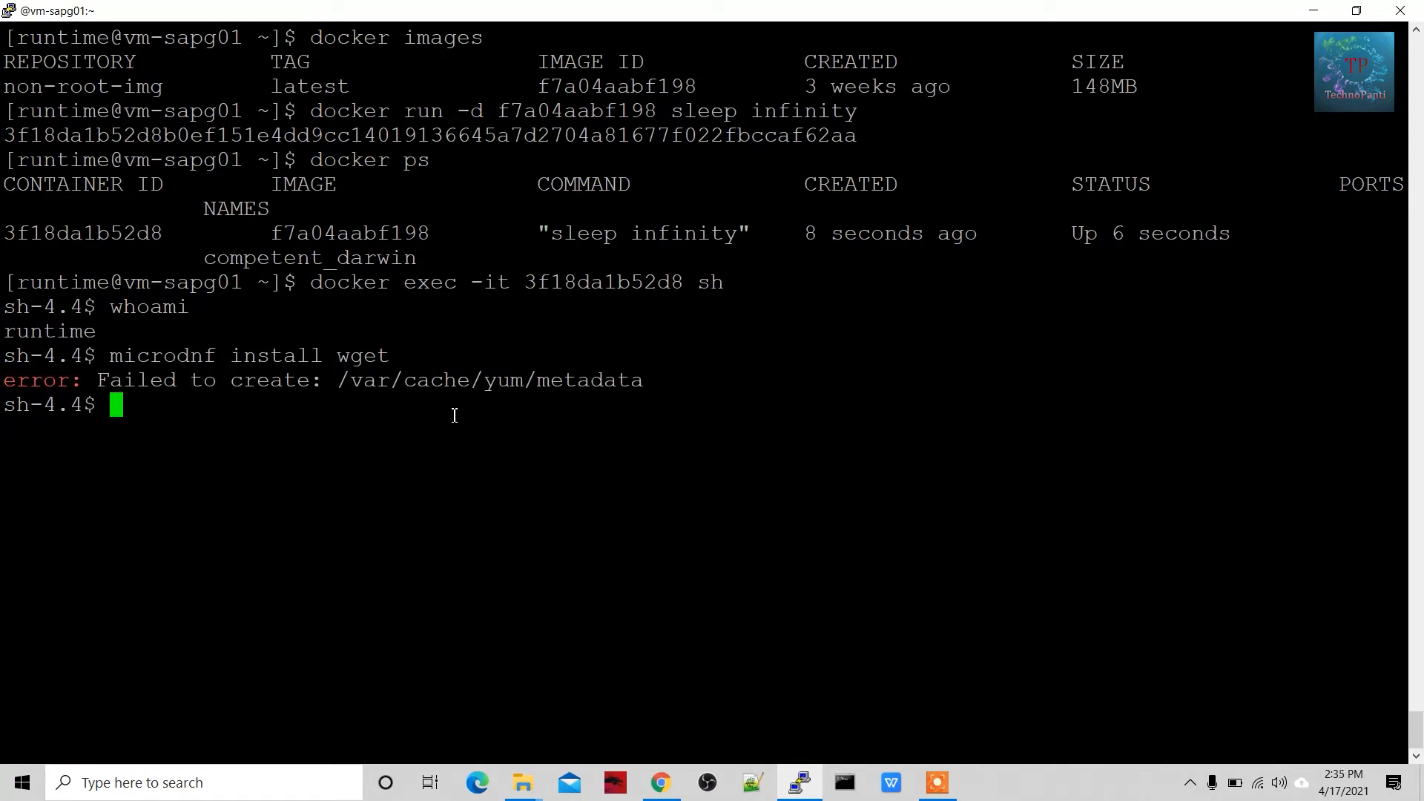
pyautogui.moveTo(326, 494)
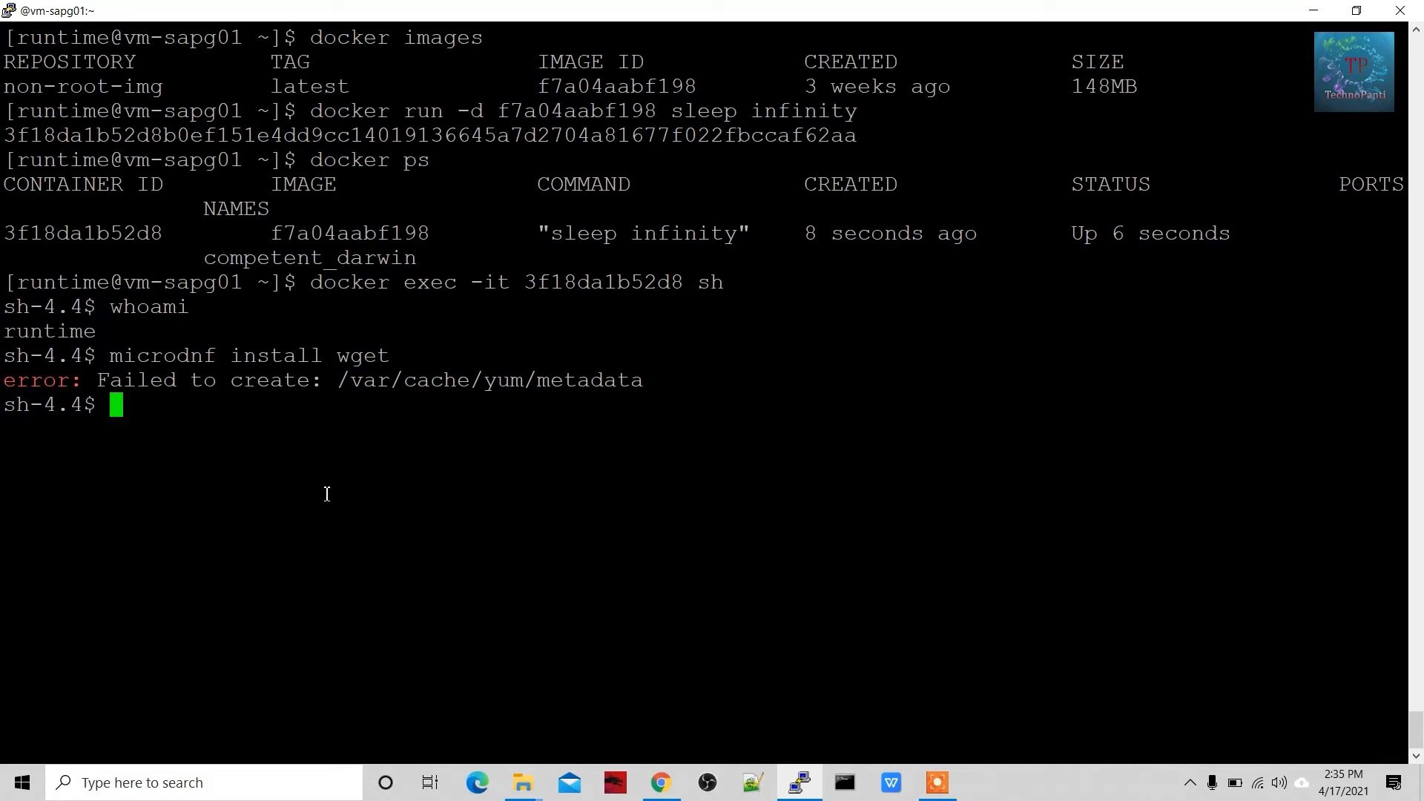
pyautogui.write('ls -la')
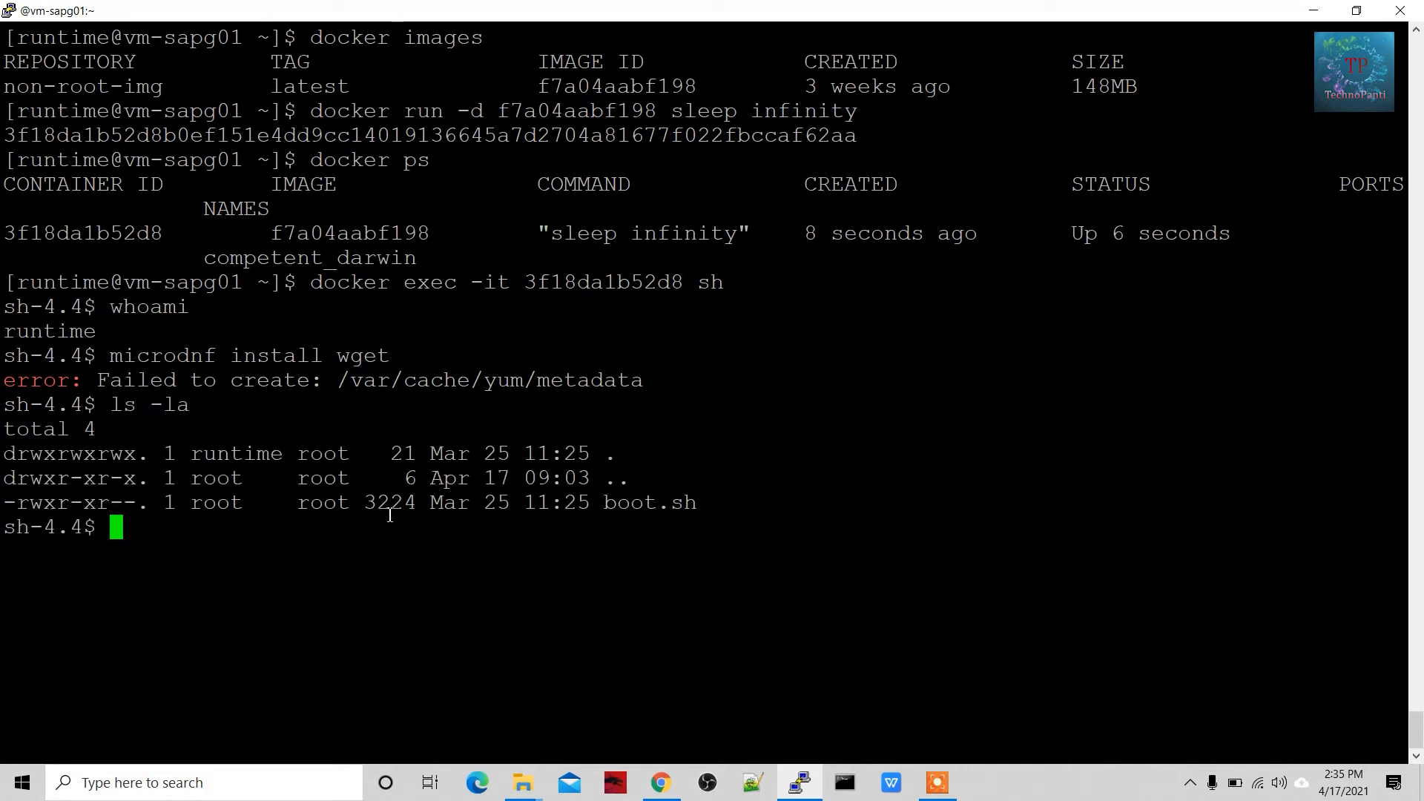
pyautogui.moveTo(379, 567)
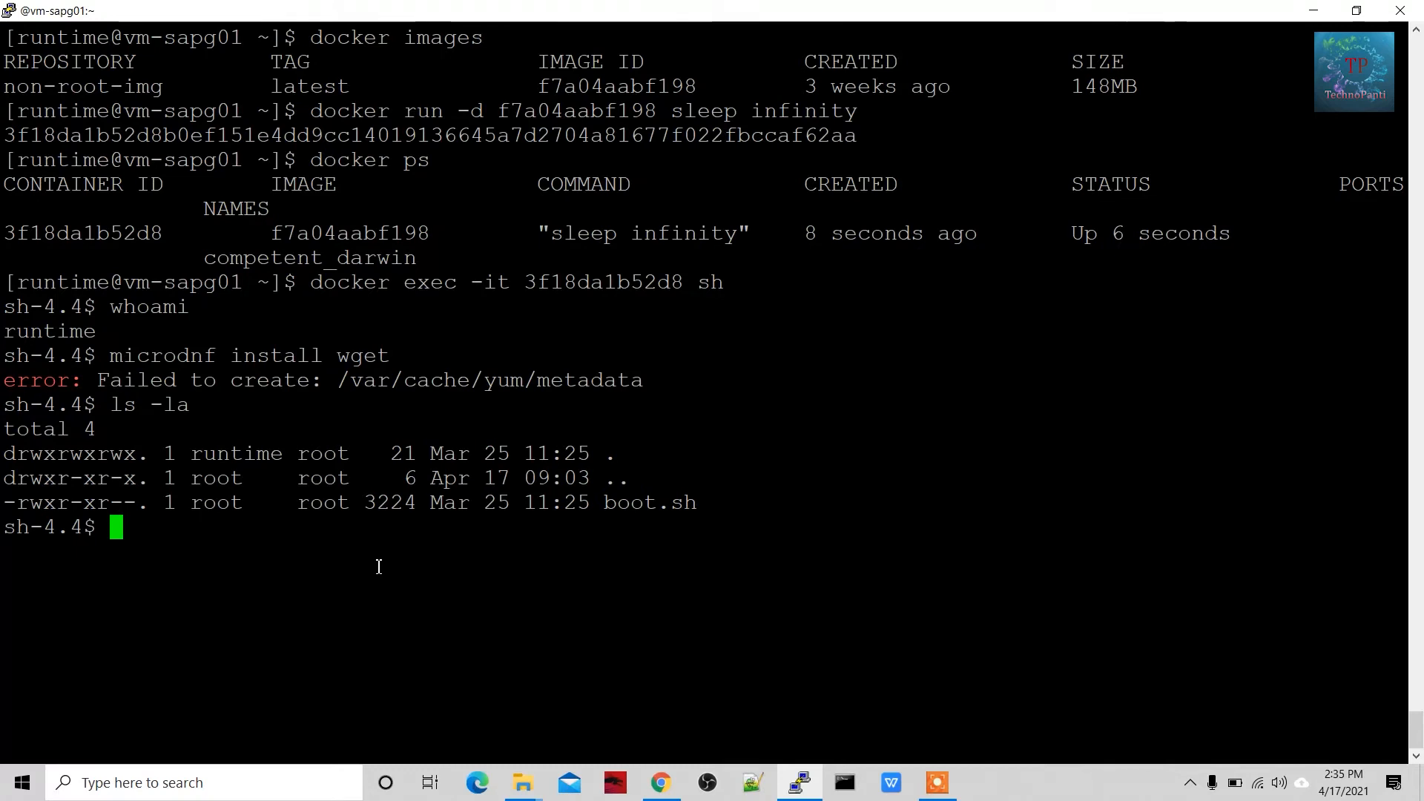
# Step: Go to the root directory and attempt 'touch abc.txt', which is permission-denied
pyautogui.write('cd /')
pyautogui.write('ls')
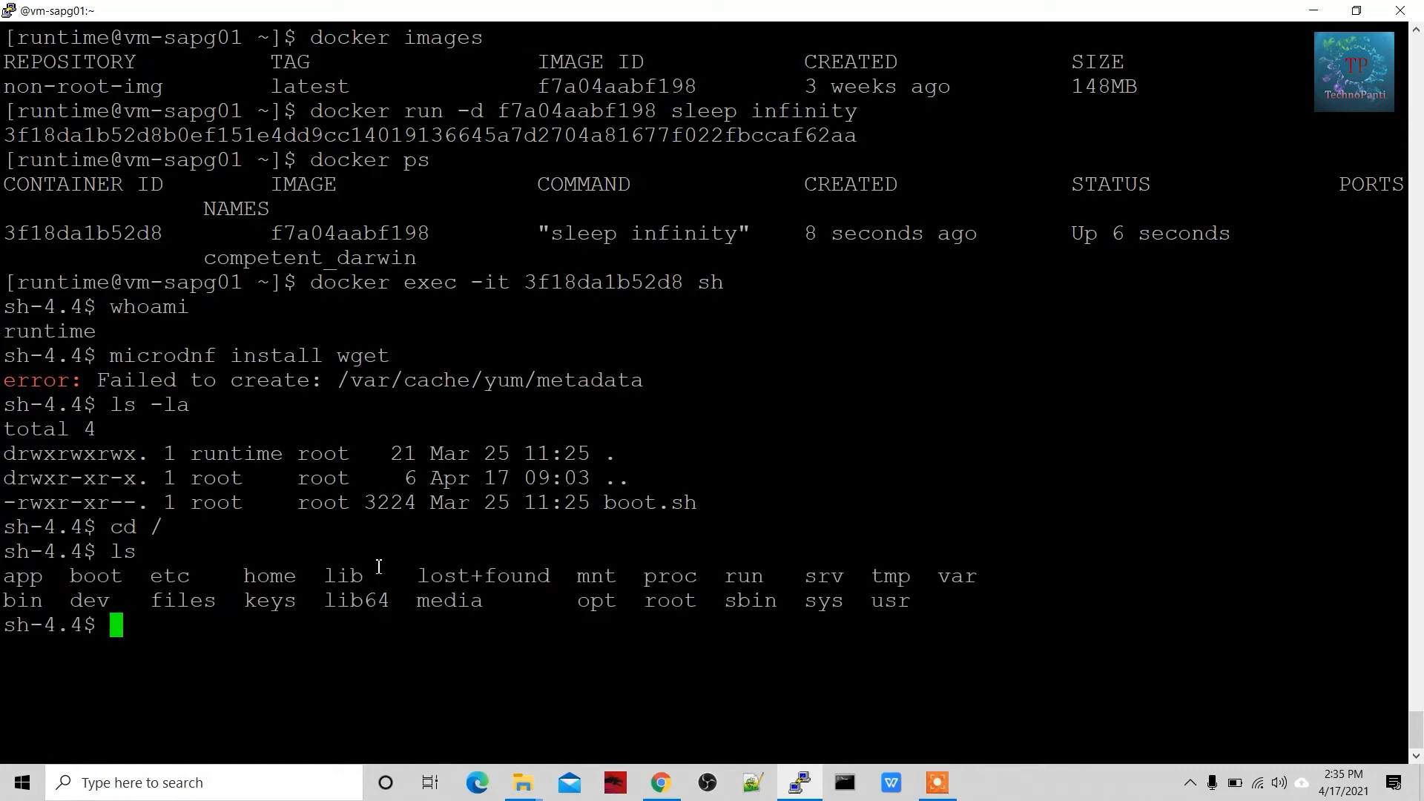
pyautogui.write('c')
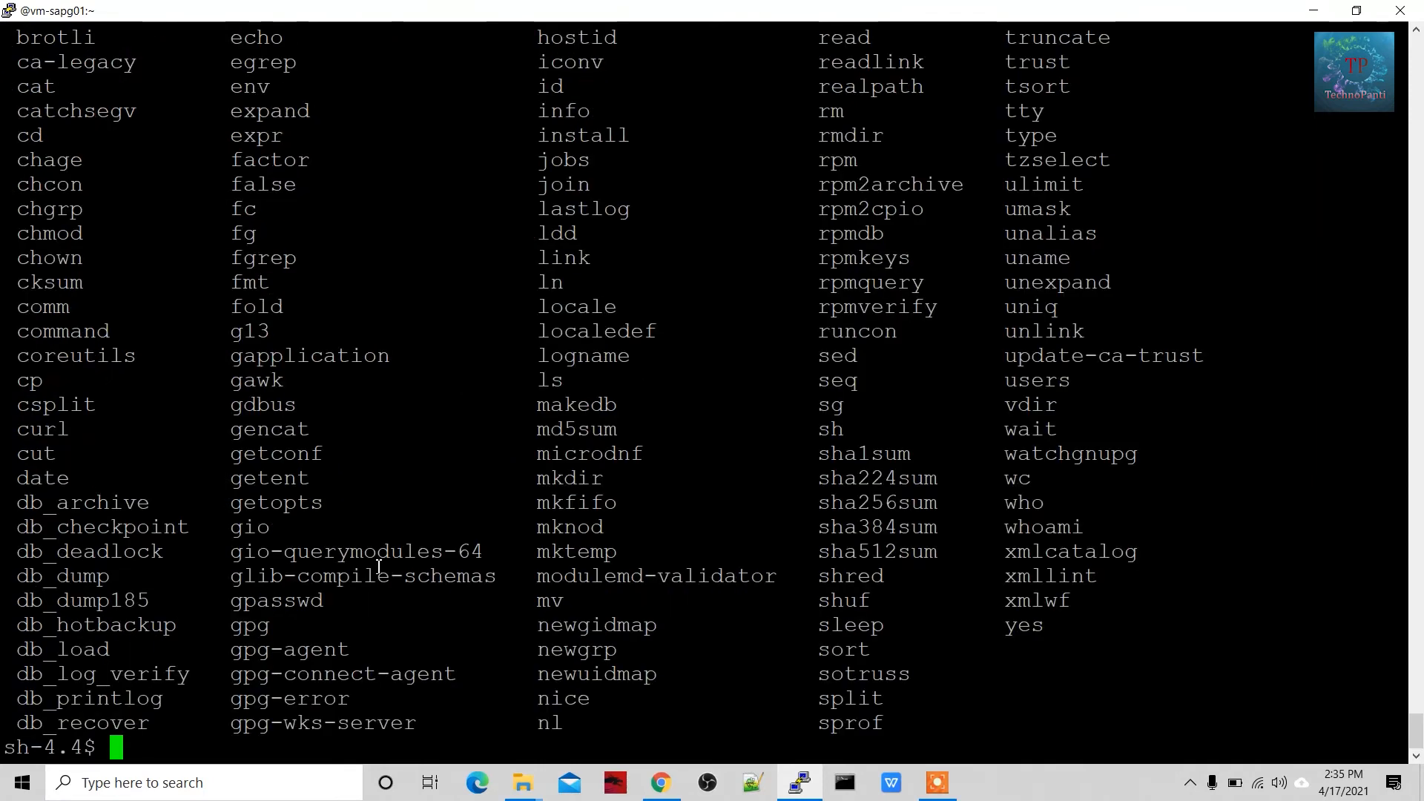
pyautogui.write('touch')
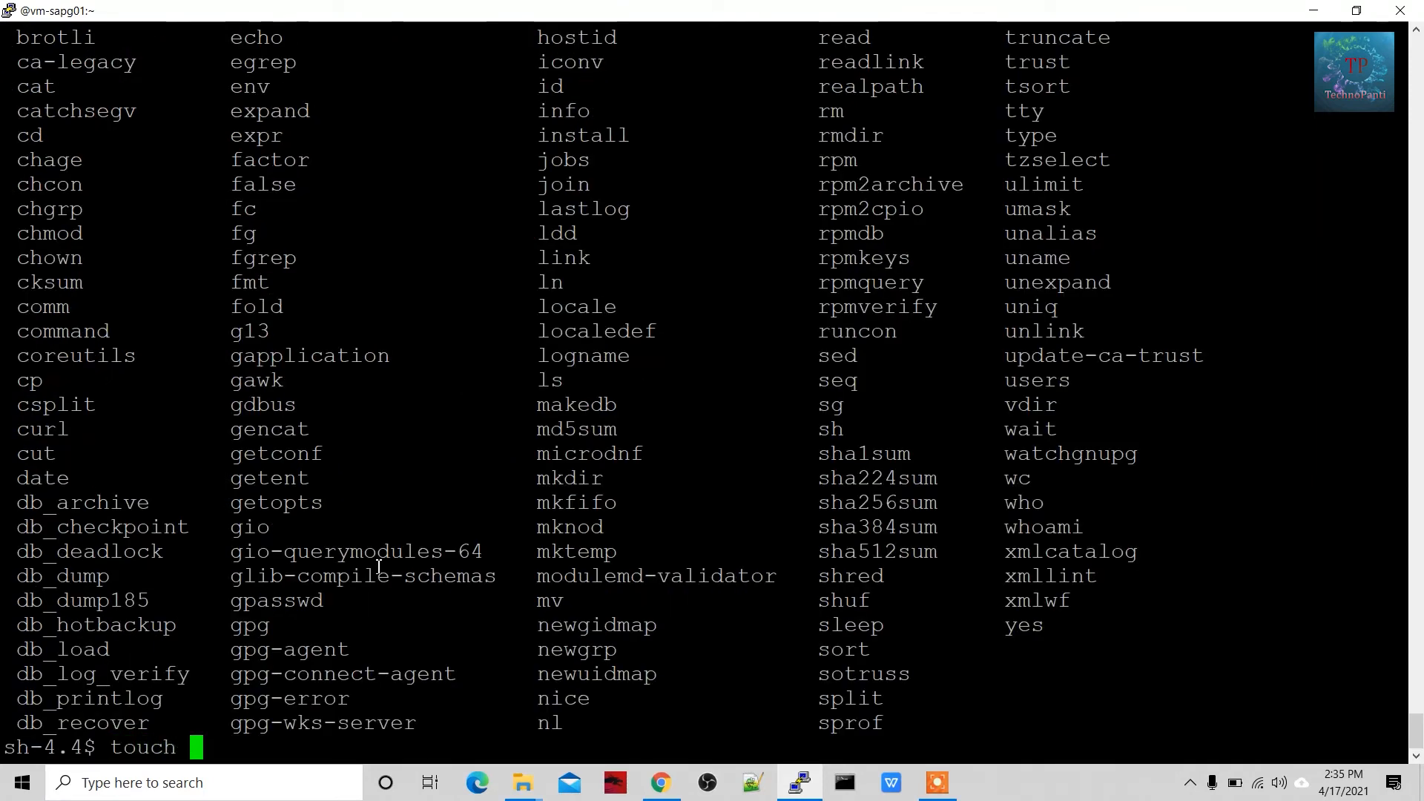
pyautogui.write('abc')
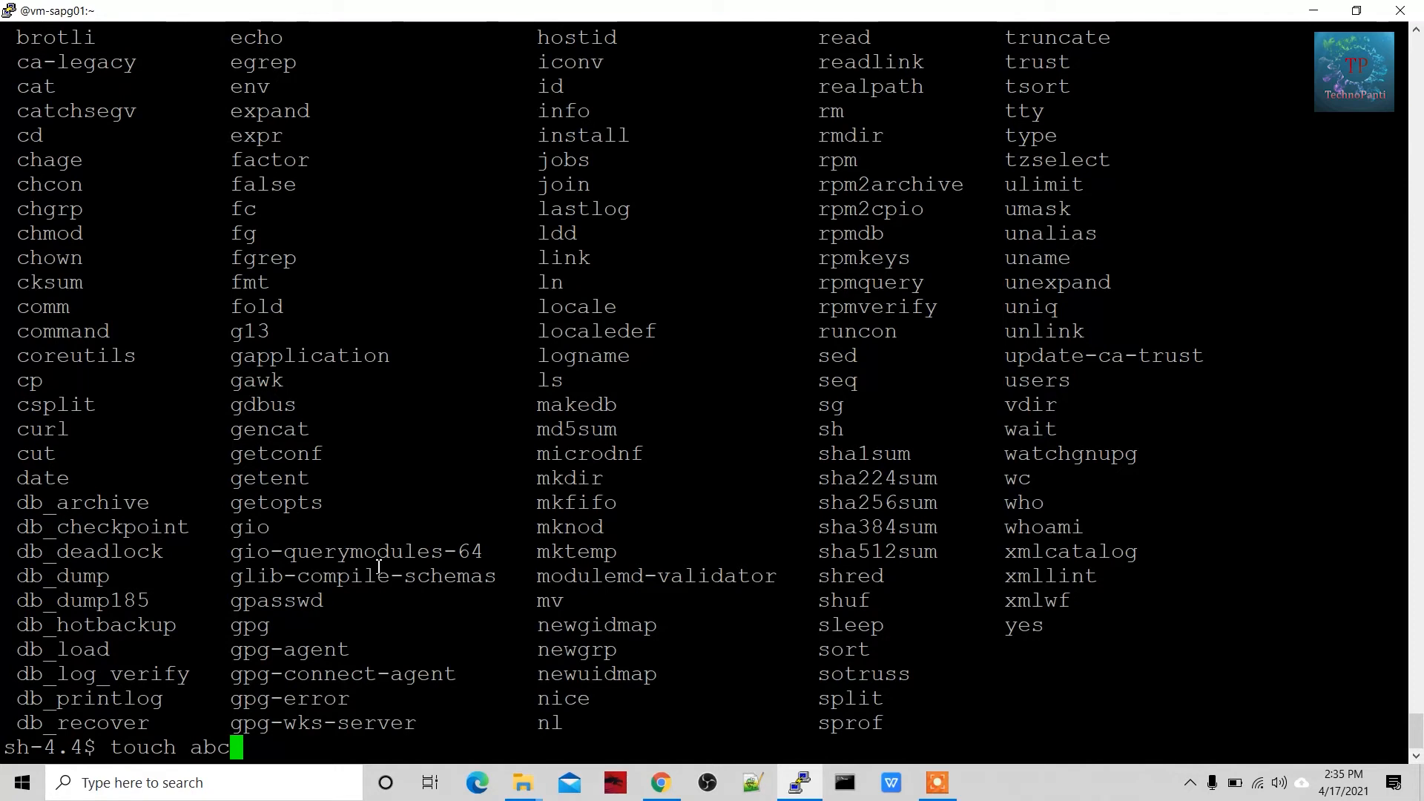
pyautogui.write('.txt')
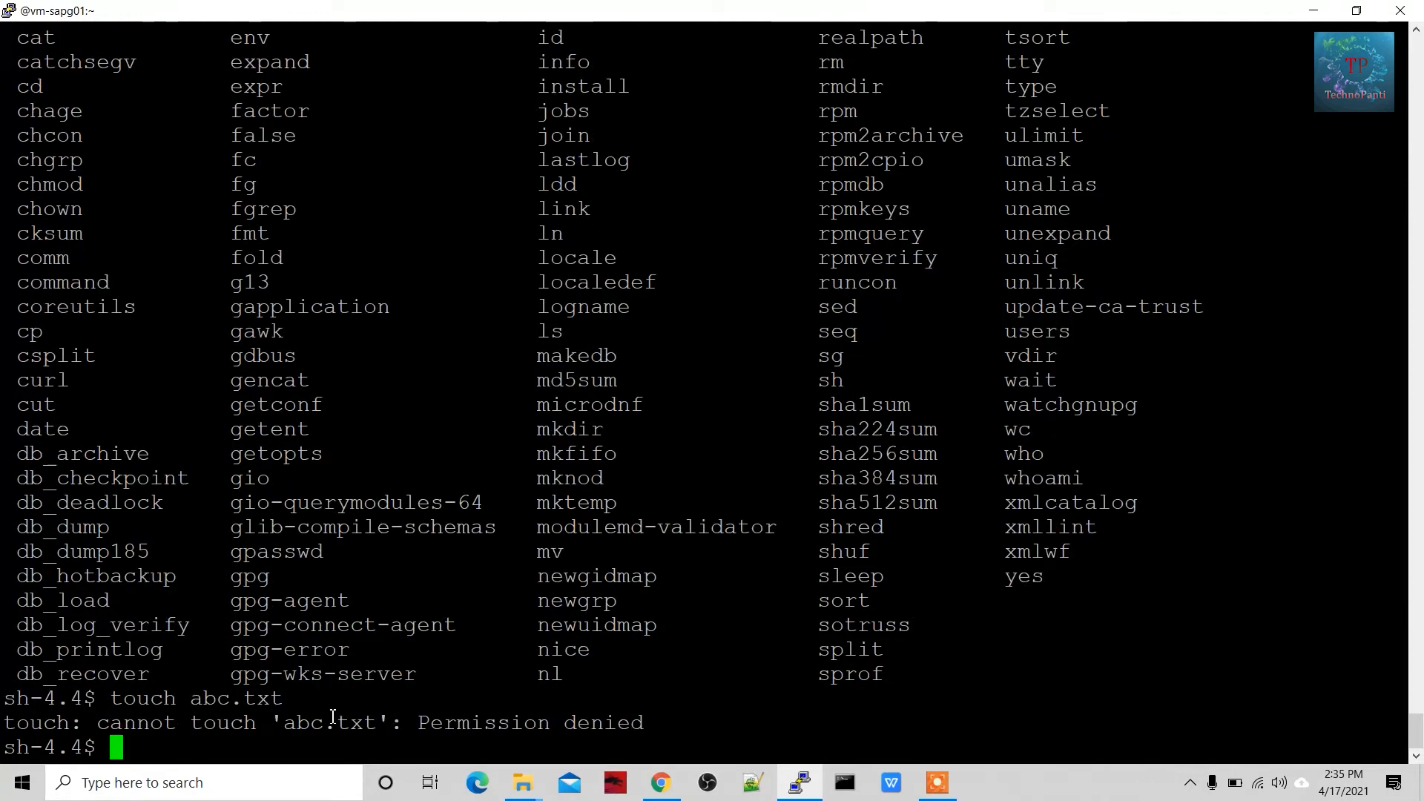
pyautogui.moveTo(230, 742)
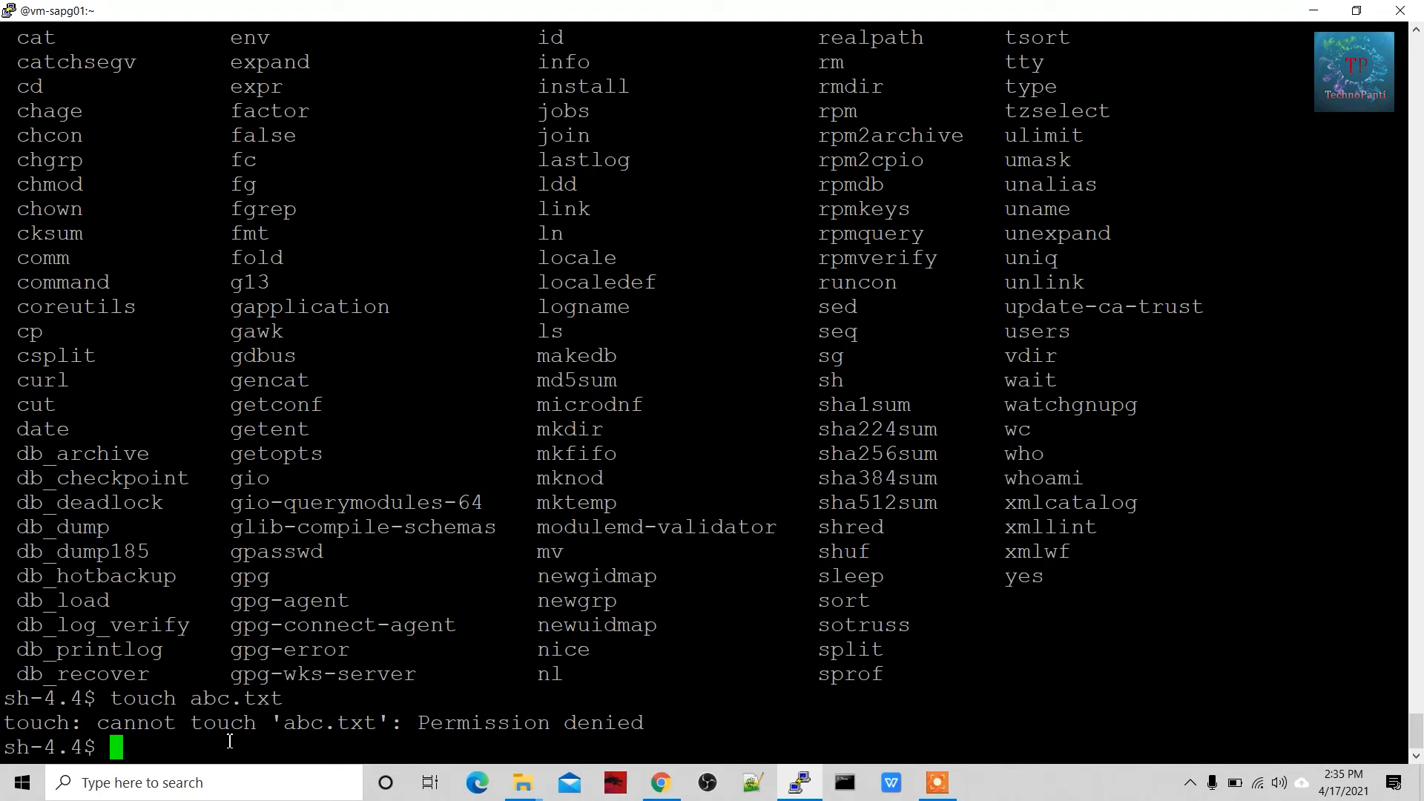
# Step: Exit the container shell back to the host prompt
pyautogui.write('ex')
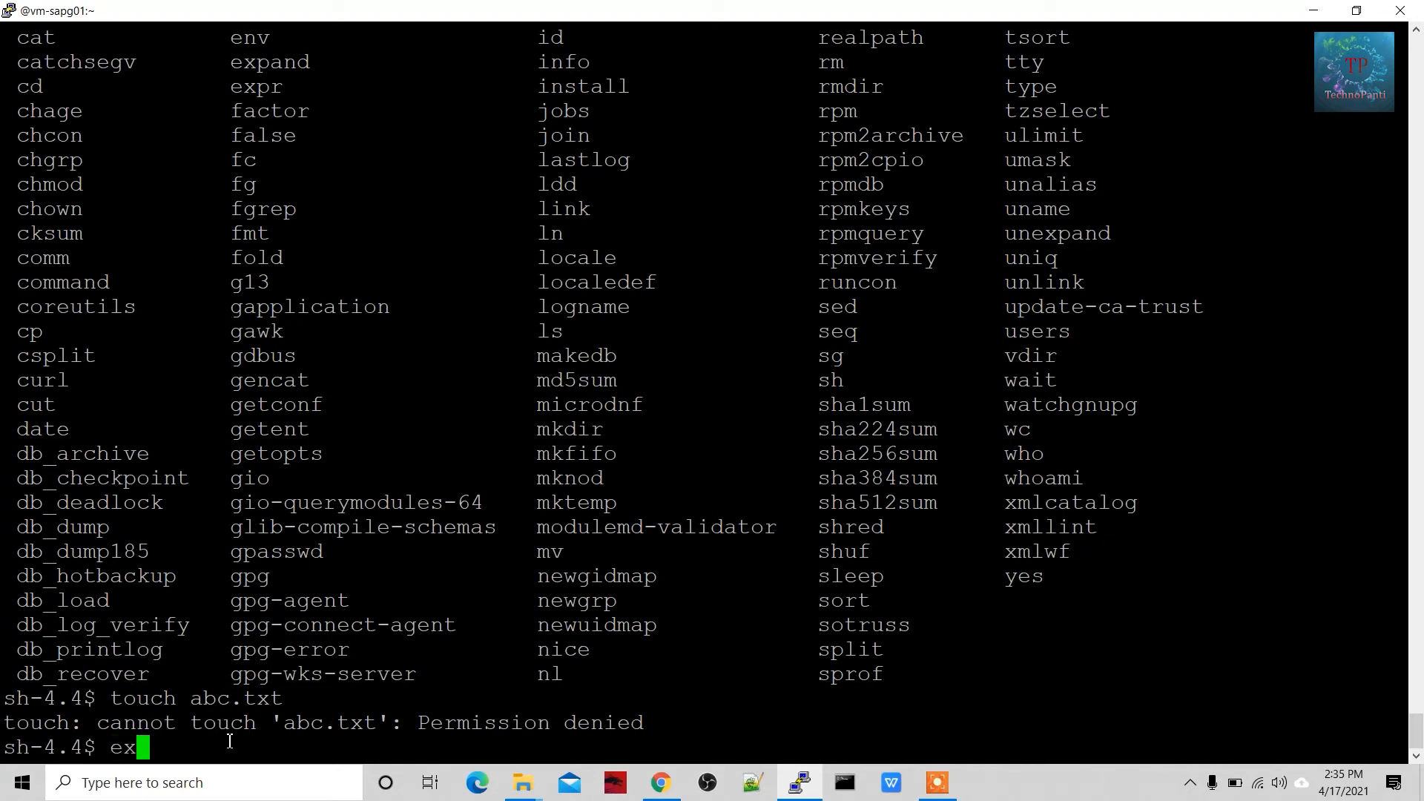
pyautogui.write('it')
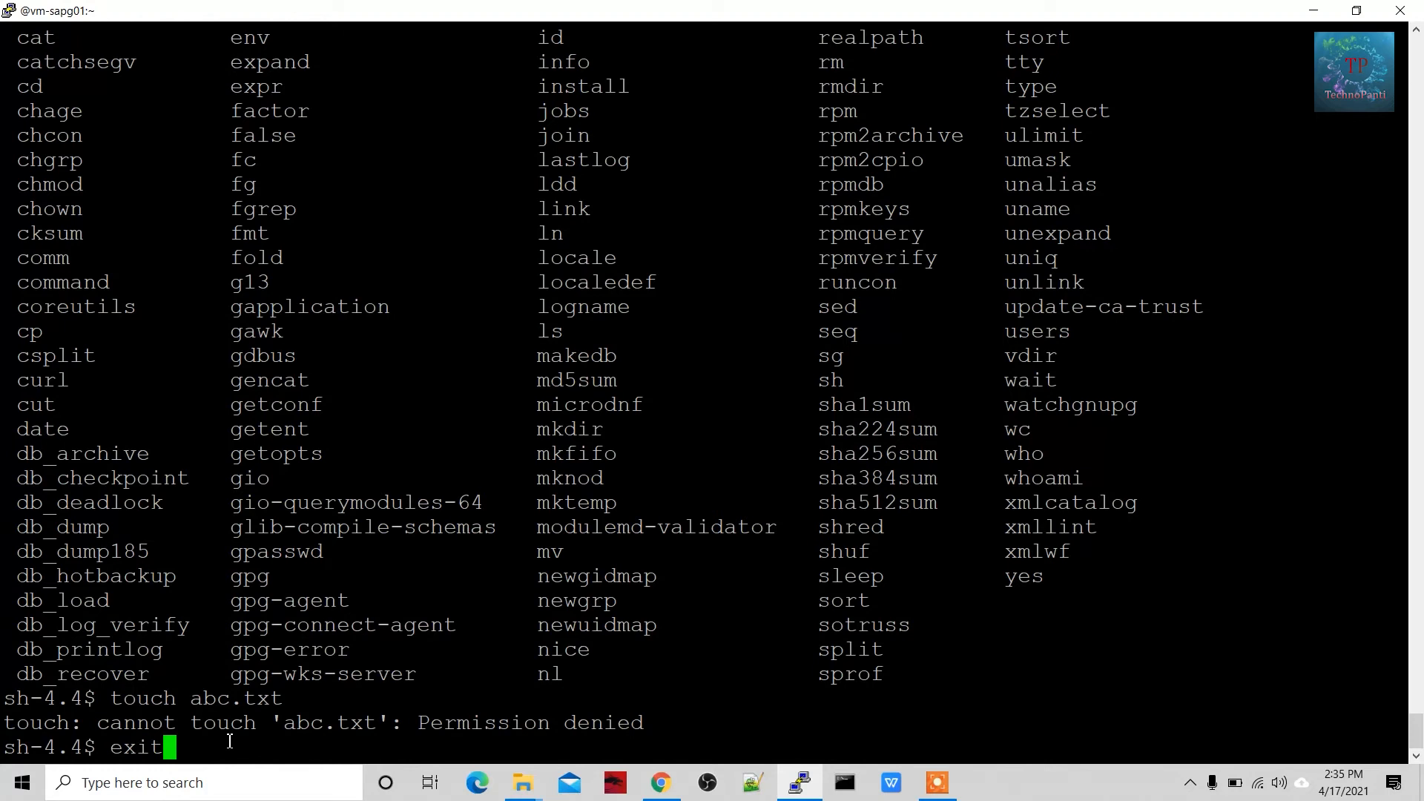
pyautogui.press('Return')
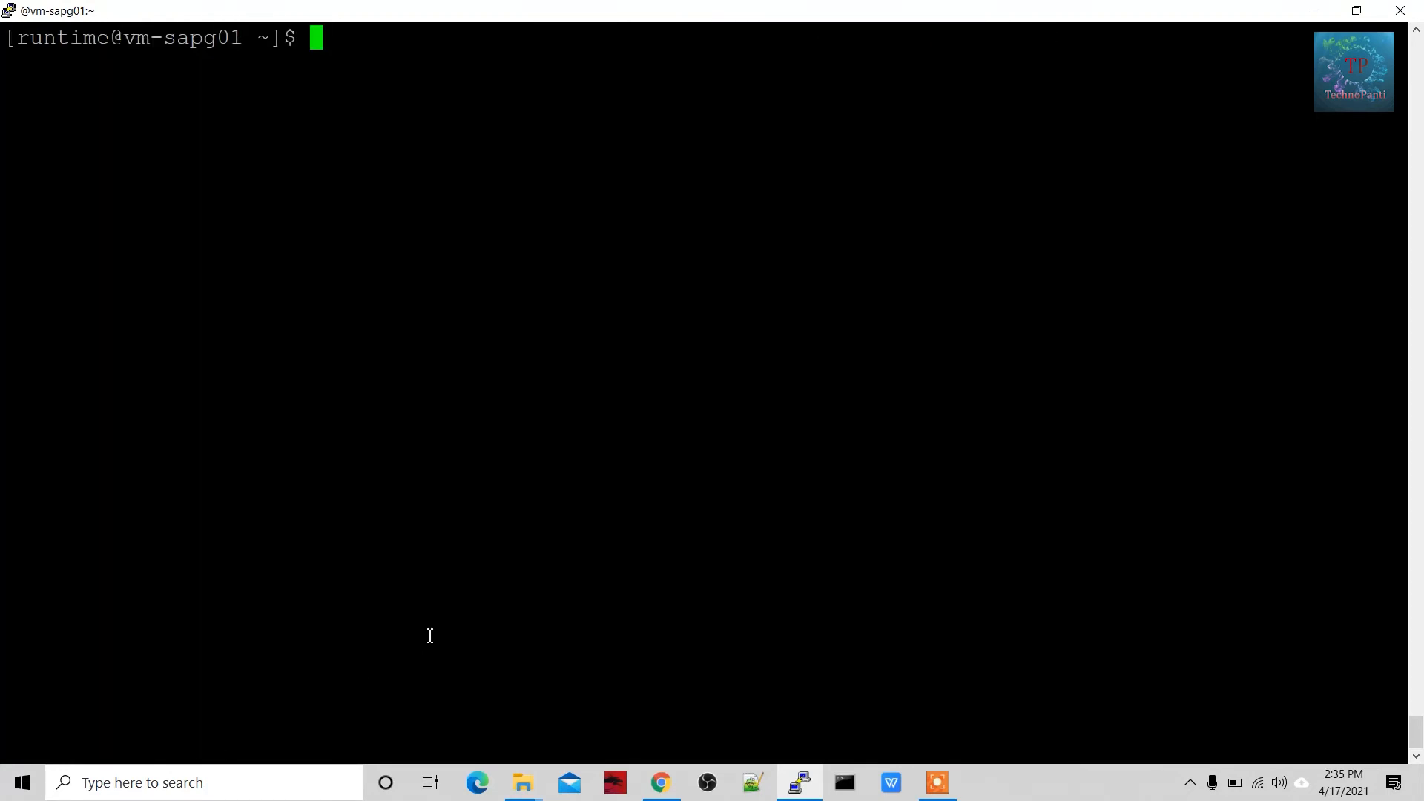
# Step: Re-enter container 3f18da1b52d8 with docker exec --user root -it ... sh
pyautogui.write('docker ps')
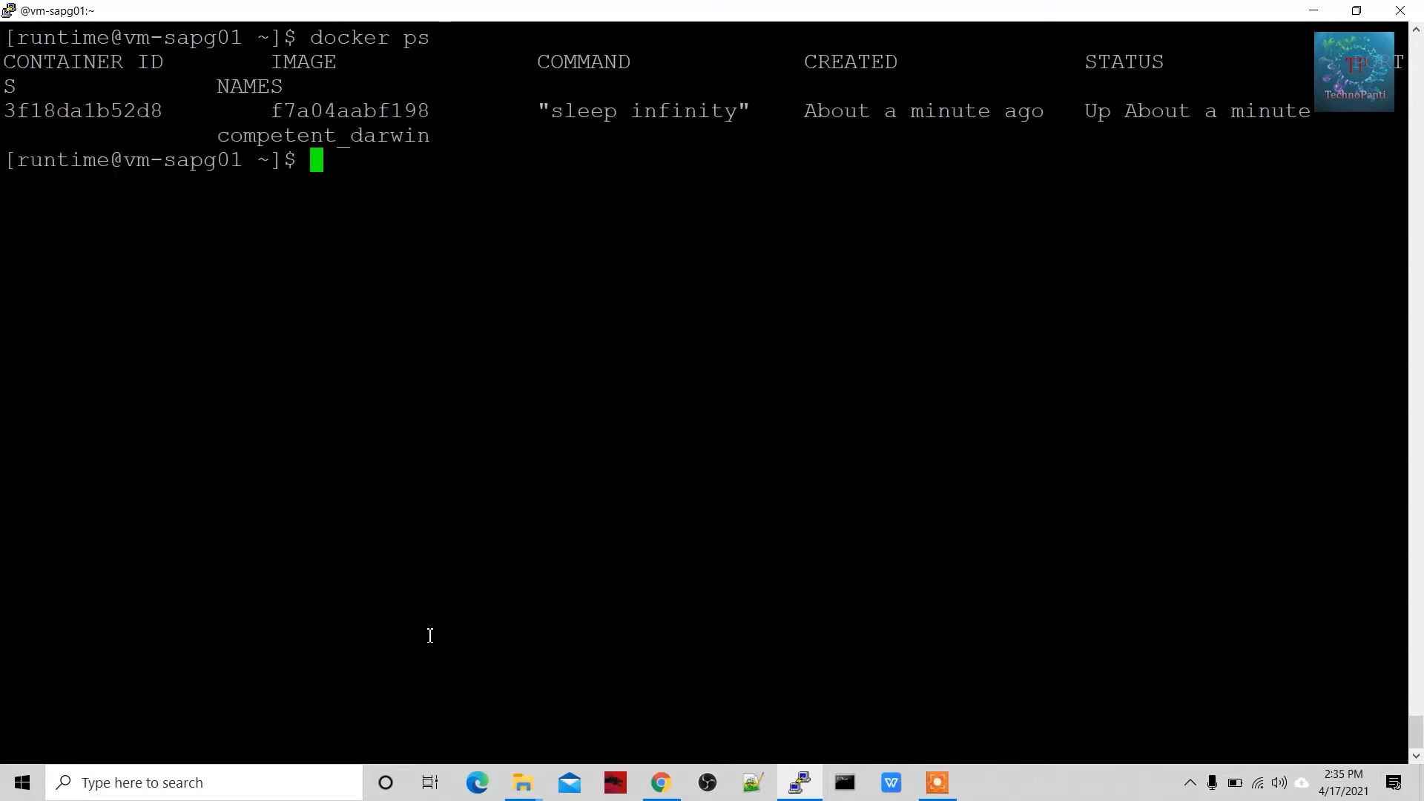
pyautogui.write('docker exec -it 3f18da1b52d8 sh')
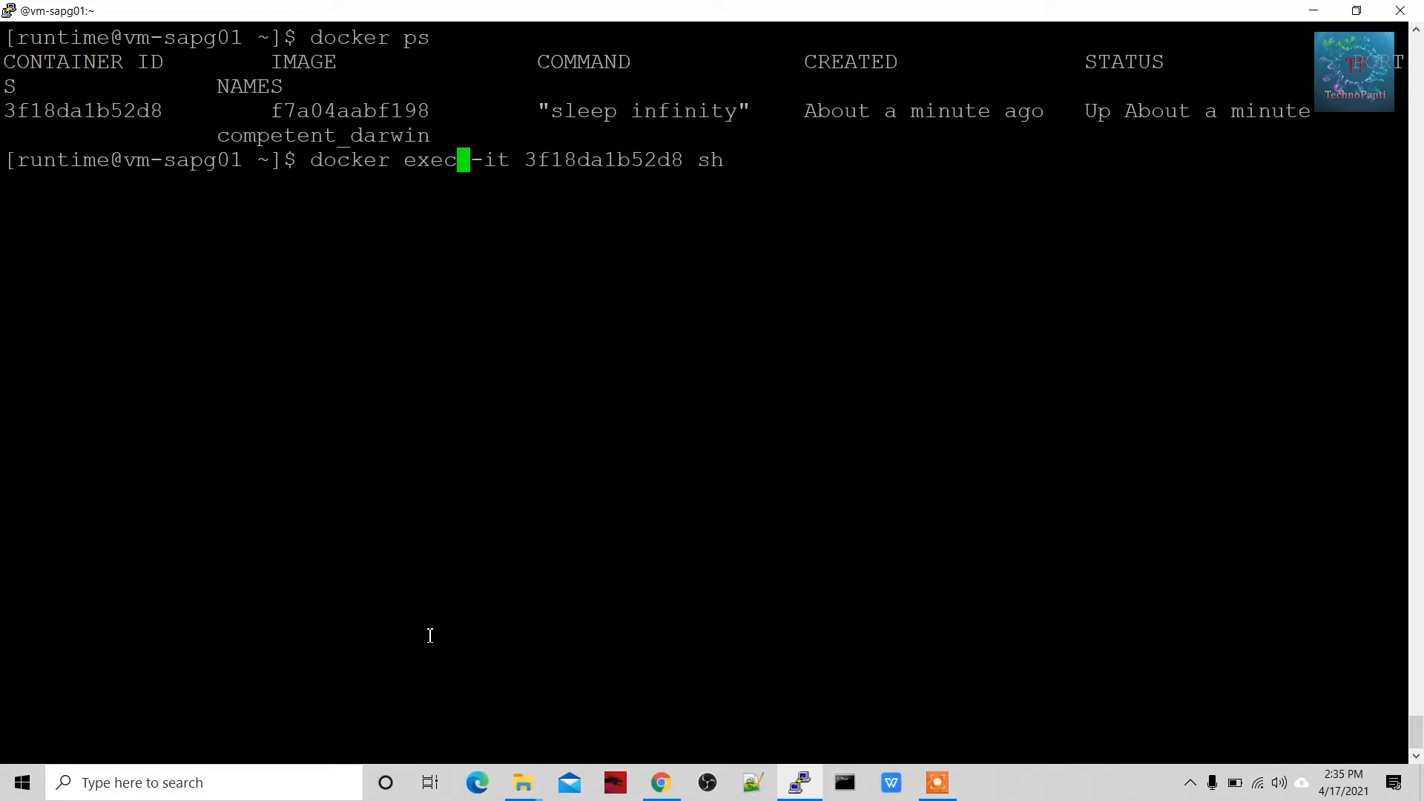
pyautogui.write('--user')
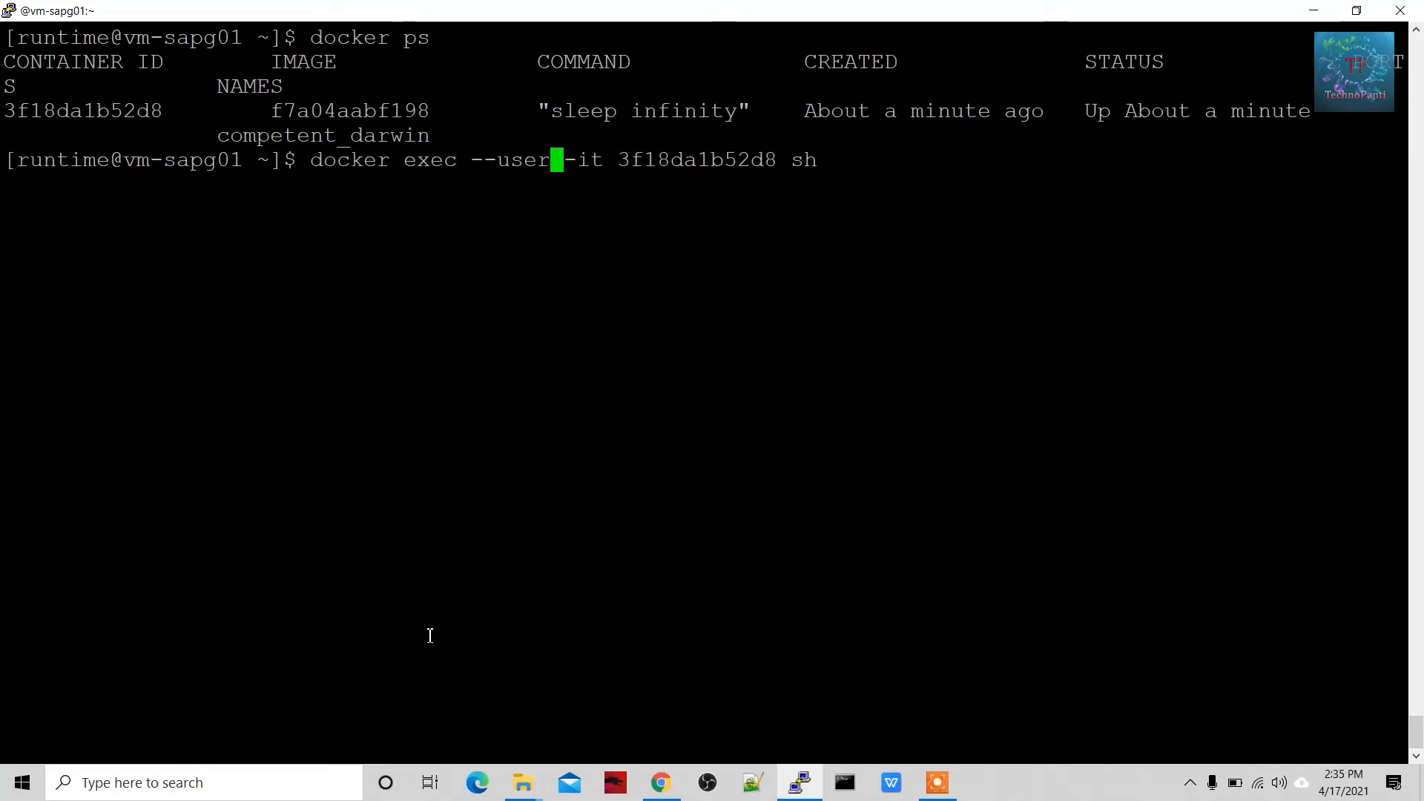
pyautogui.write('root')
pyautogui.write('whami')
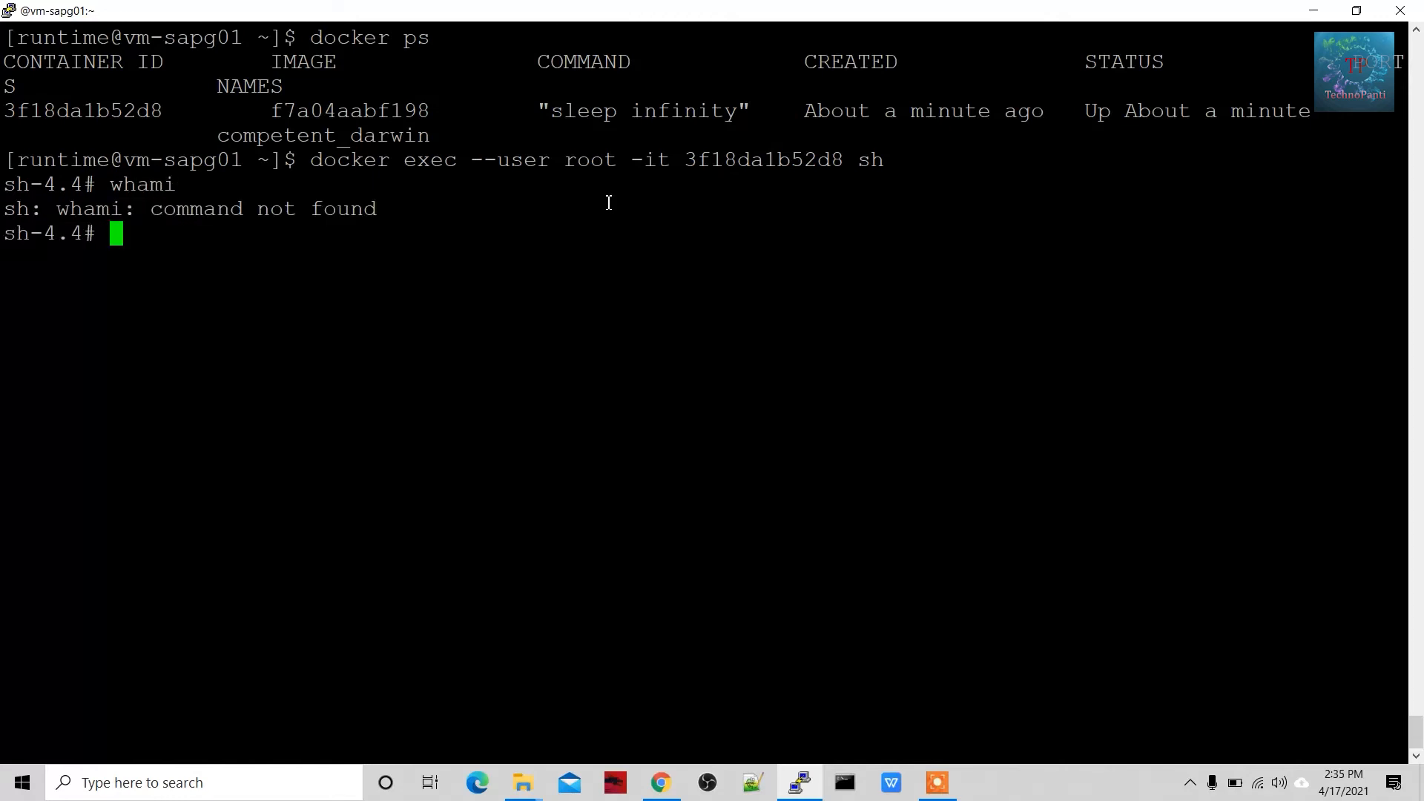
# Step: Verify with whoami that the shell user is now root
pyautogui.write('w')
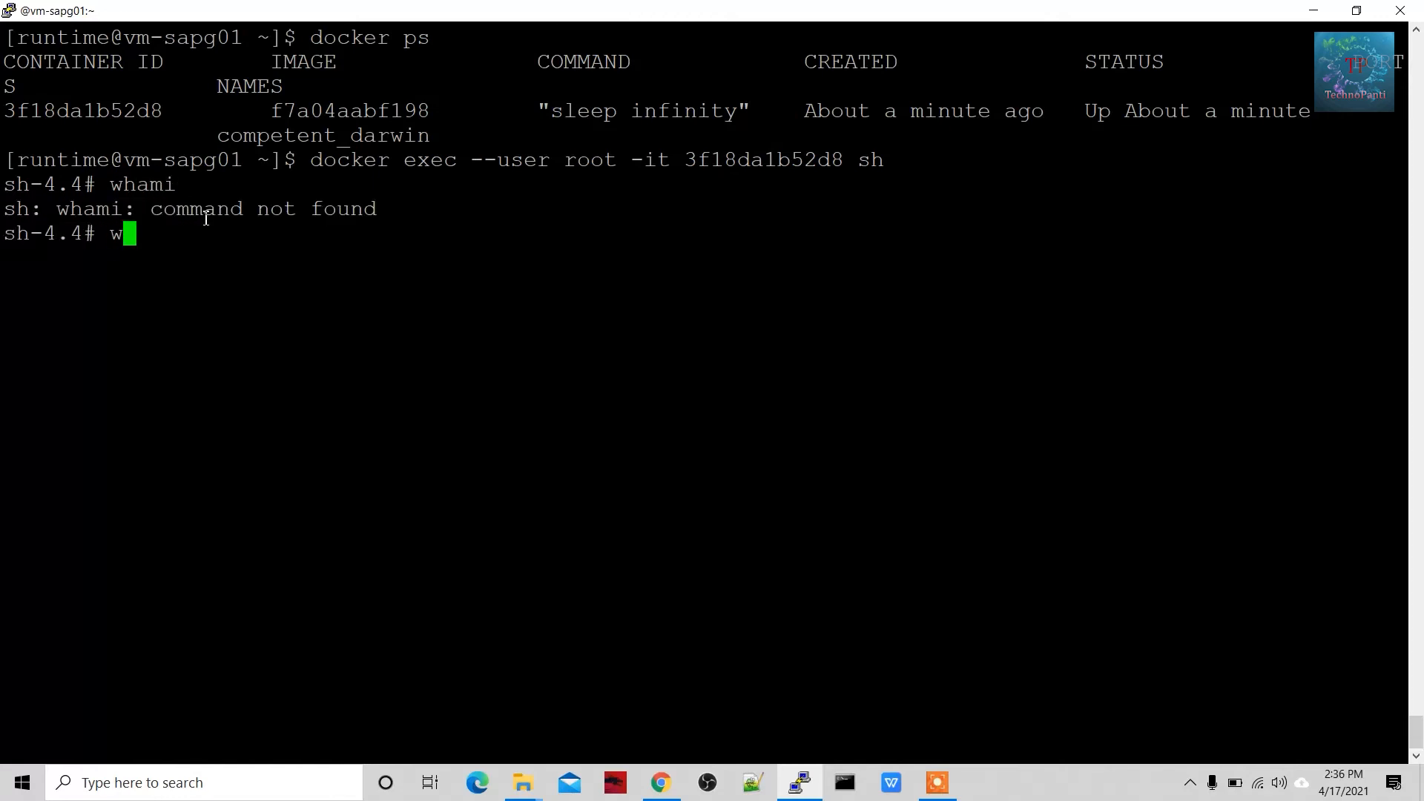
pyautogui.write('hoami')
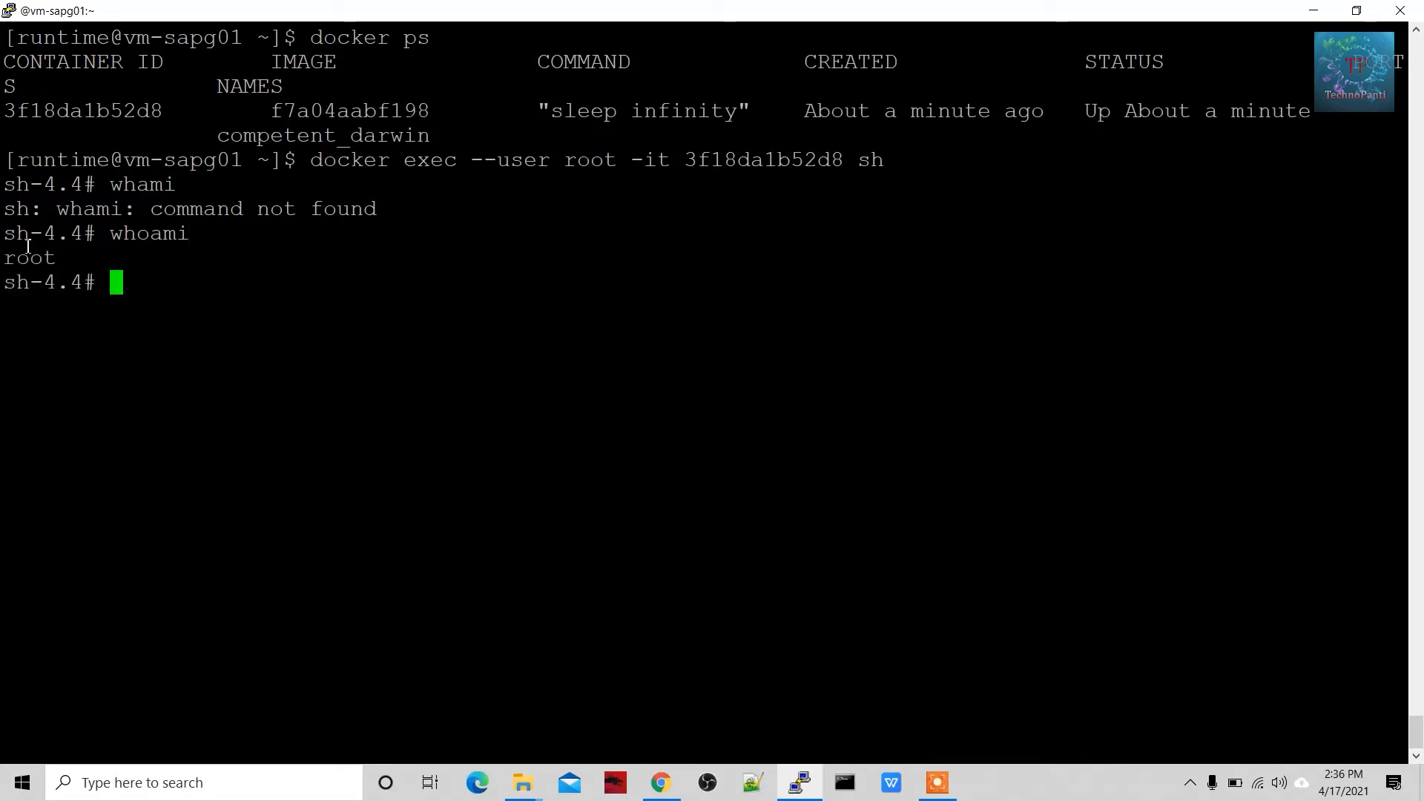
pyautogui.doubleClick(28, 258)
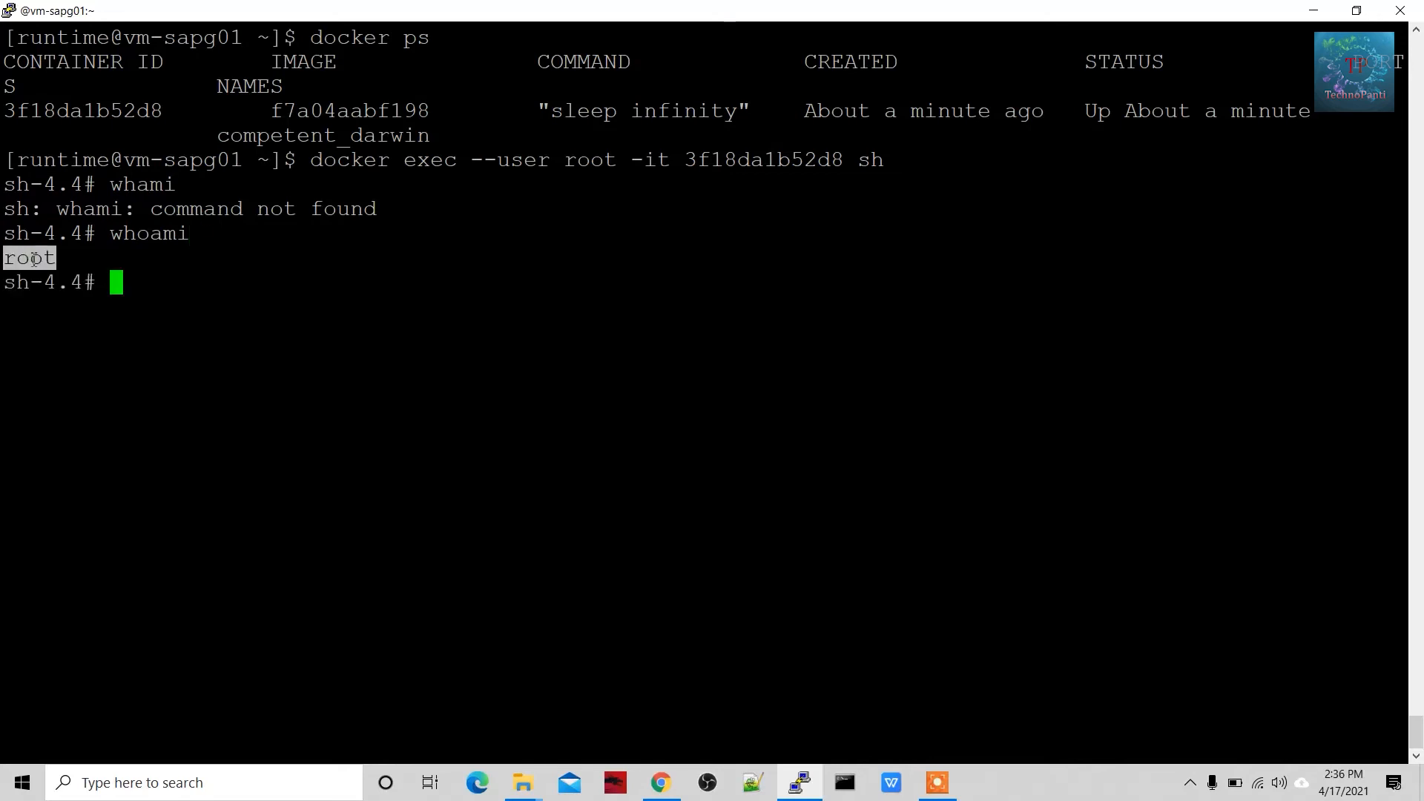
pyautogui.click(113, 382)
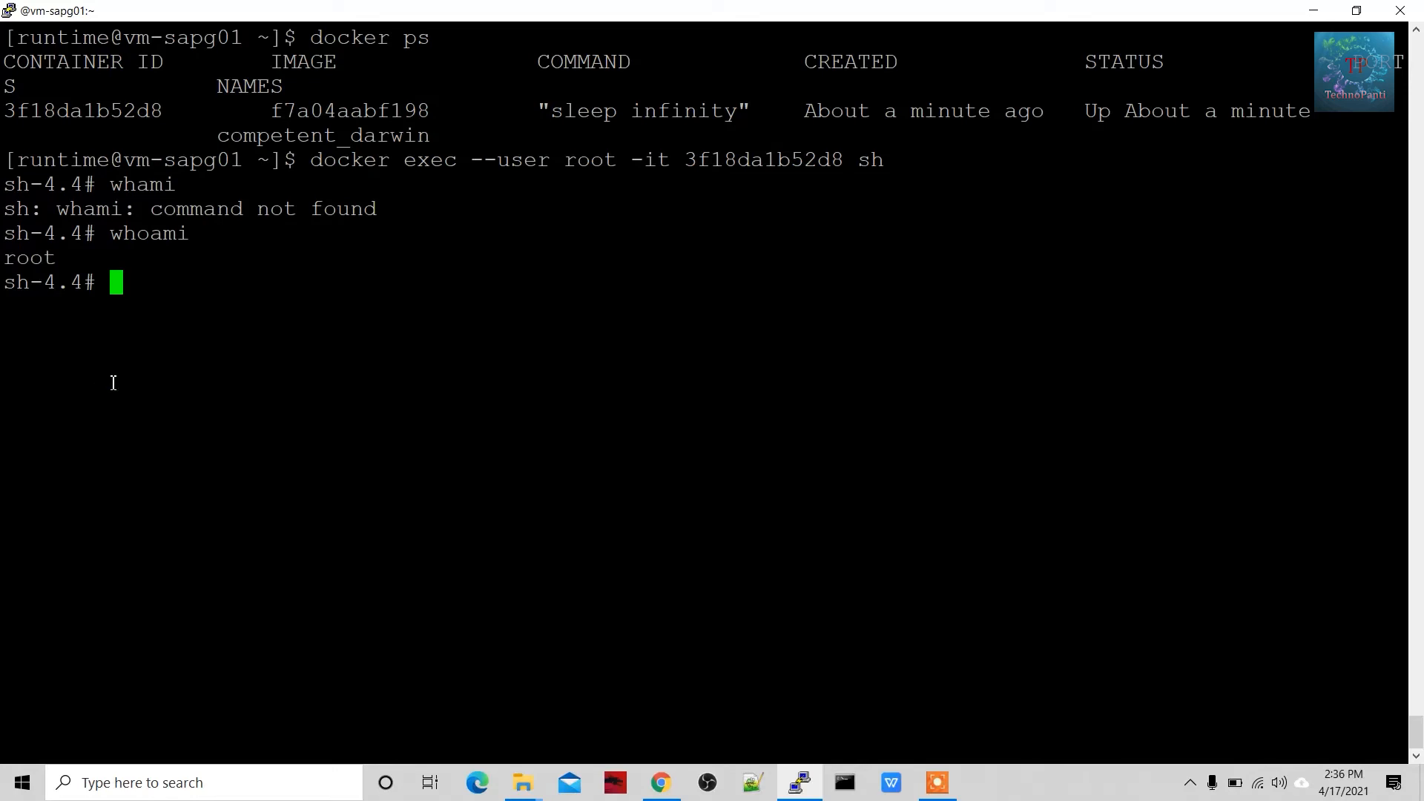
# Step: Install wget in the container with microdnf as root
pyautogui.write('mi')
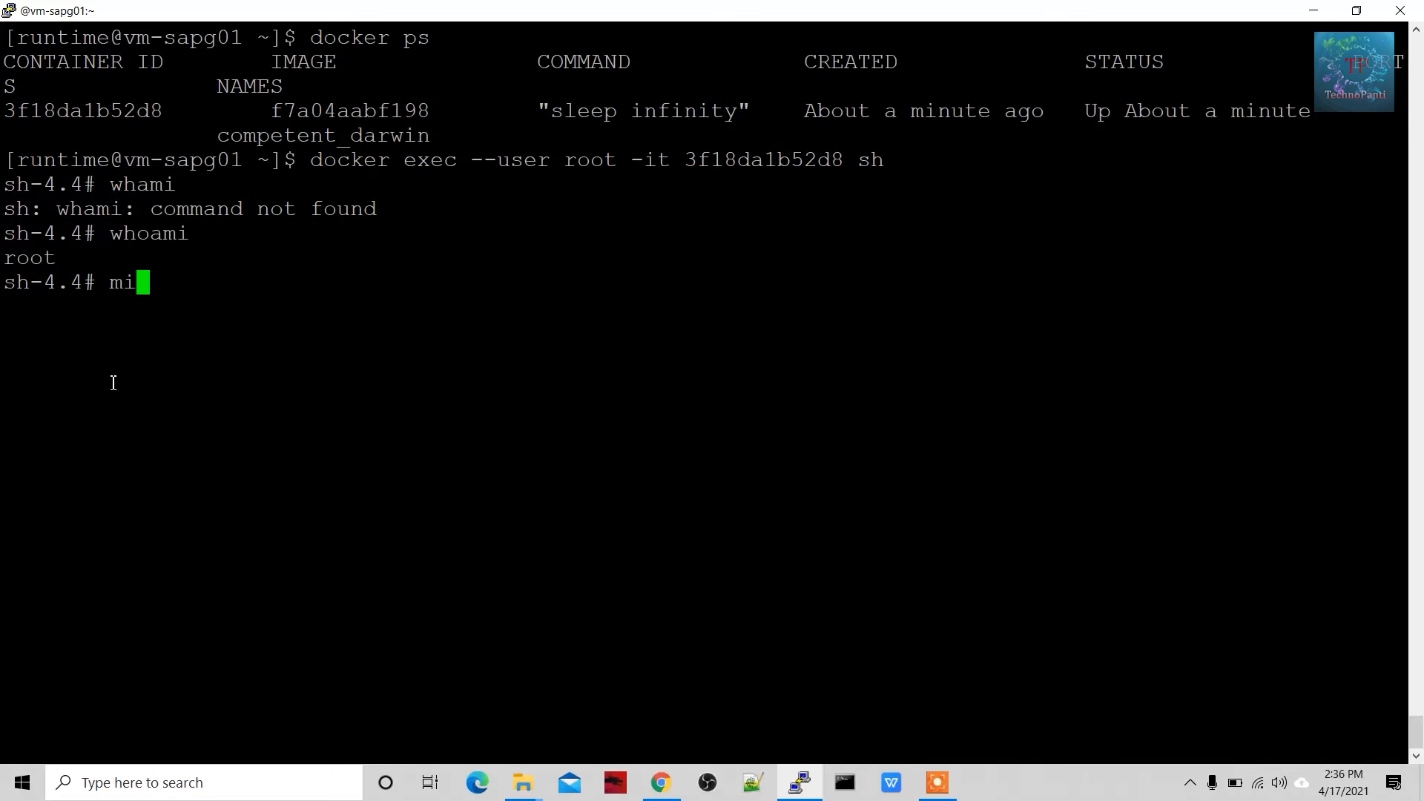
pyautogui.write('crodn')
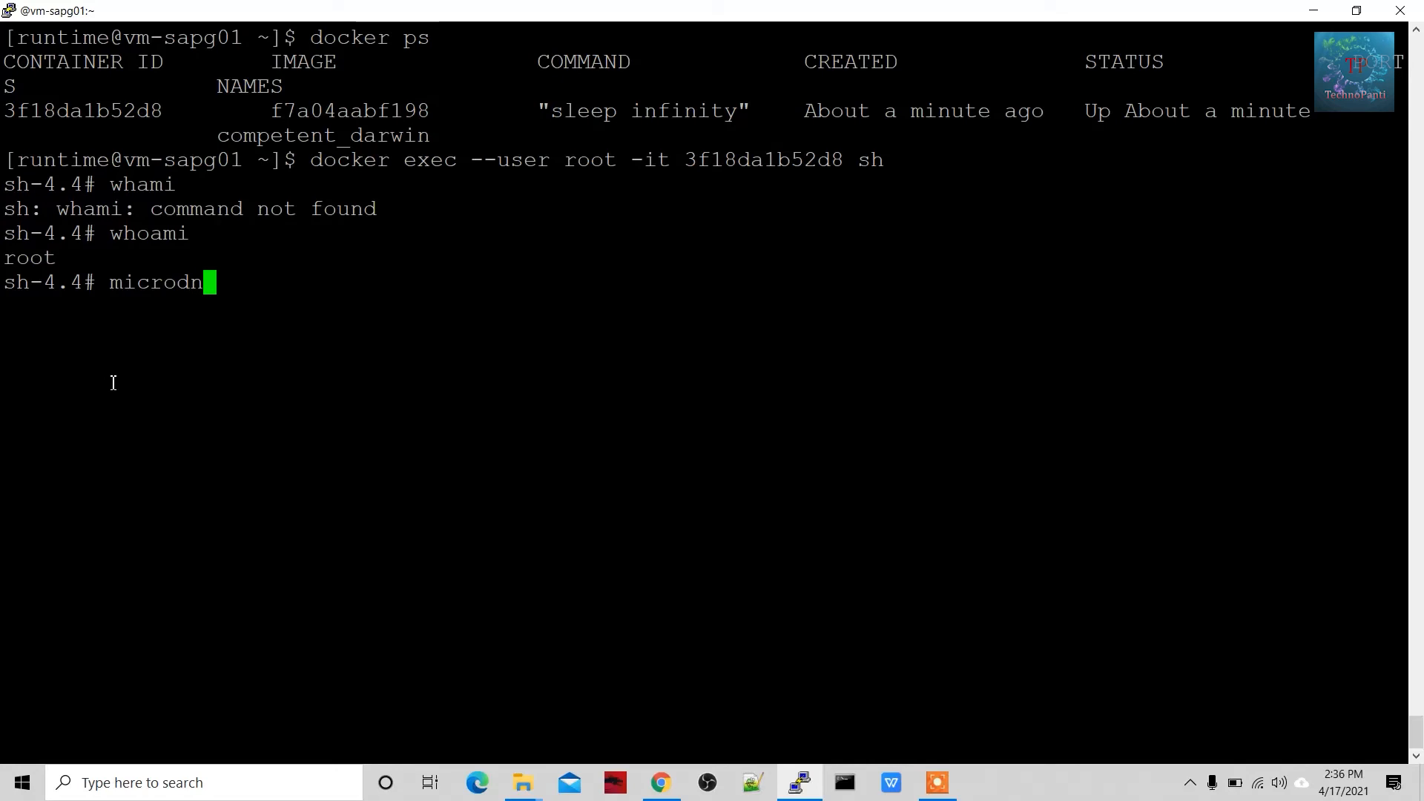
pyautogui.write('f install')
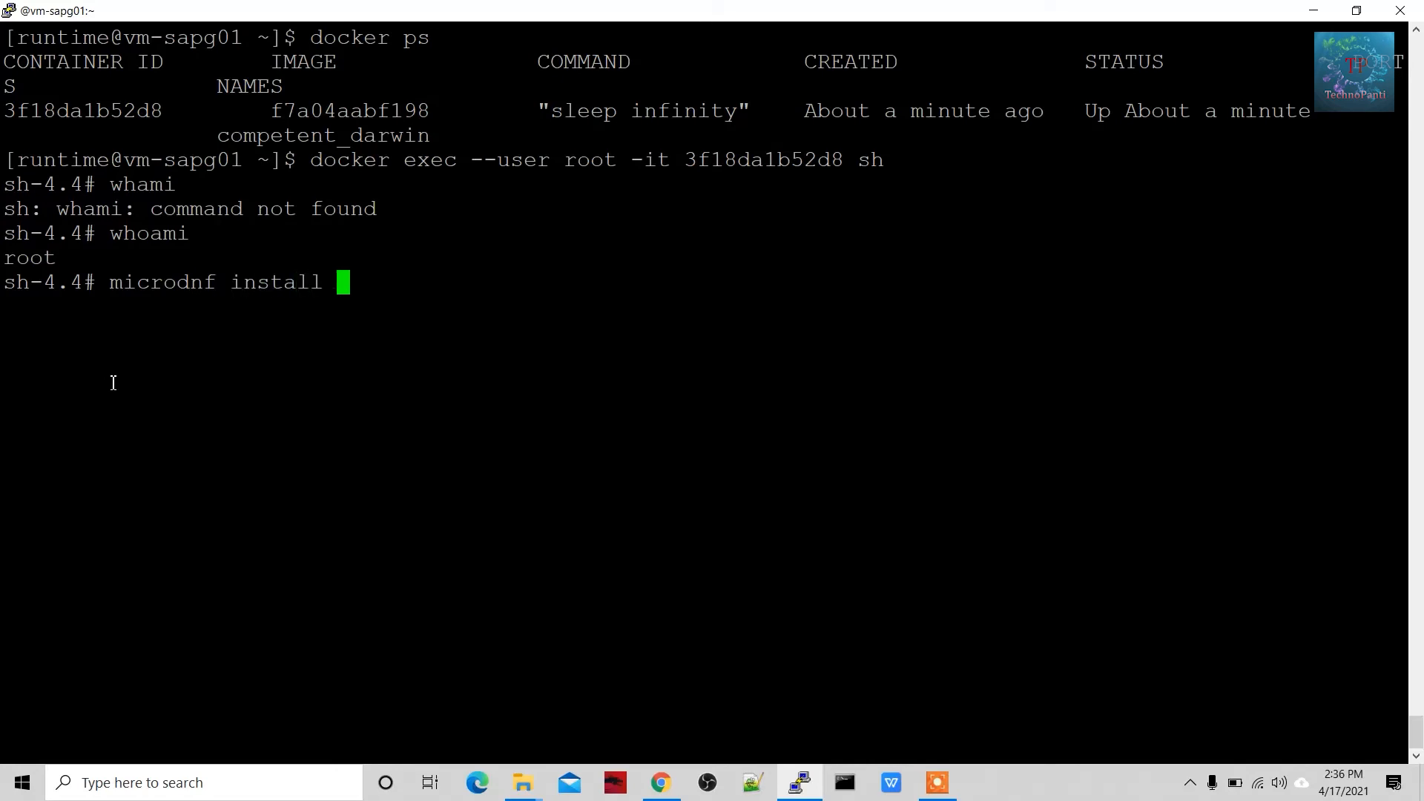
pyautogui.write('wget')
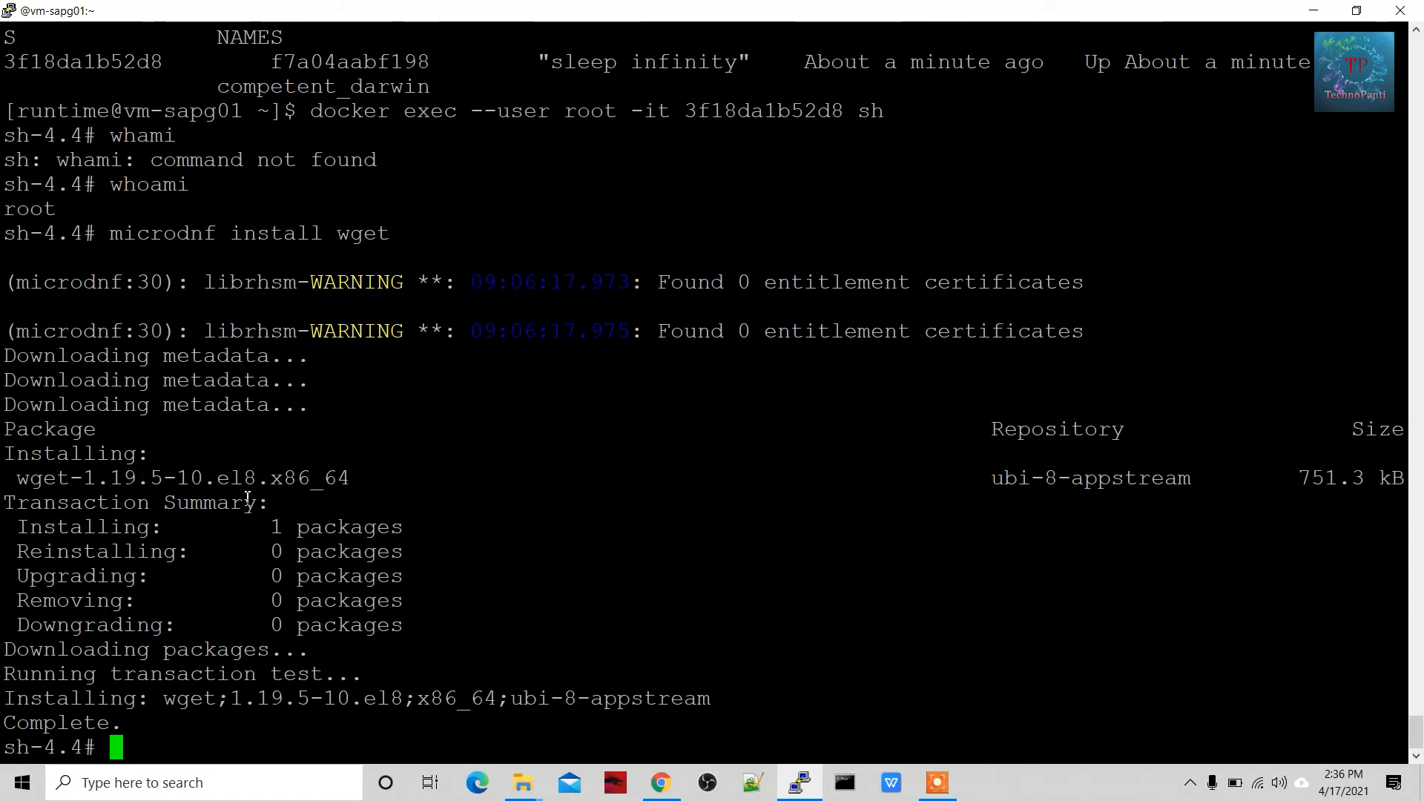
# Step: Confirm the install with 'wget --version', reporting GNU Wget 1.19.5
pyautogui.write('wg')
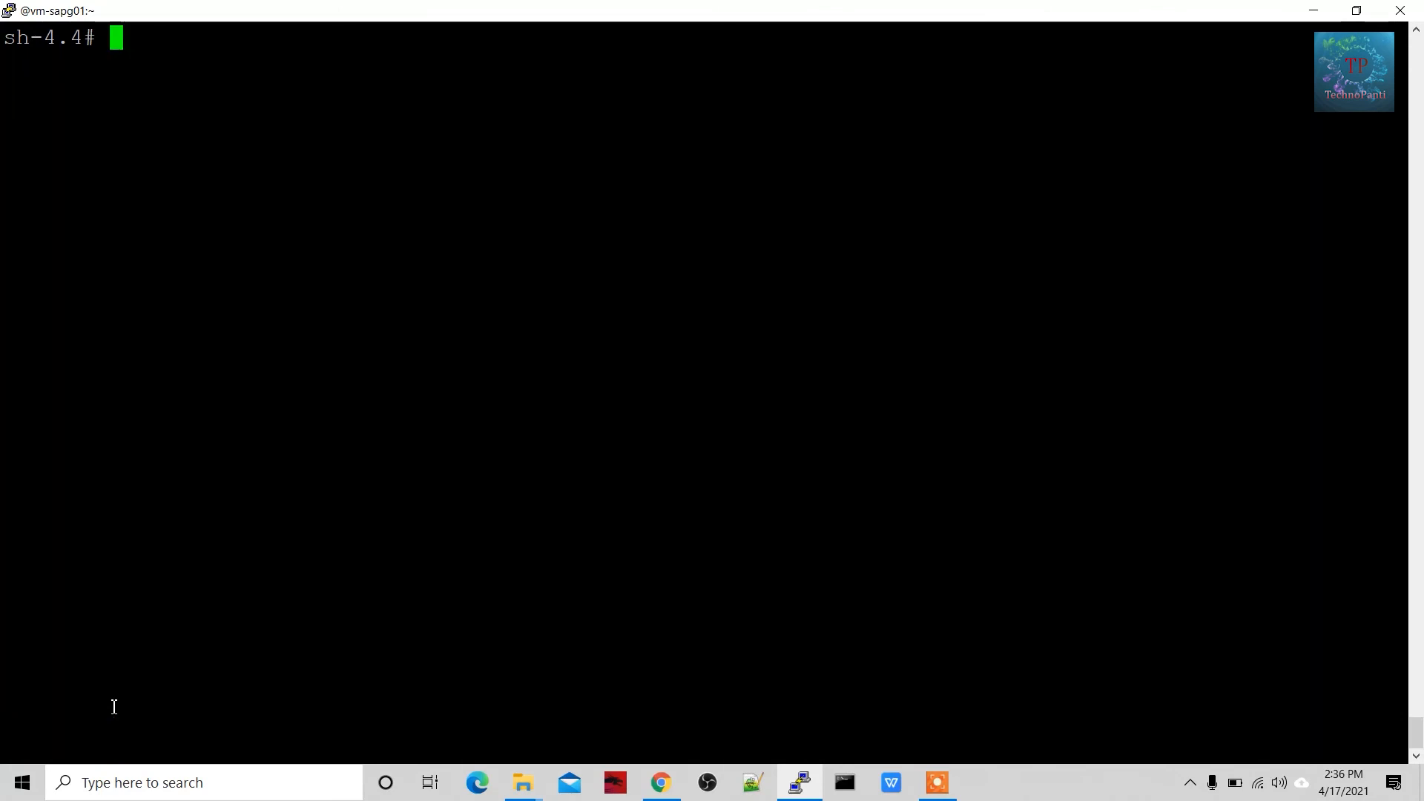
pyautogui.write('wget --version')
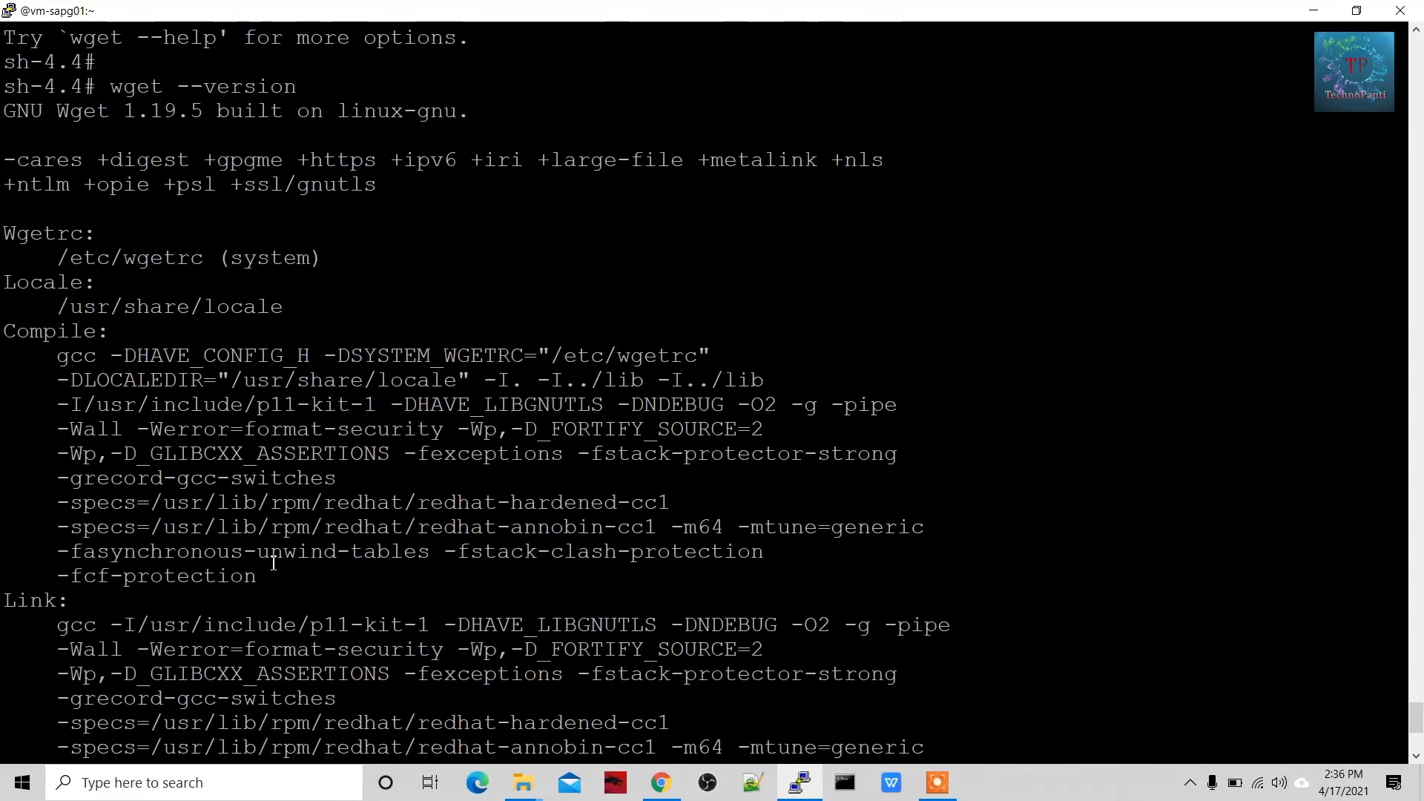
pyautogui.moveTo(208, 125)
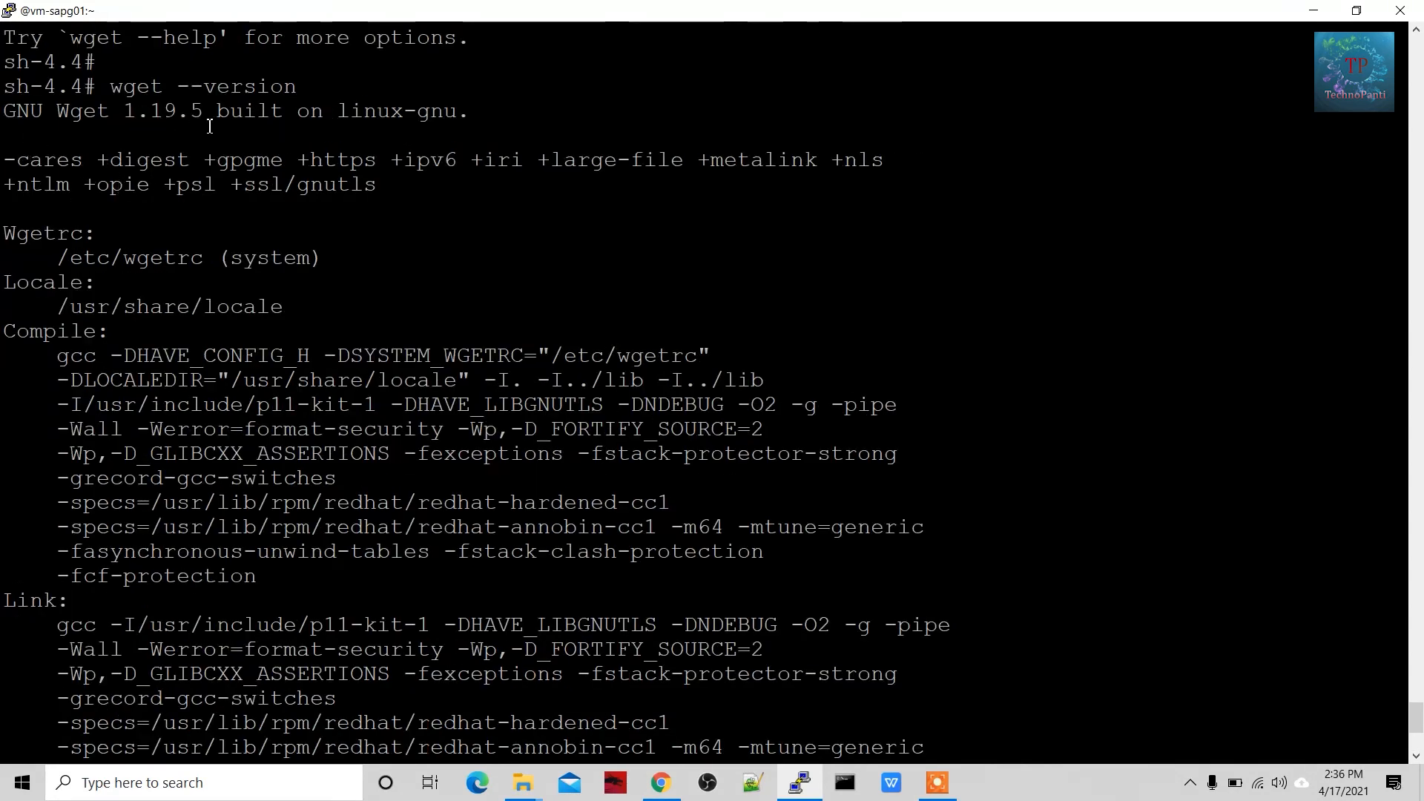
pyautogui.scroll(-3)
pyautogui.write('cd /bin/')
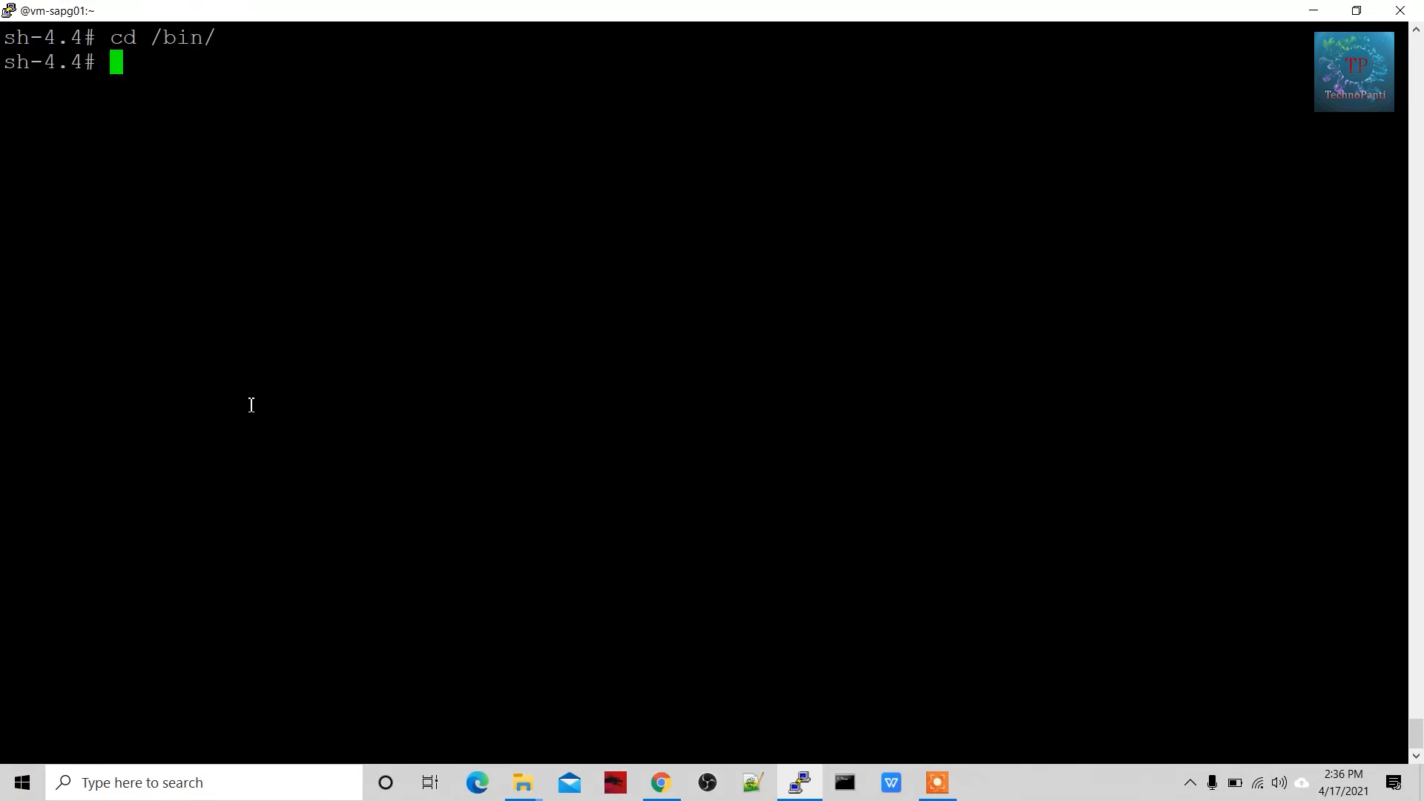
# Step: Create abc.txt in /bin successfully and list the folder with ls -l
pyautogui.write('touch')
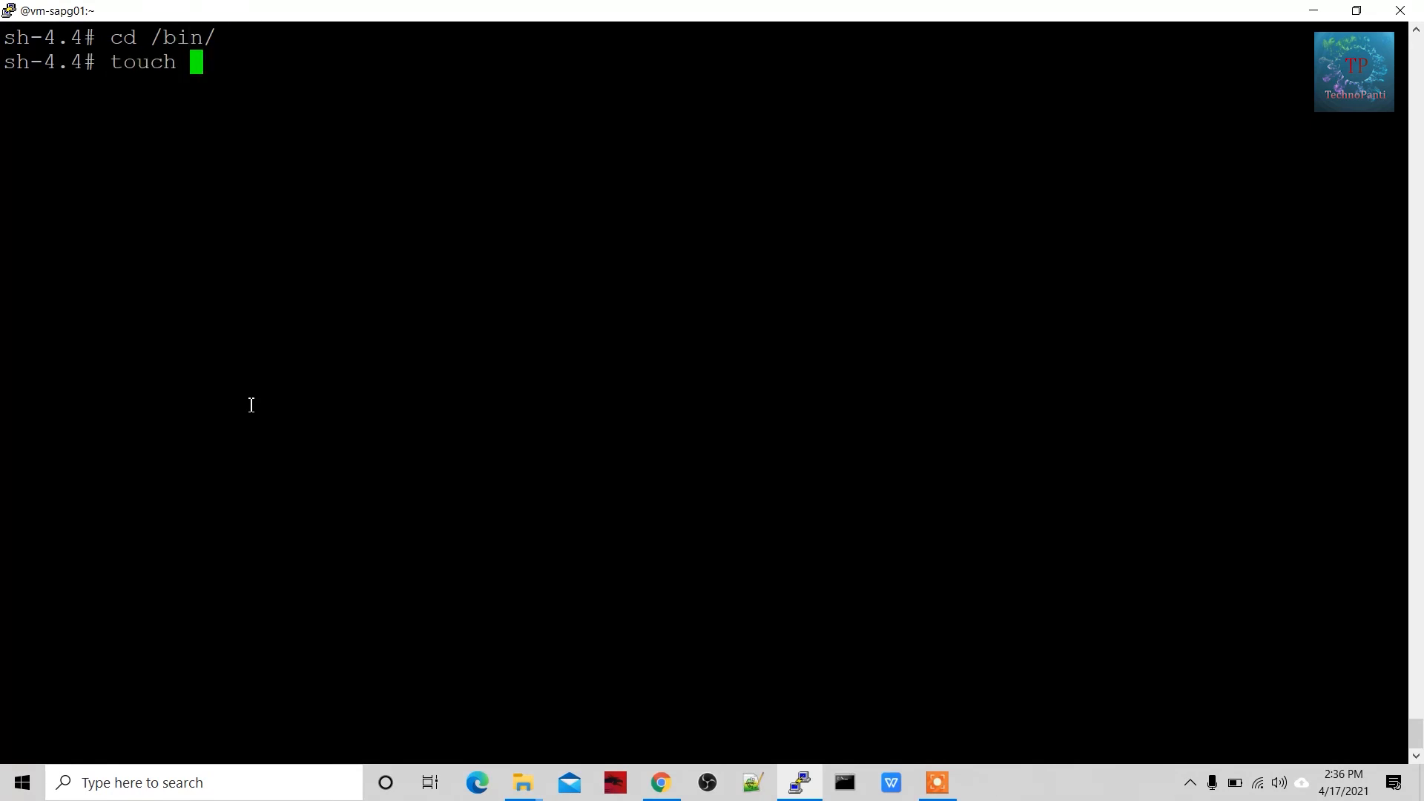
pyautogui.write('abc.txt')
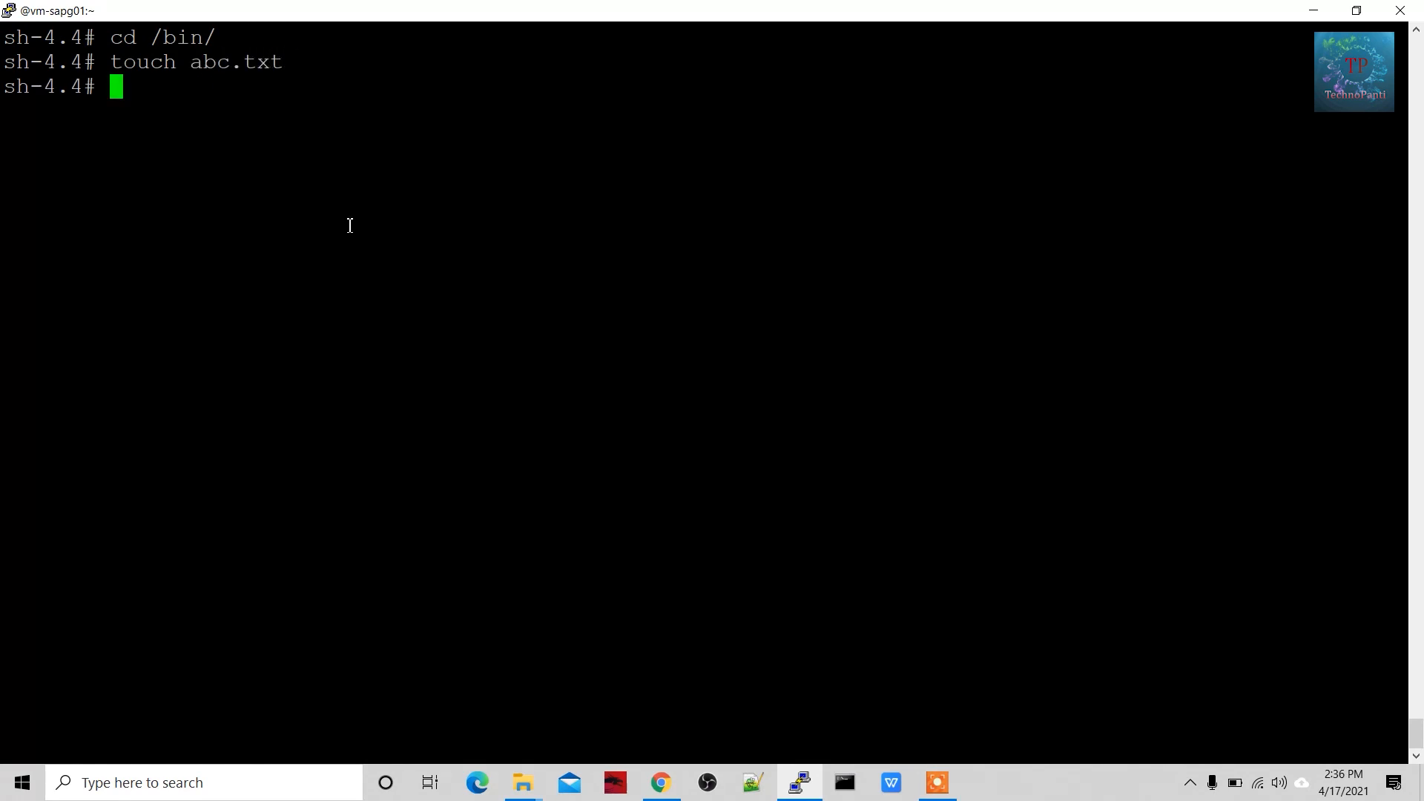
pyautogui.write('ls -l')
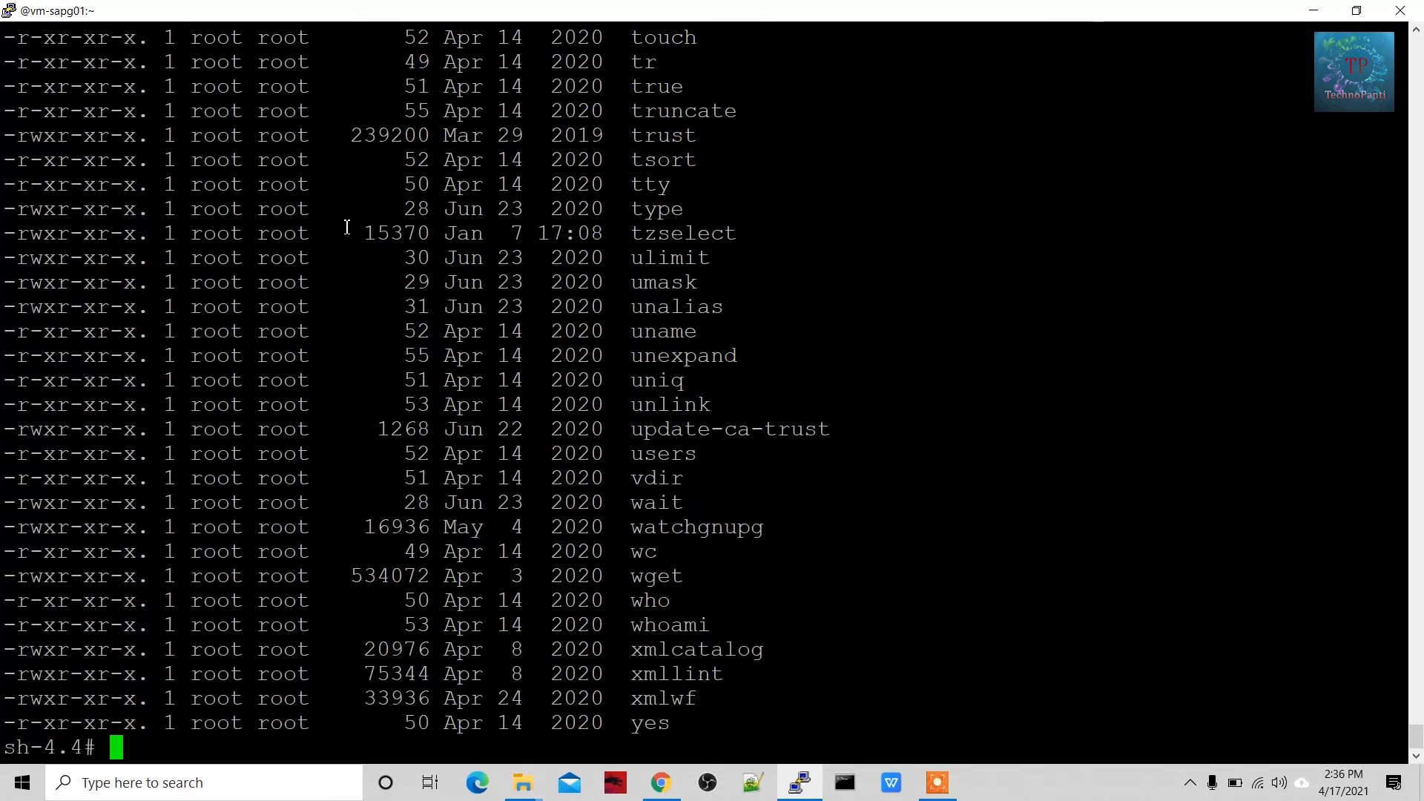
pyautogui.moveTo(484, 251)
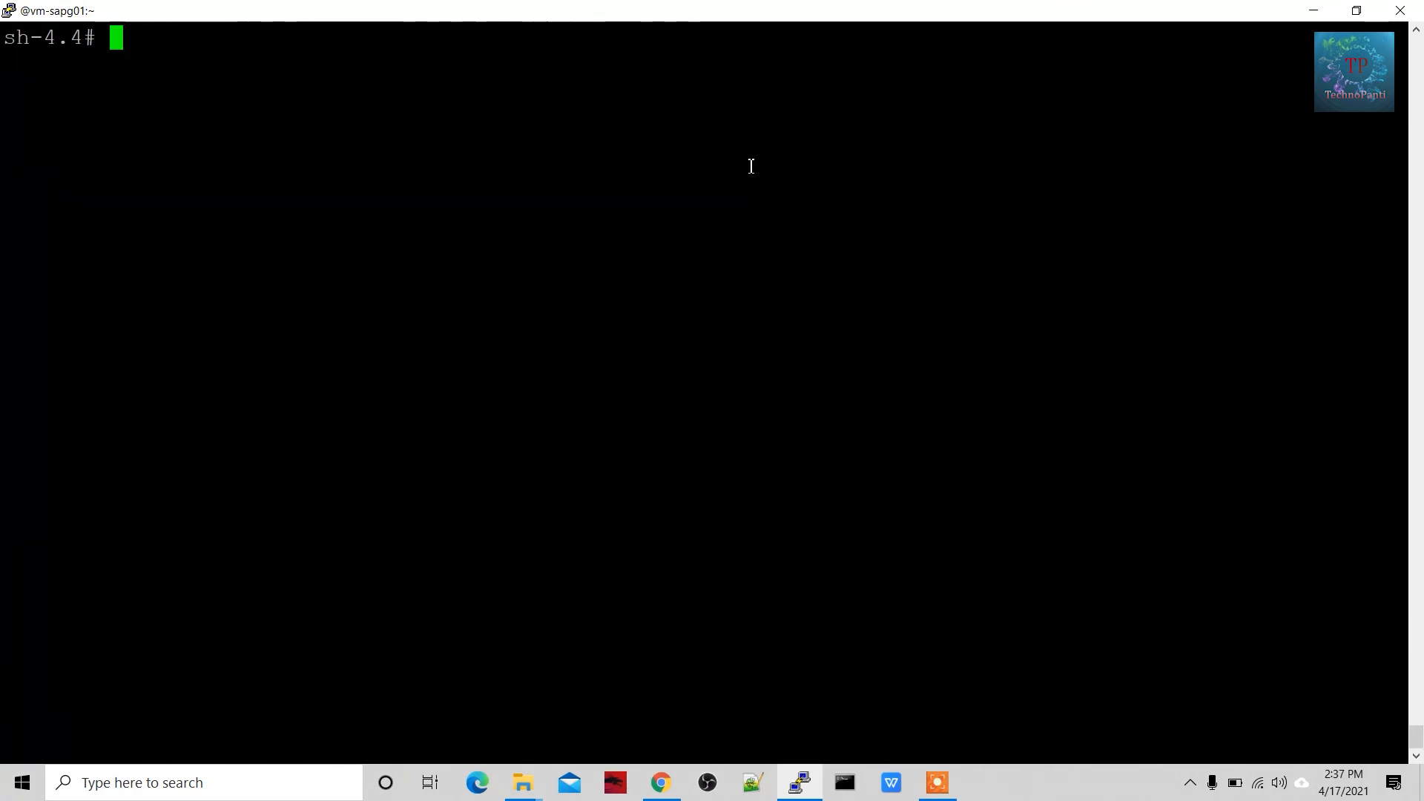
# Step: Exit the container and highlight the --user root option in the recalled exec command
pyautogui.write('exit')
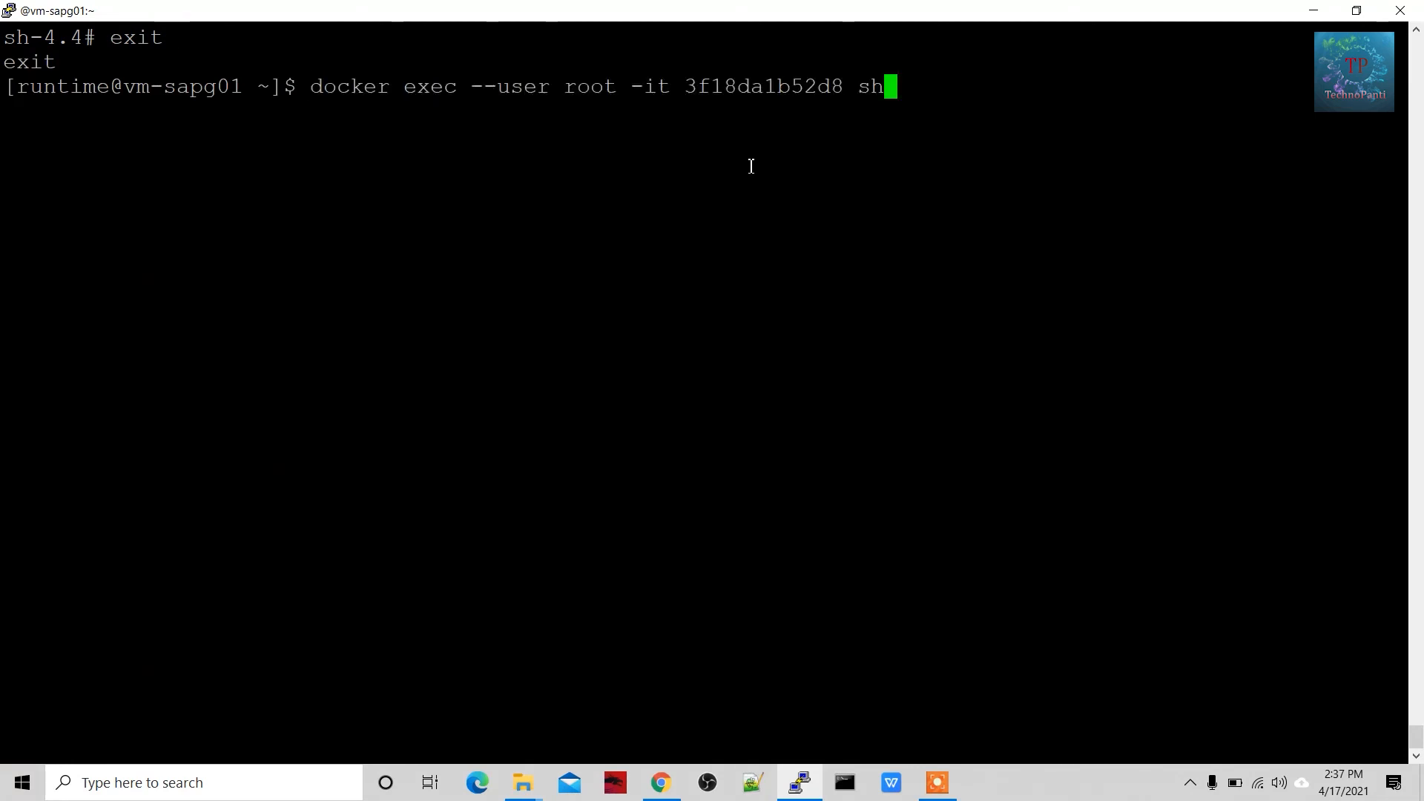
pyautogui.moveTo(459, 86); pyautogui.dragTo(590, 86)
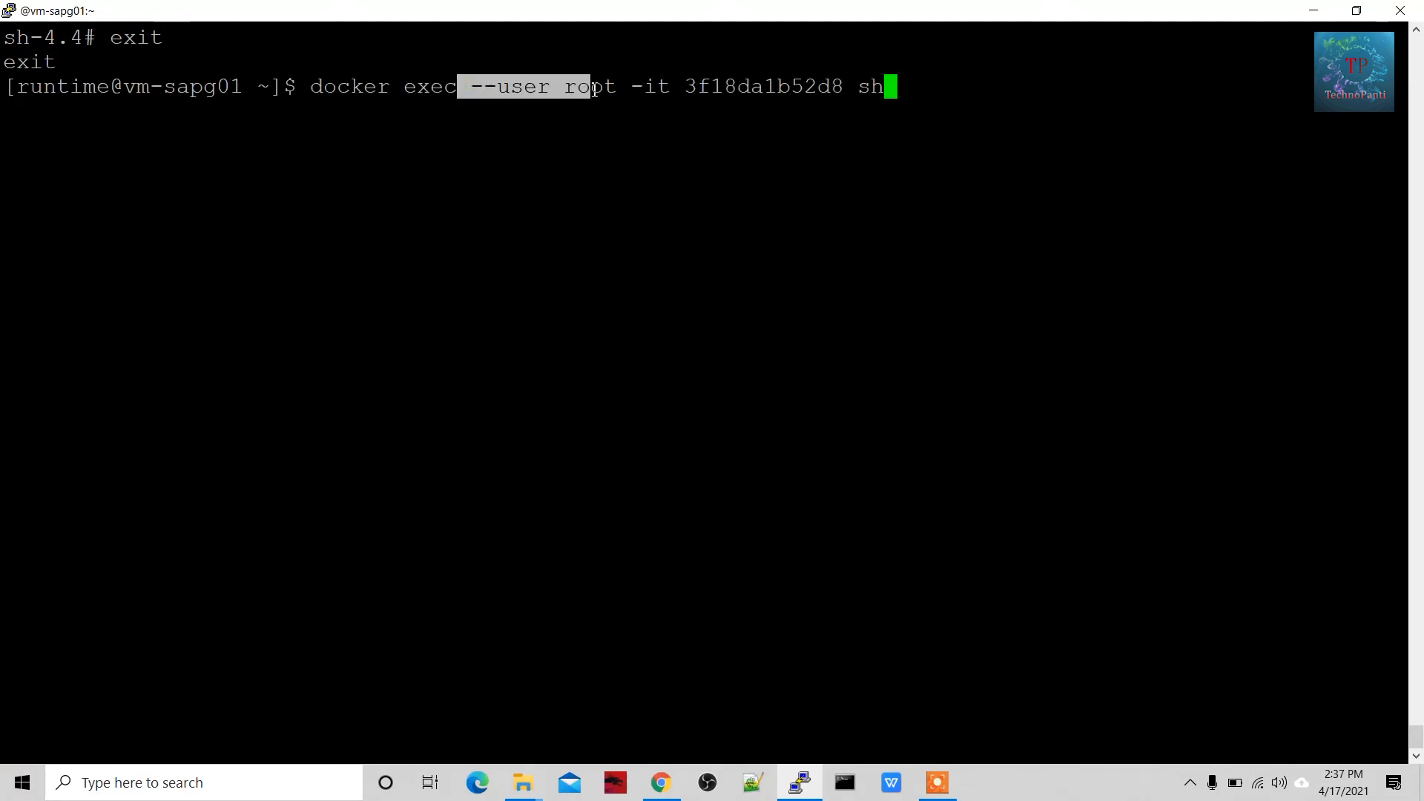